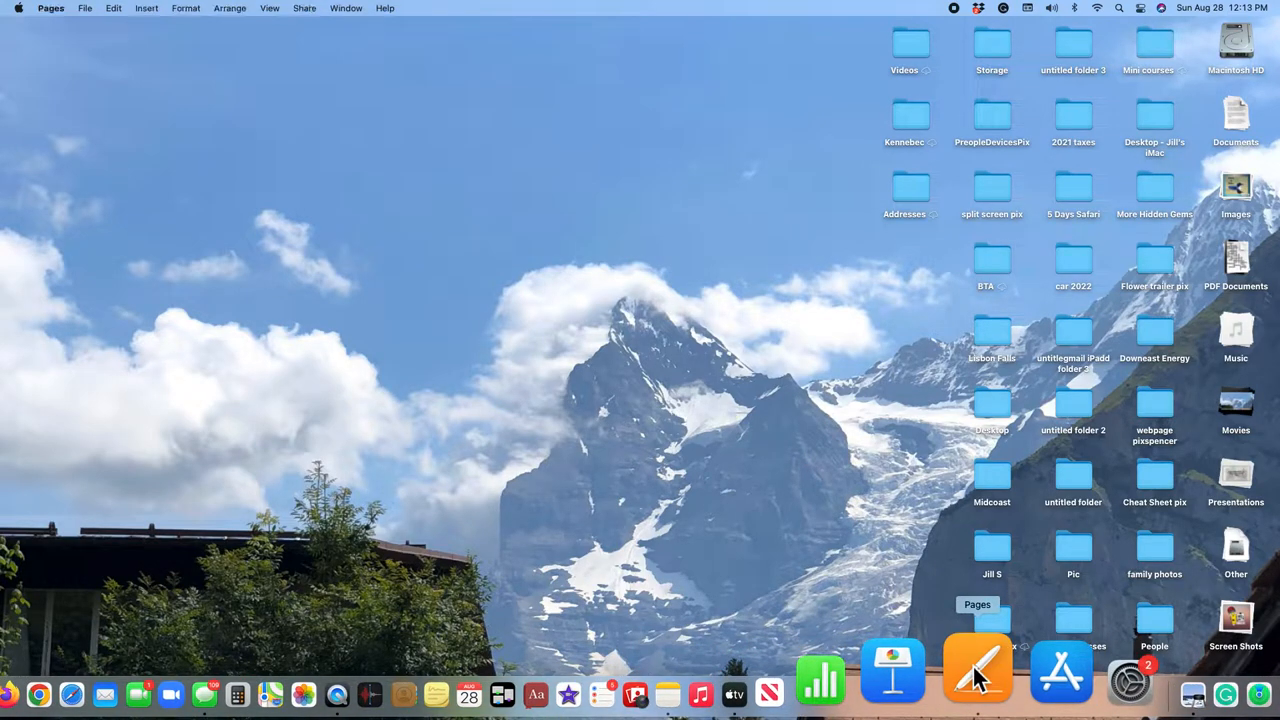
Step: Launch Pages and create a new document from the Blank template
left_click(977, 665)
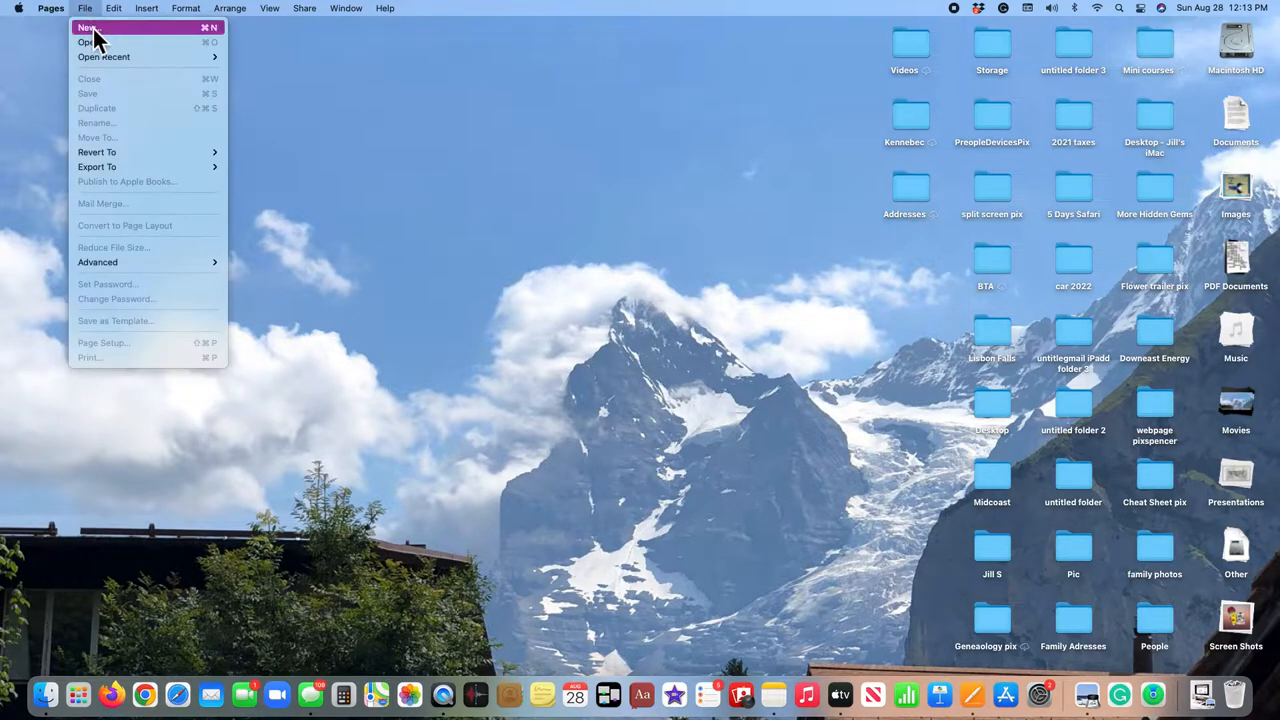
left_click(88, 27)
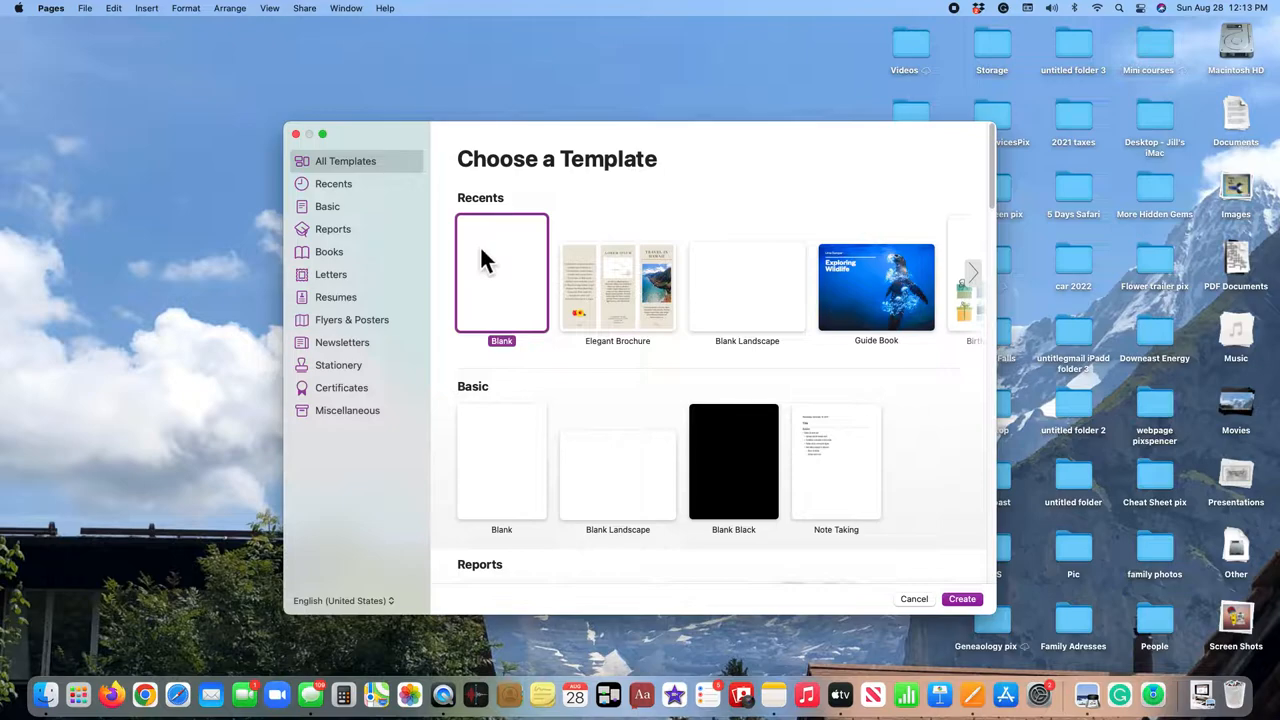
left_click(961, 599)
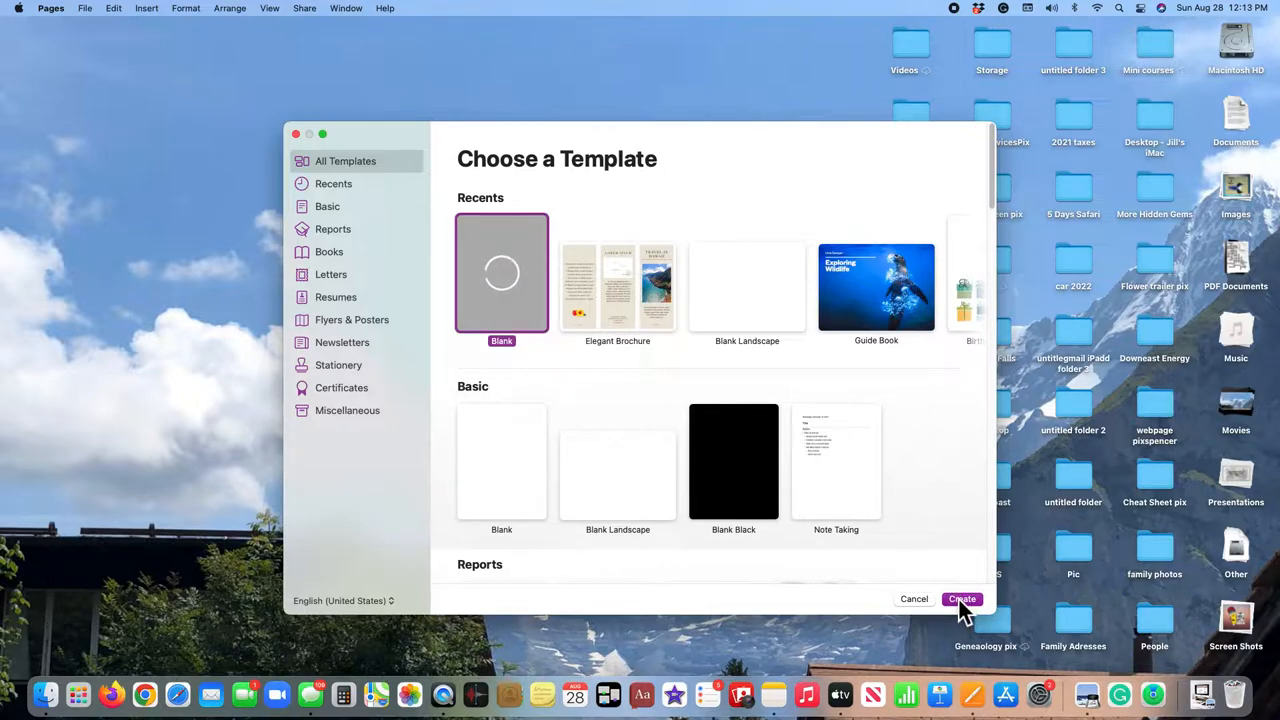
left_click(961, 599)
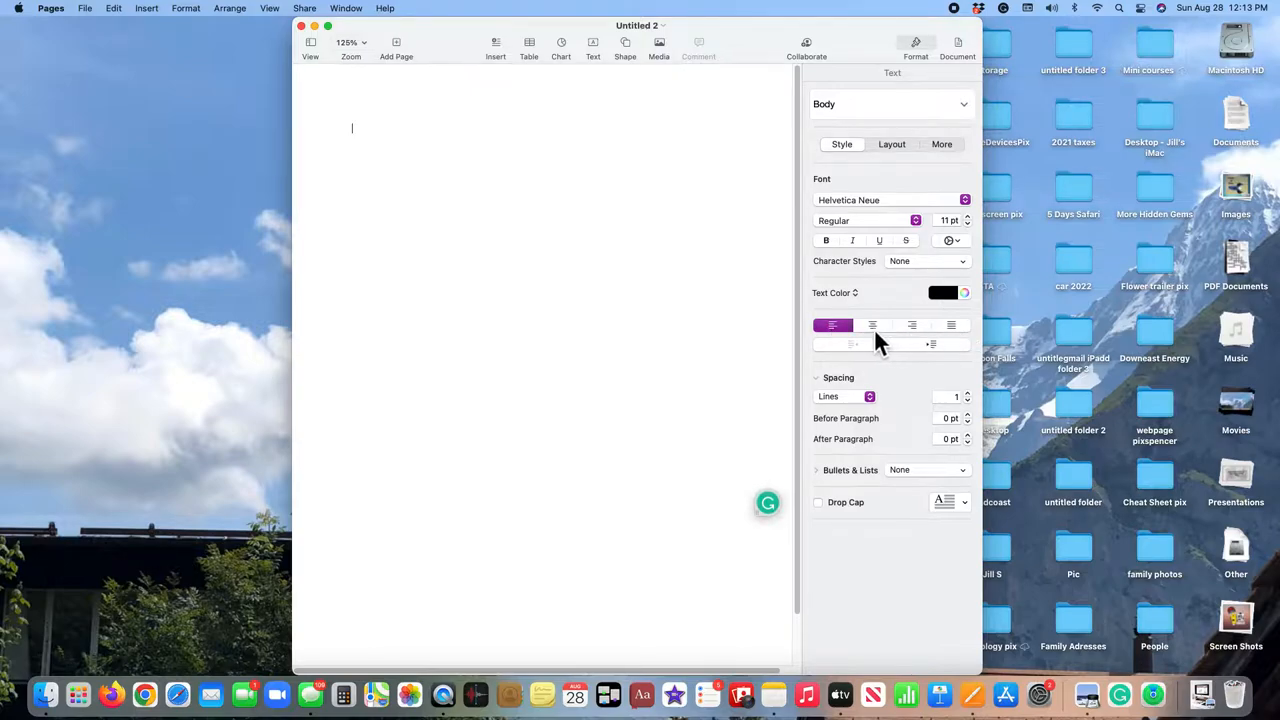
Step: Type the heading 'Activities' centered at 16 pt at the top of the page
left_click(872, 325)
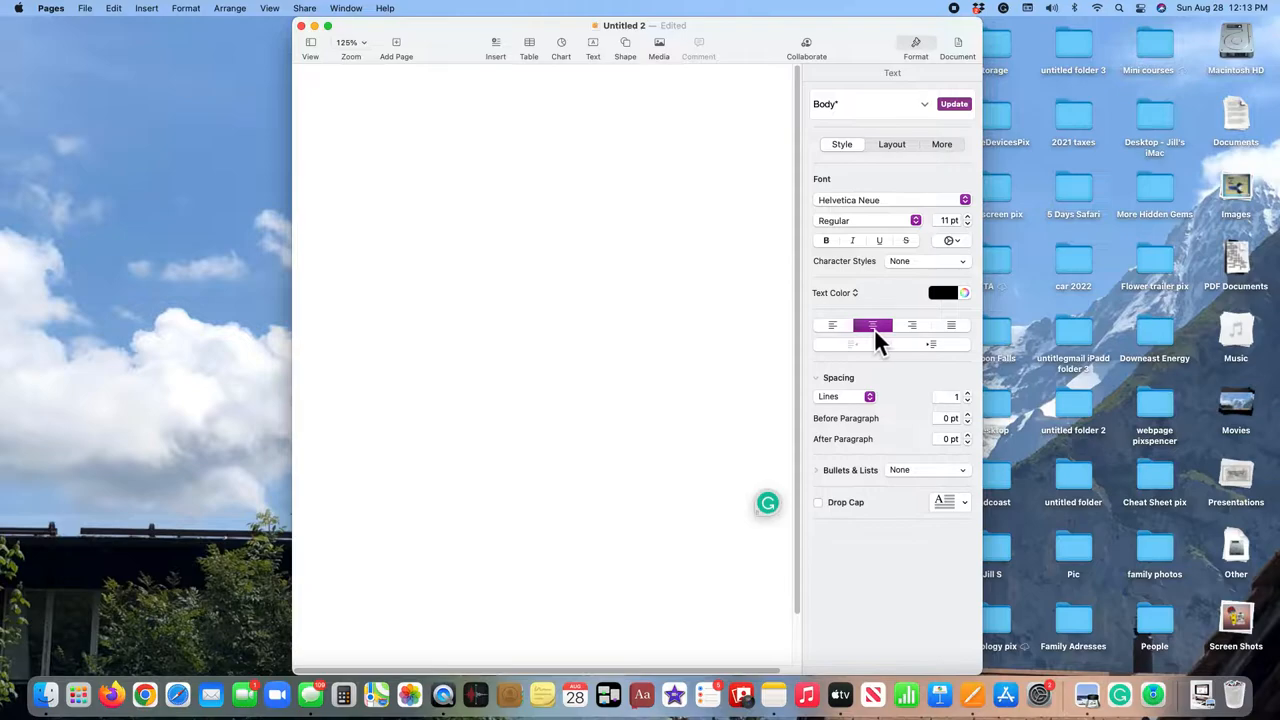
mouse_move(975, 235)
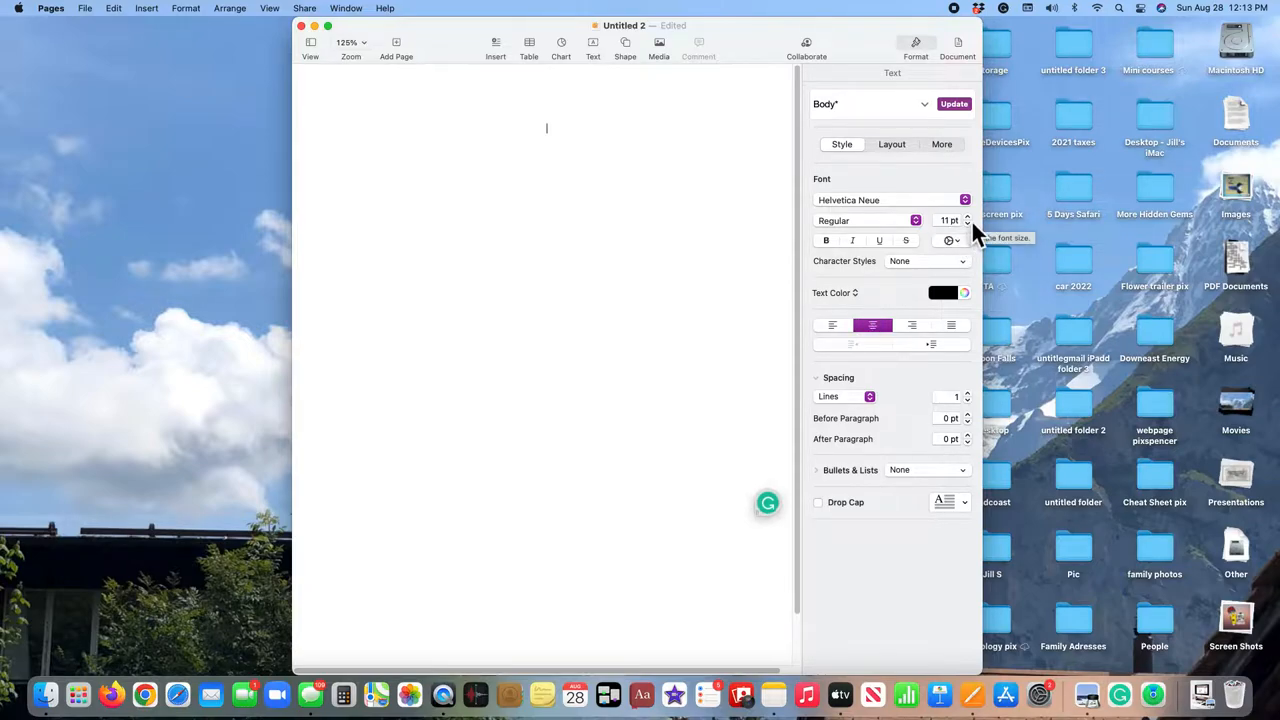
left_click(966, 216)
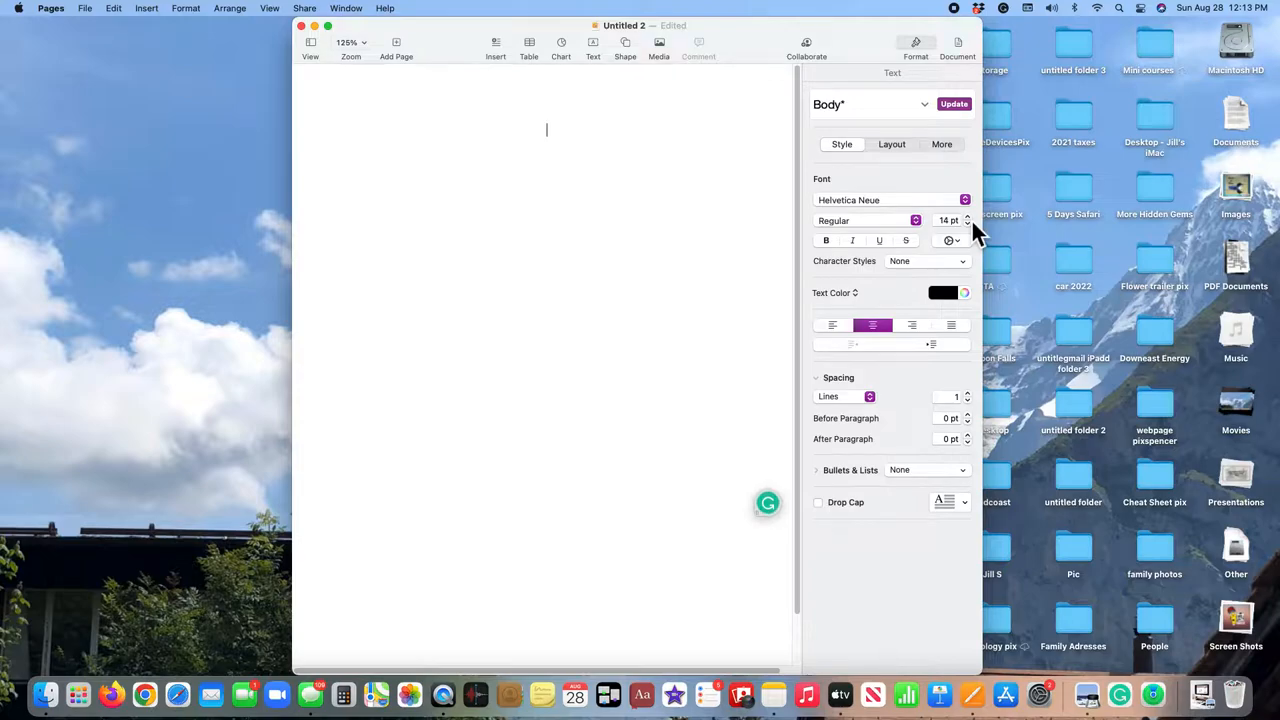
left_click(966, 216)
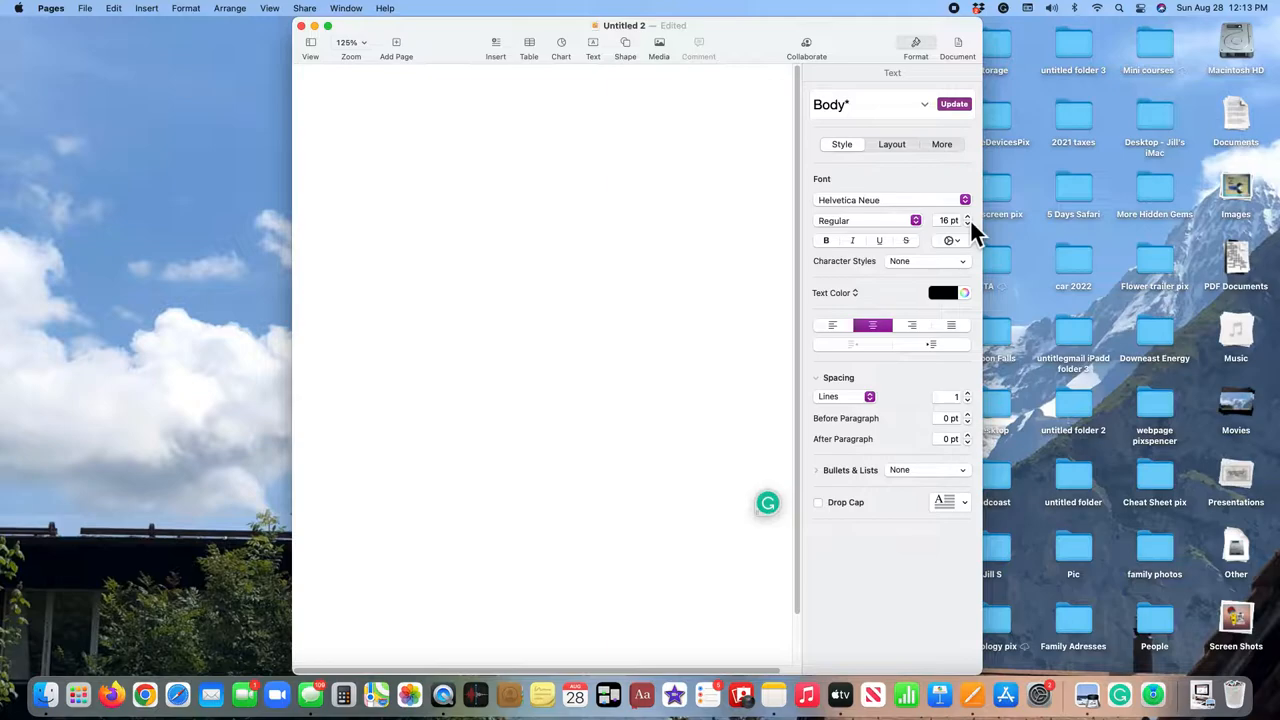
type("Acti")
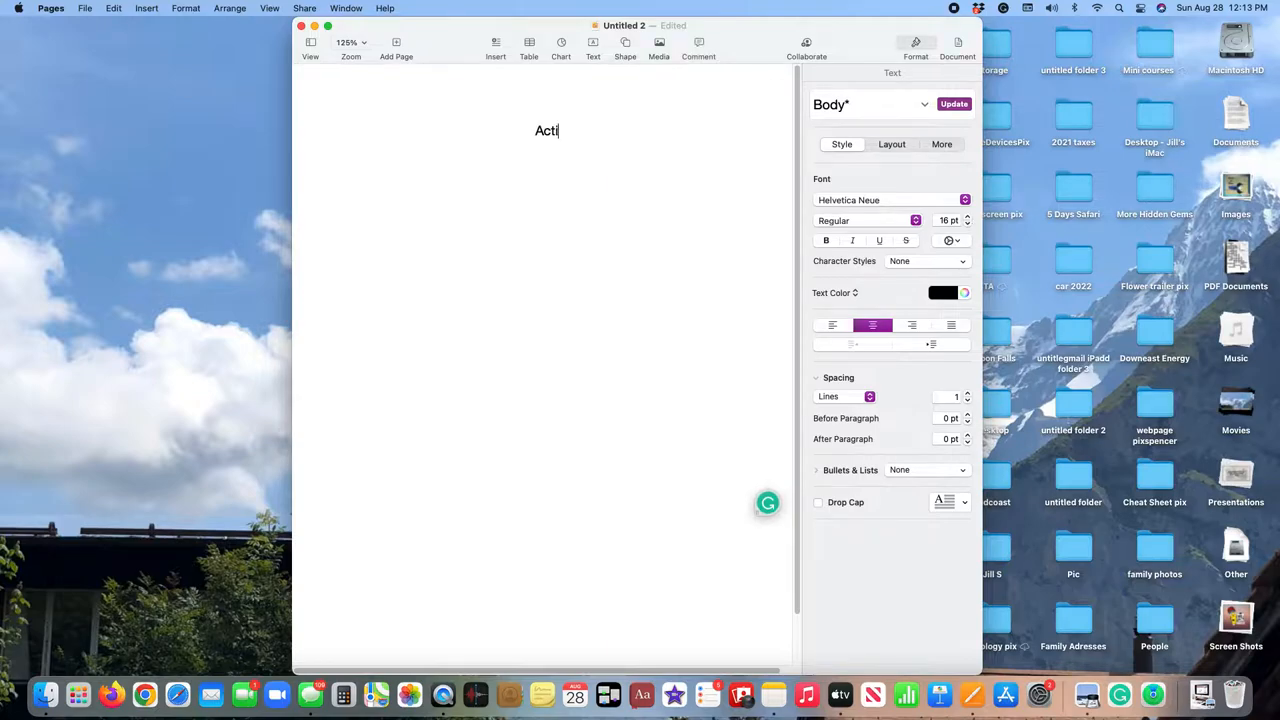
type("vities")
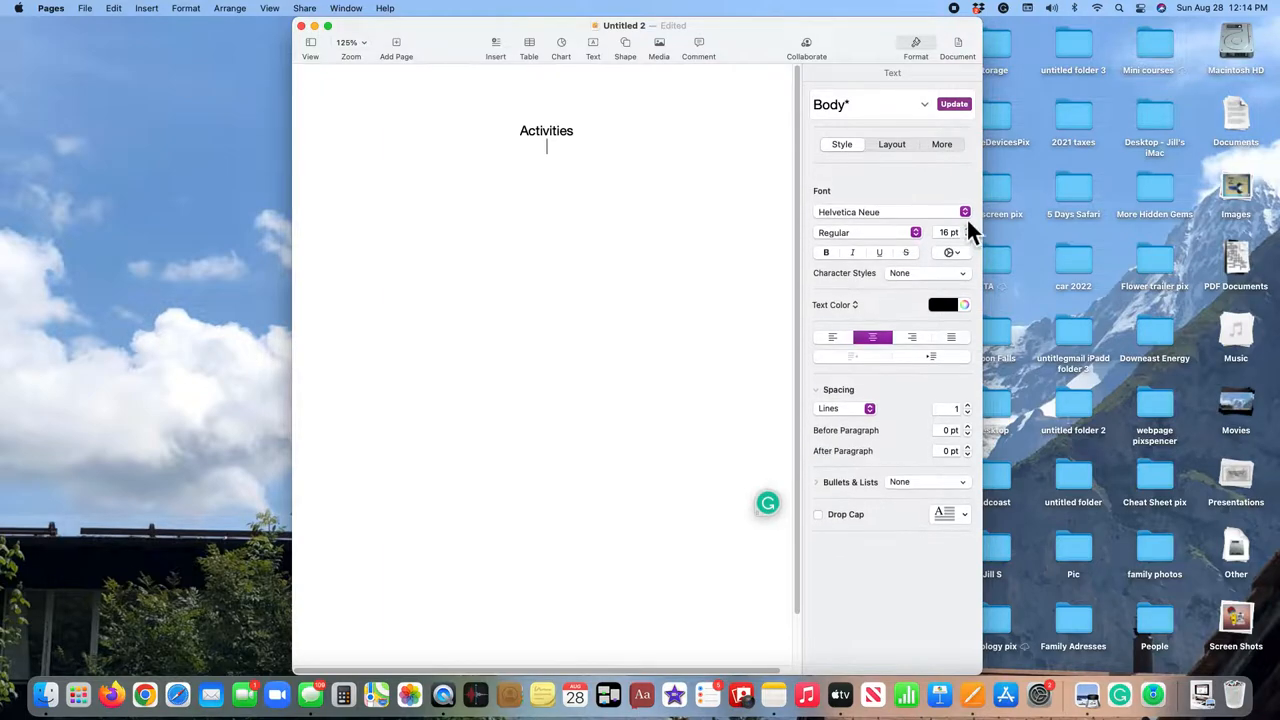
left_click(529, 42)
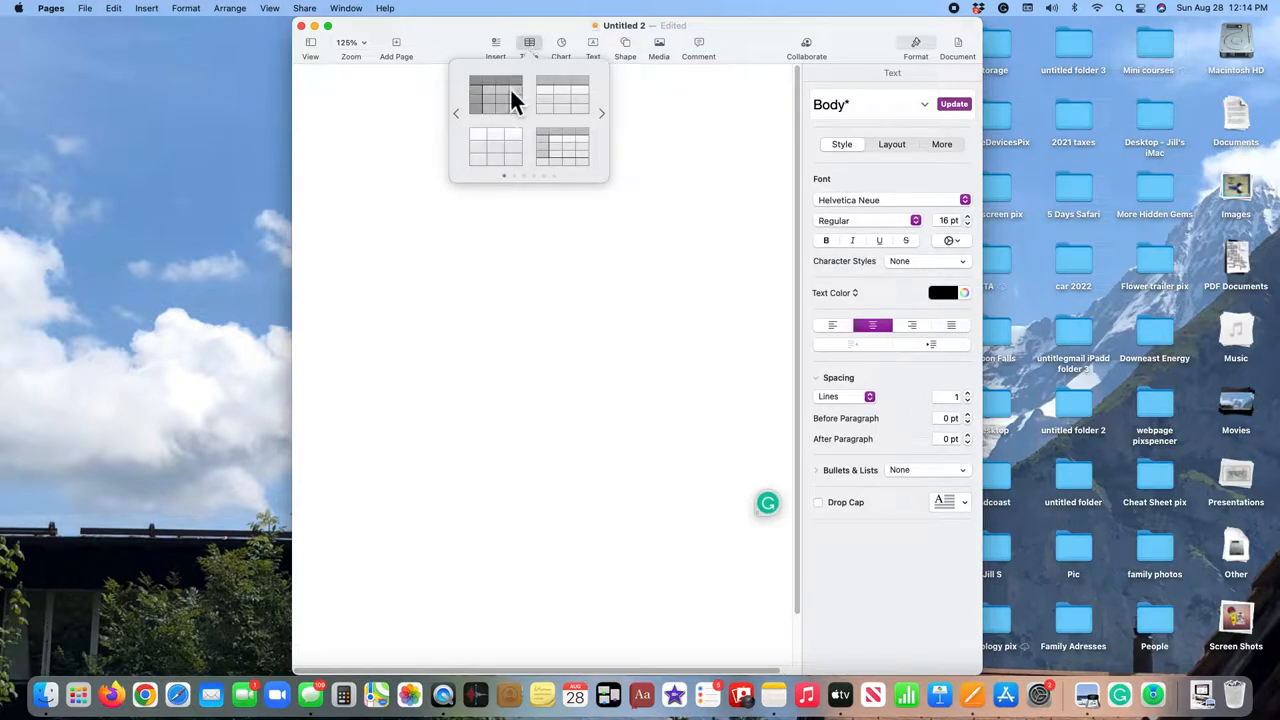
left_click(496, 95)
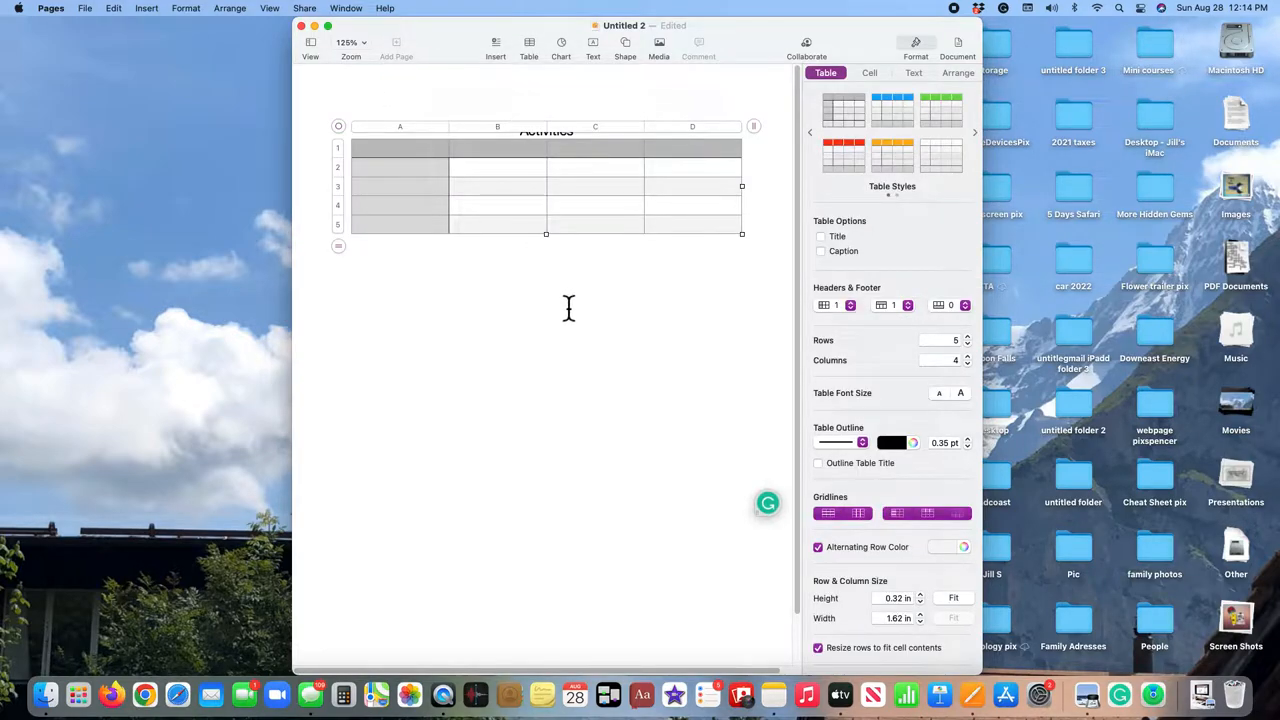
left_click(546, 243)
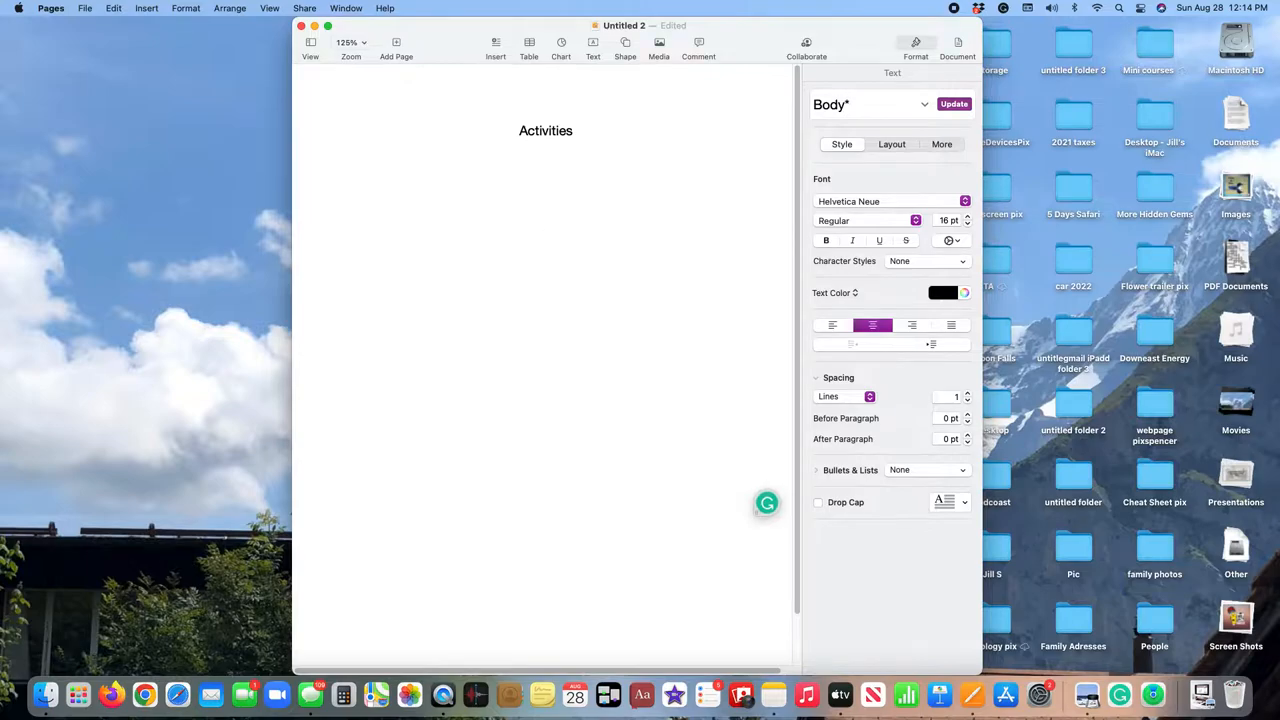
left_click(545, 220)
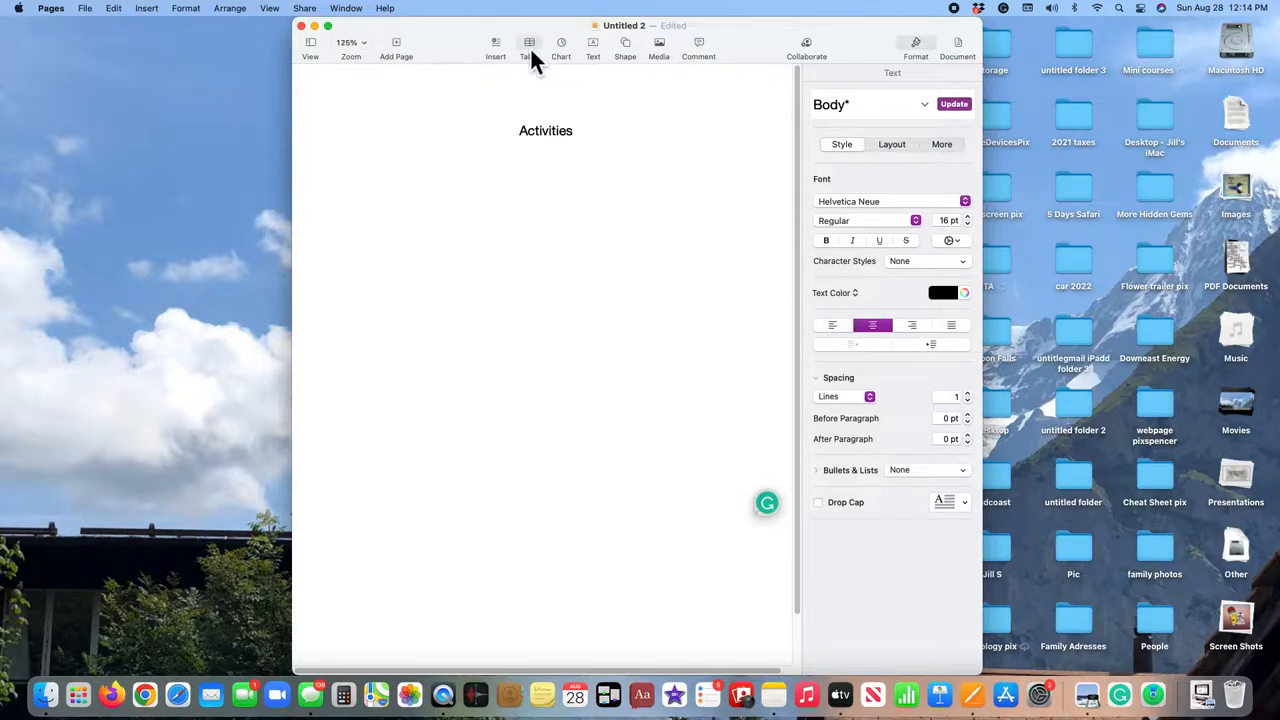
Step: Reopen the table style choices from the toolbar
left_click(529, 43)
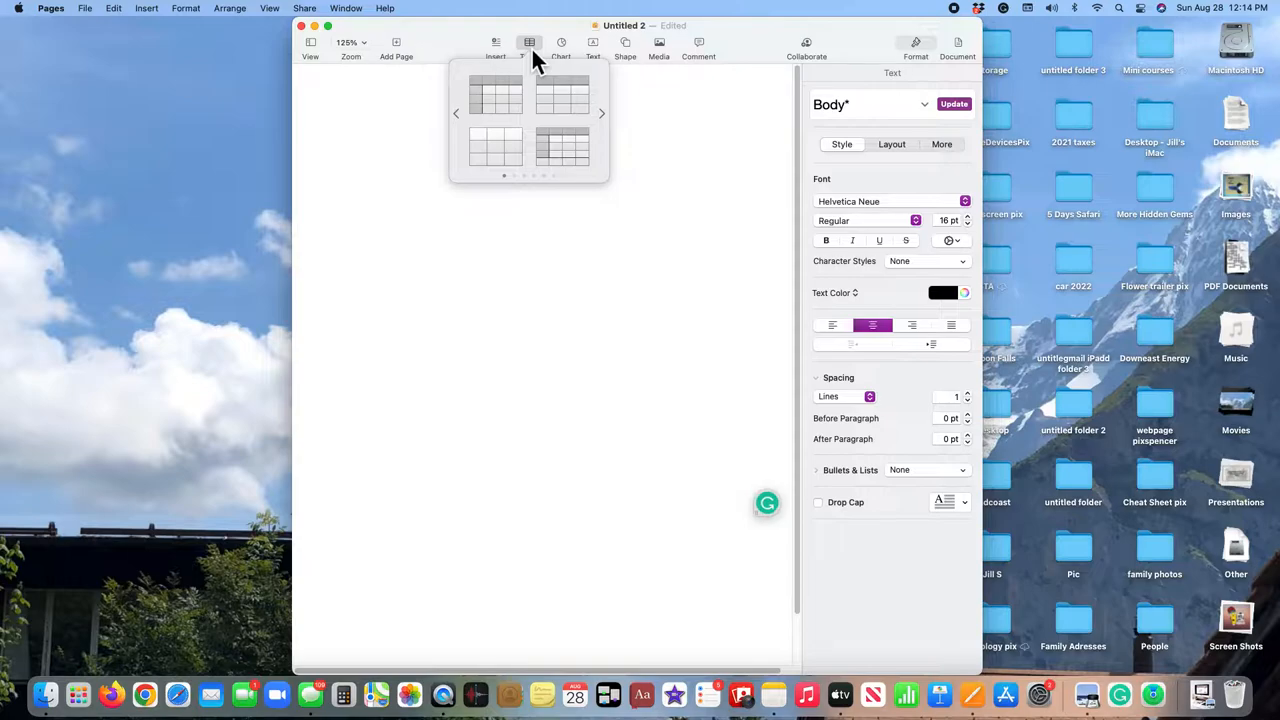
mouse_move(565, 195)
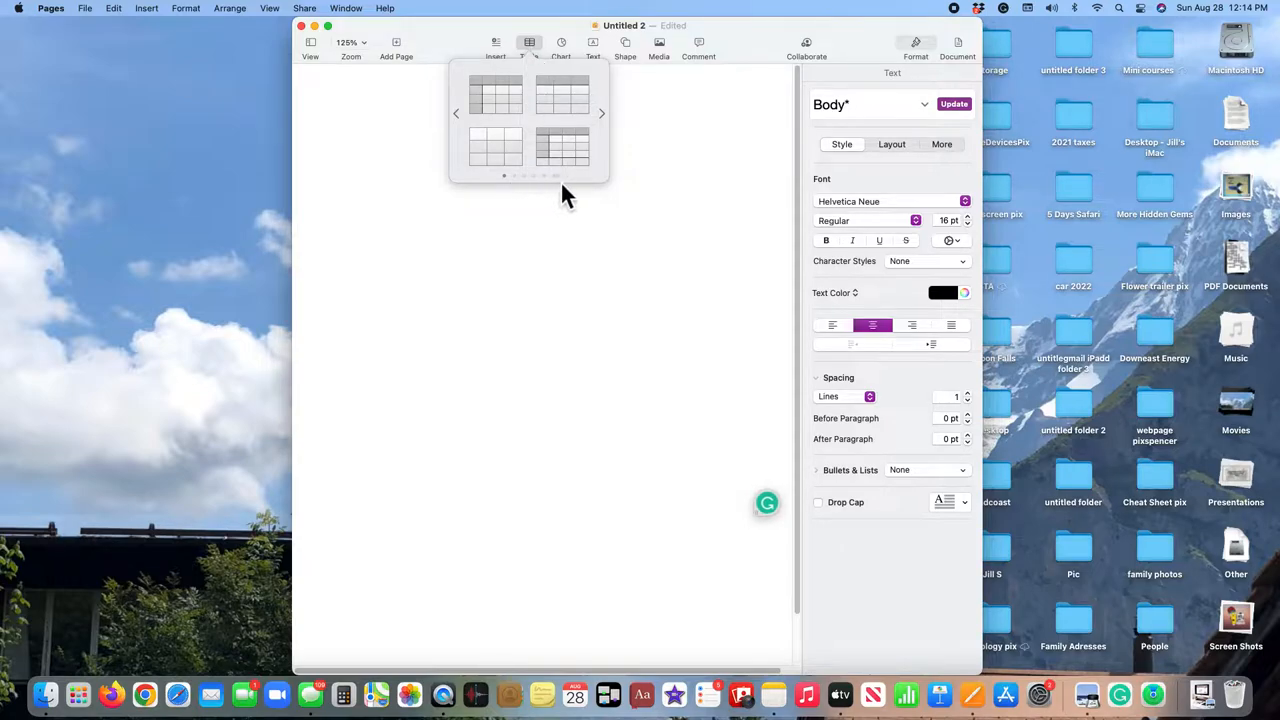
mouse_move(515, 193)
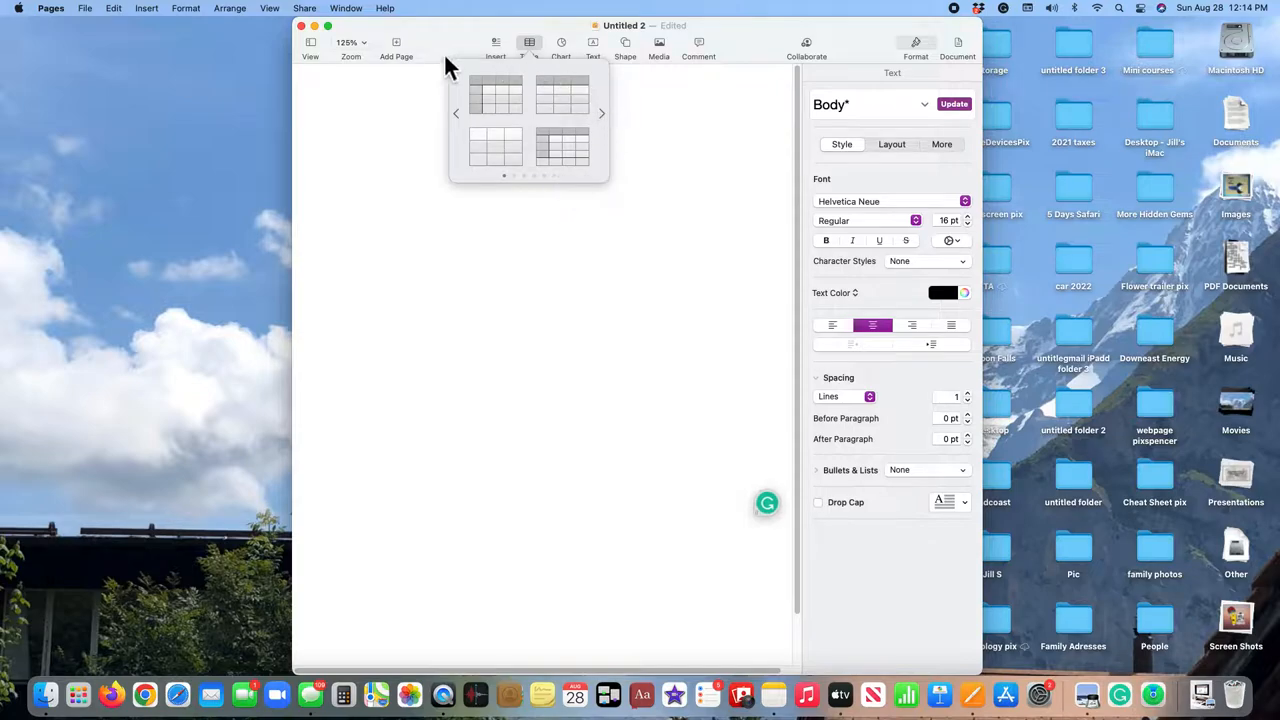
mouse_move(518, 150)
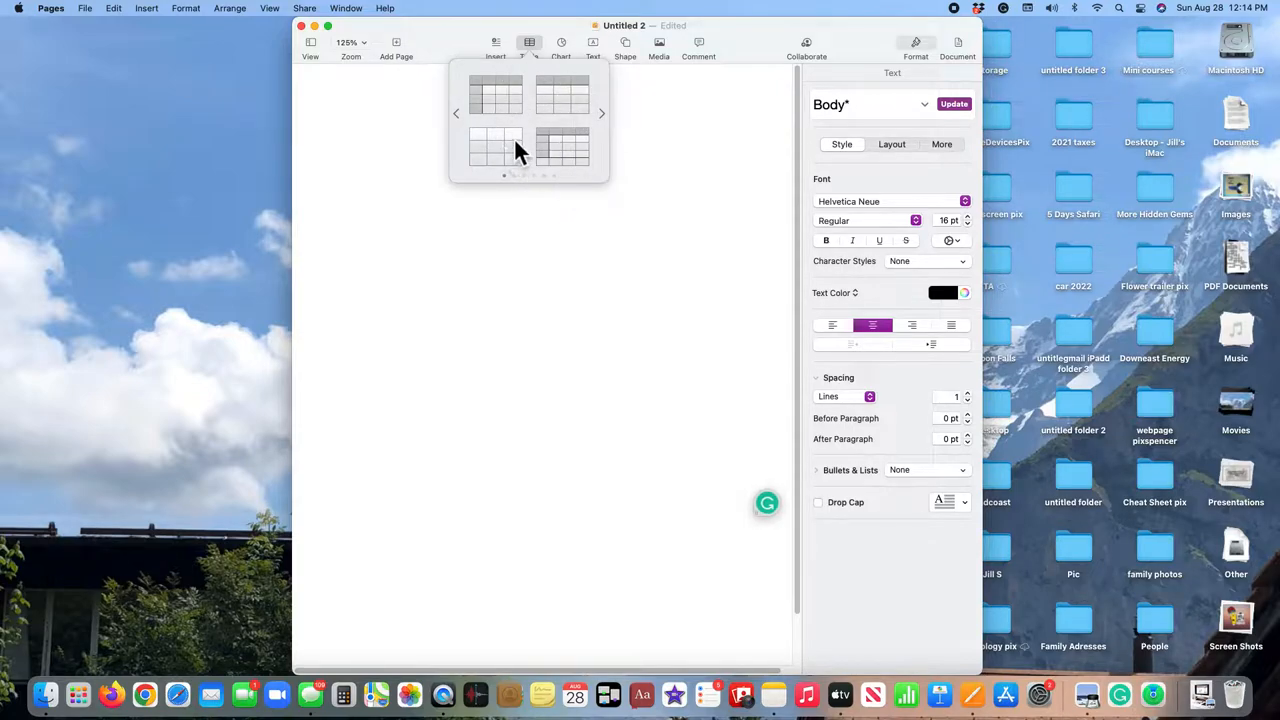
mouse_move(590, 150)
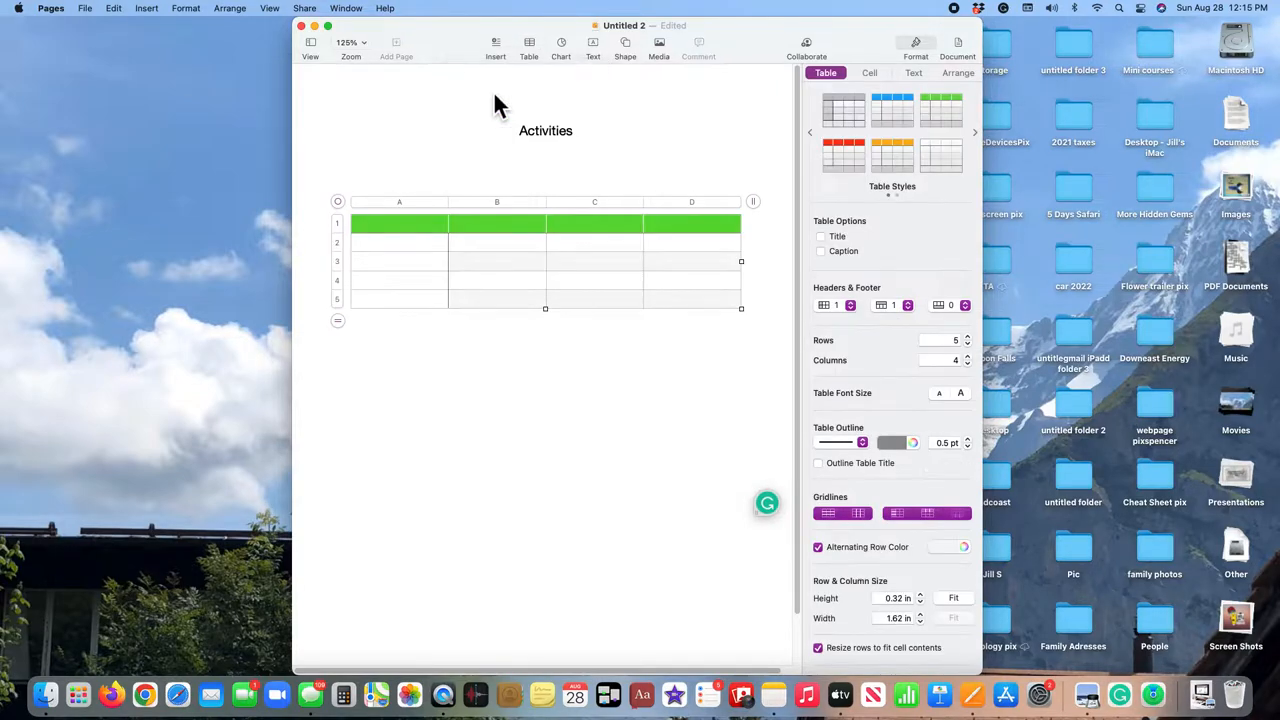
mouse_move(568, 461)
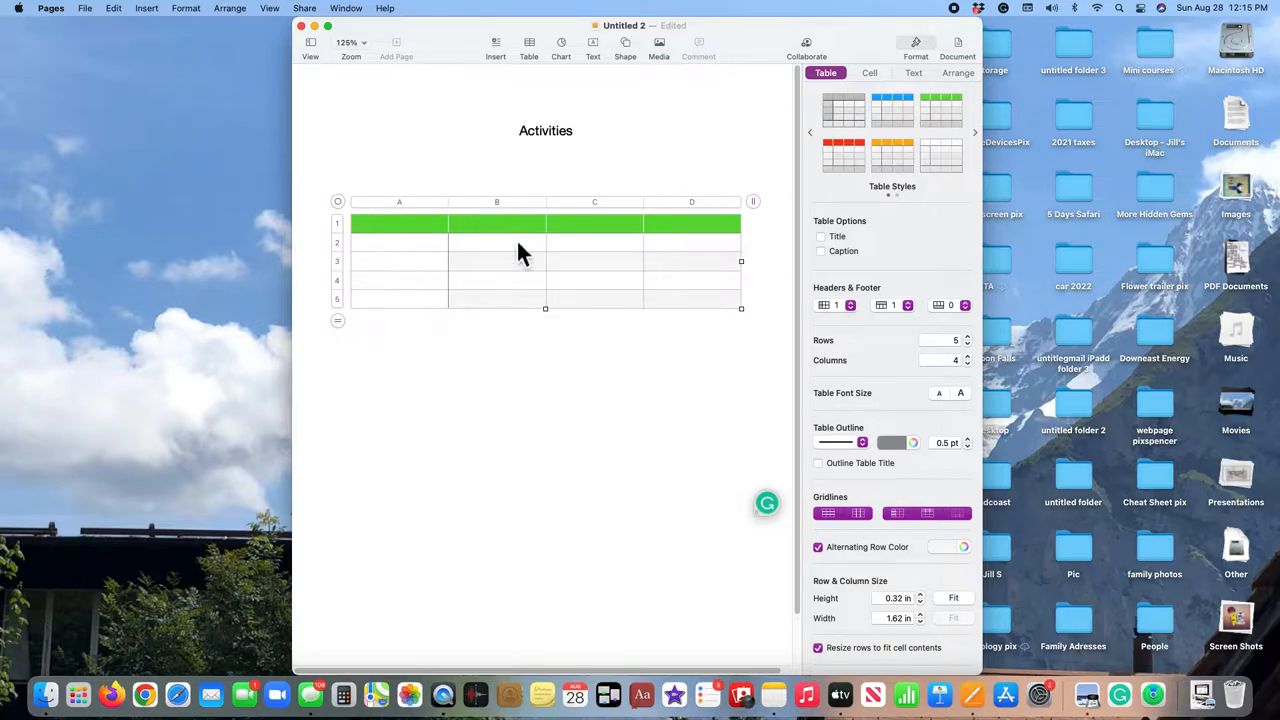
mouse_move(388, 278)
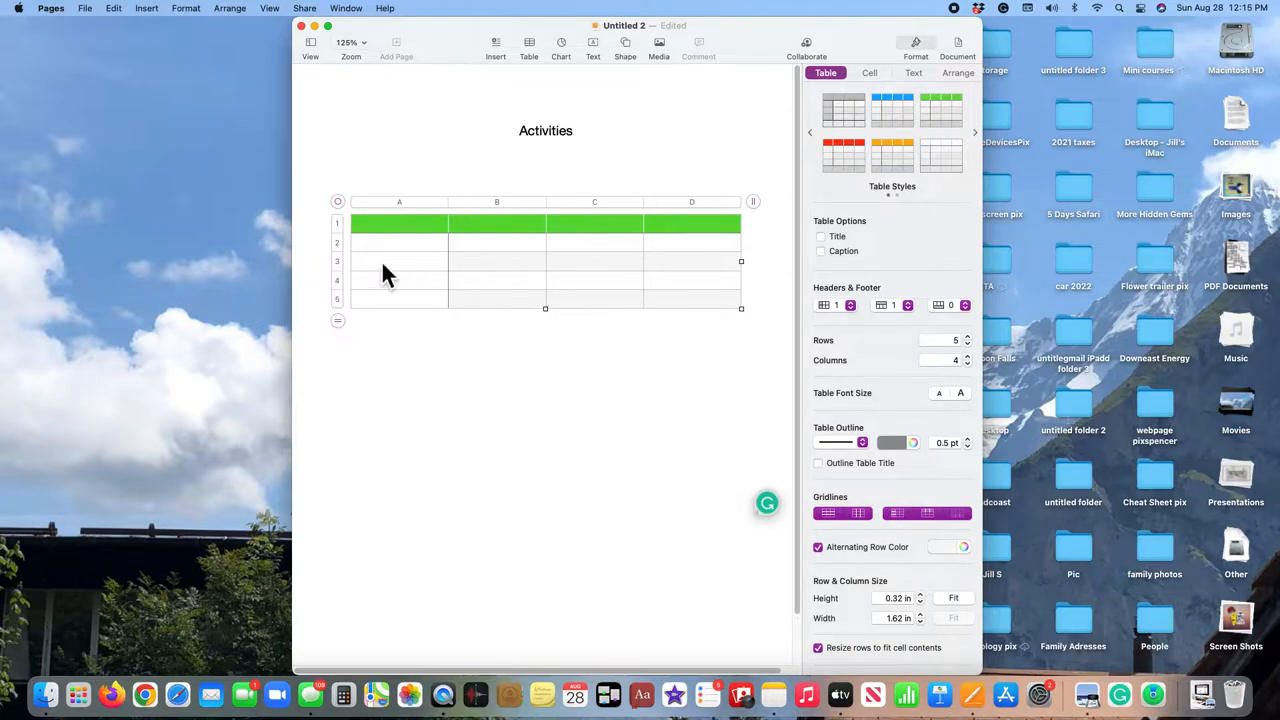
mouse_move(480, 258)
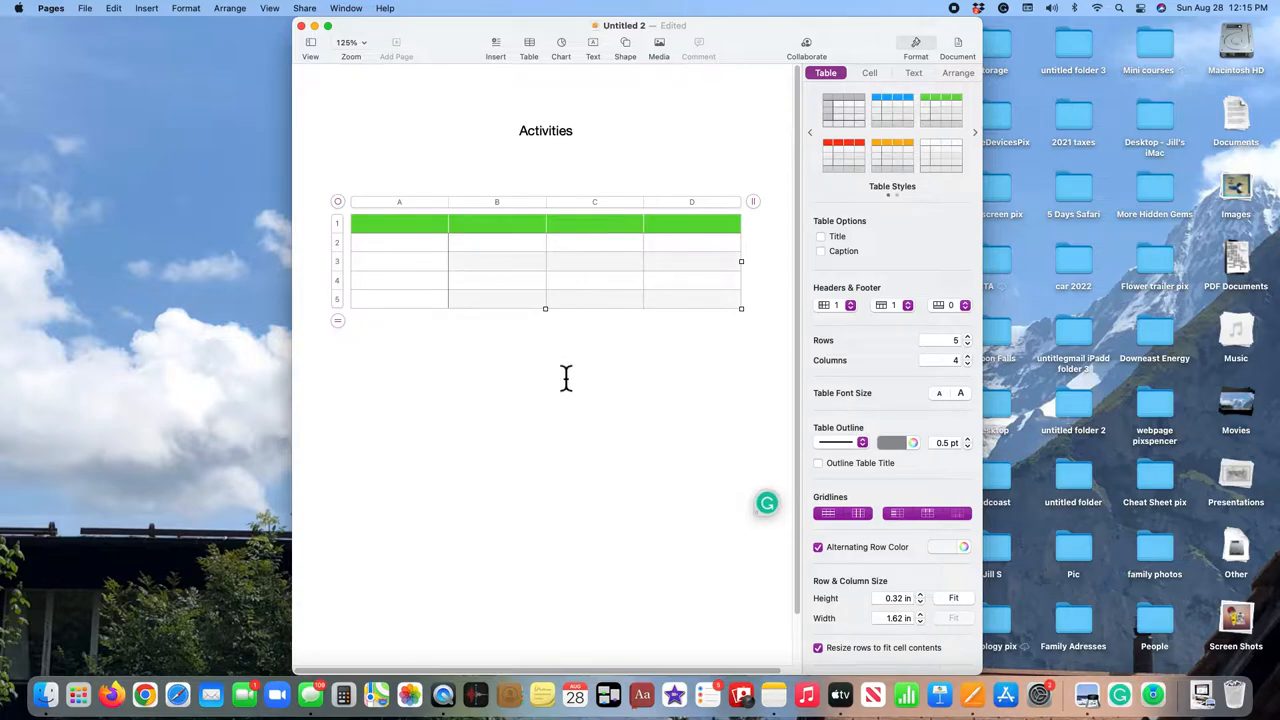
mouse_move(569, 378)
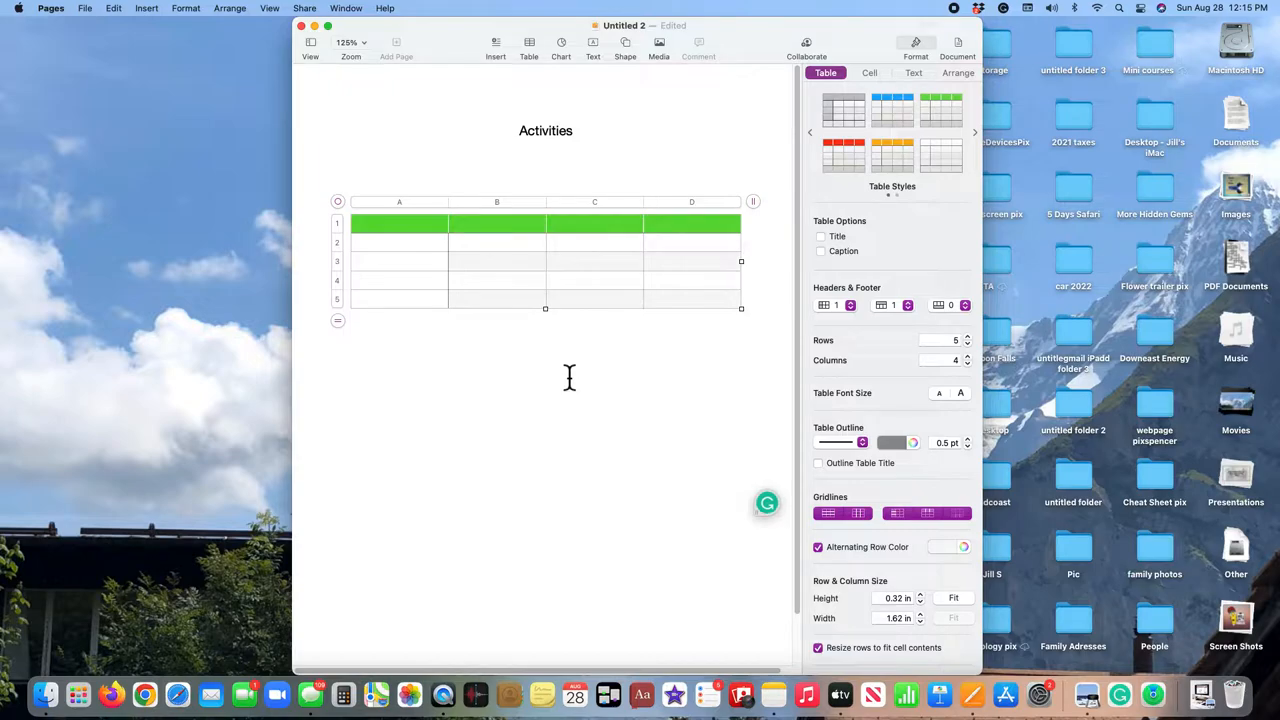
mouse_move(750, 205)
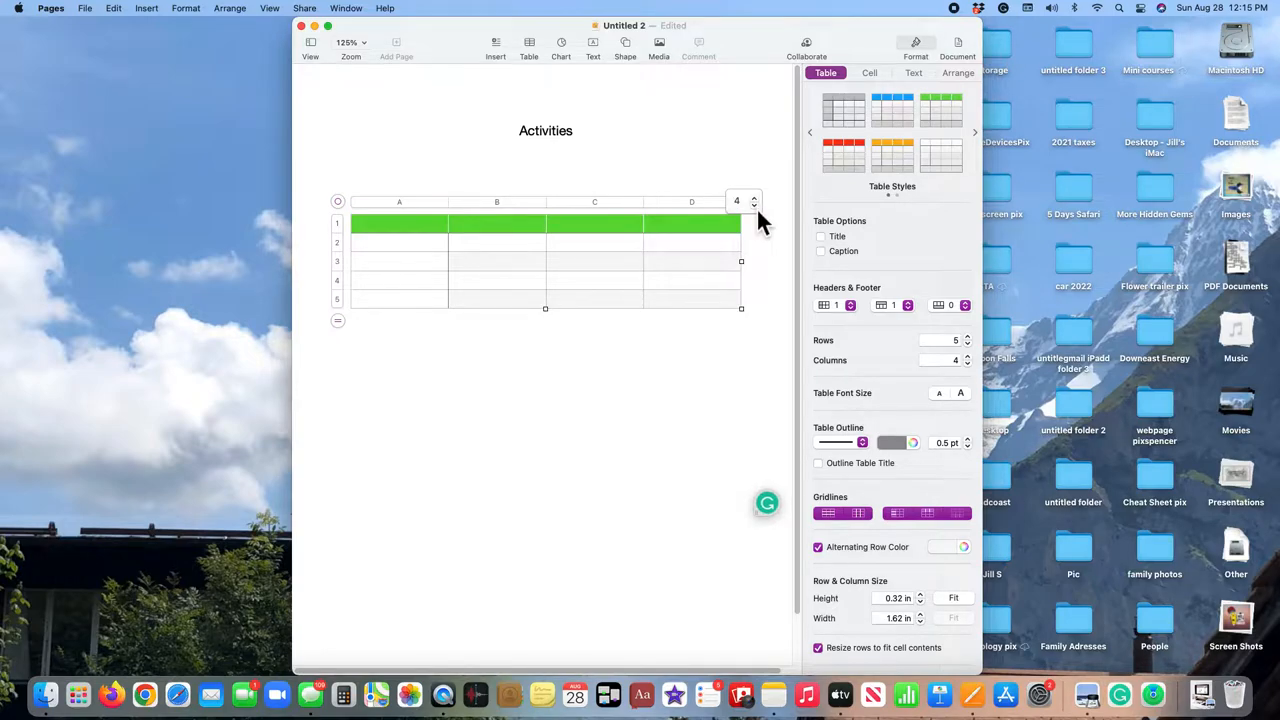
Step: Trim the green-header table to 3 columns with the column handle stepper
left_click(966, 363)
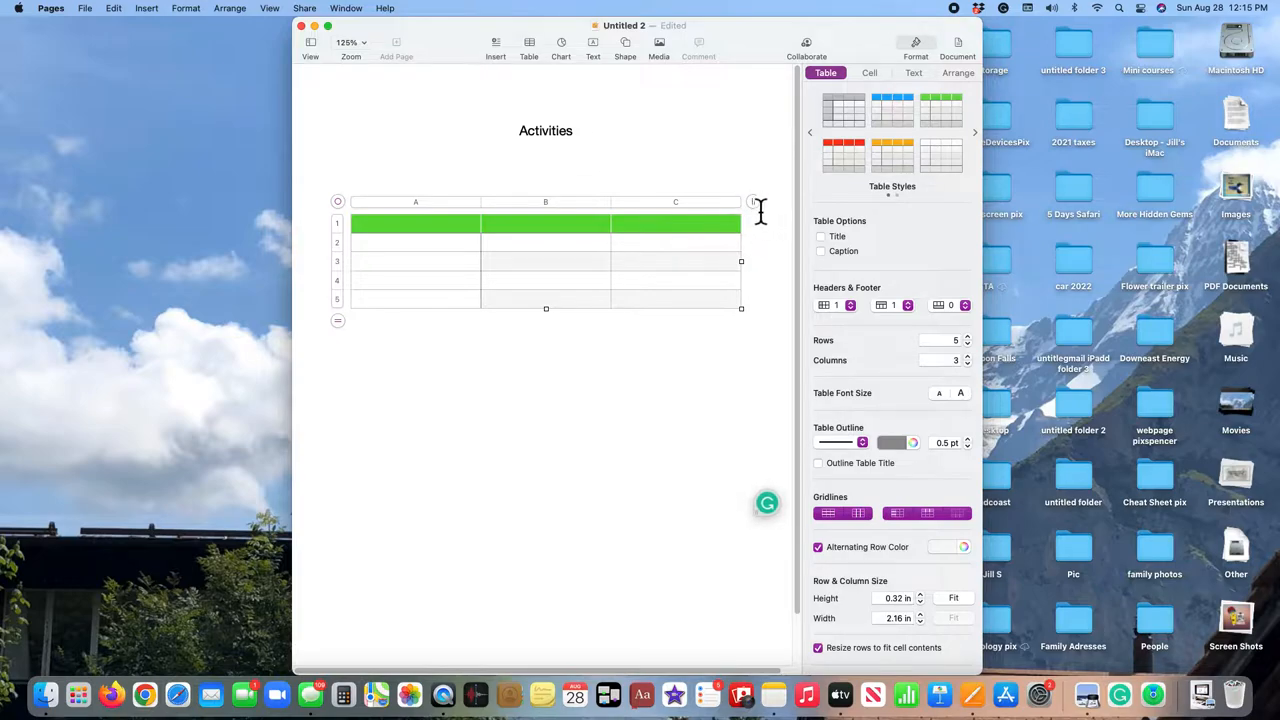
left_click(752, 202)
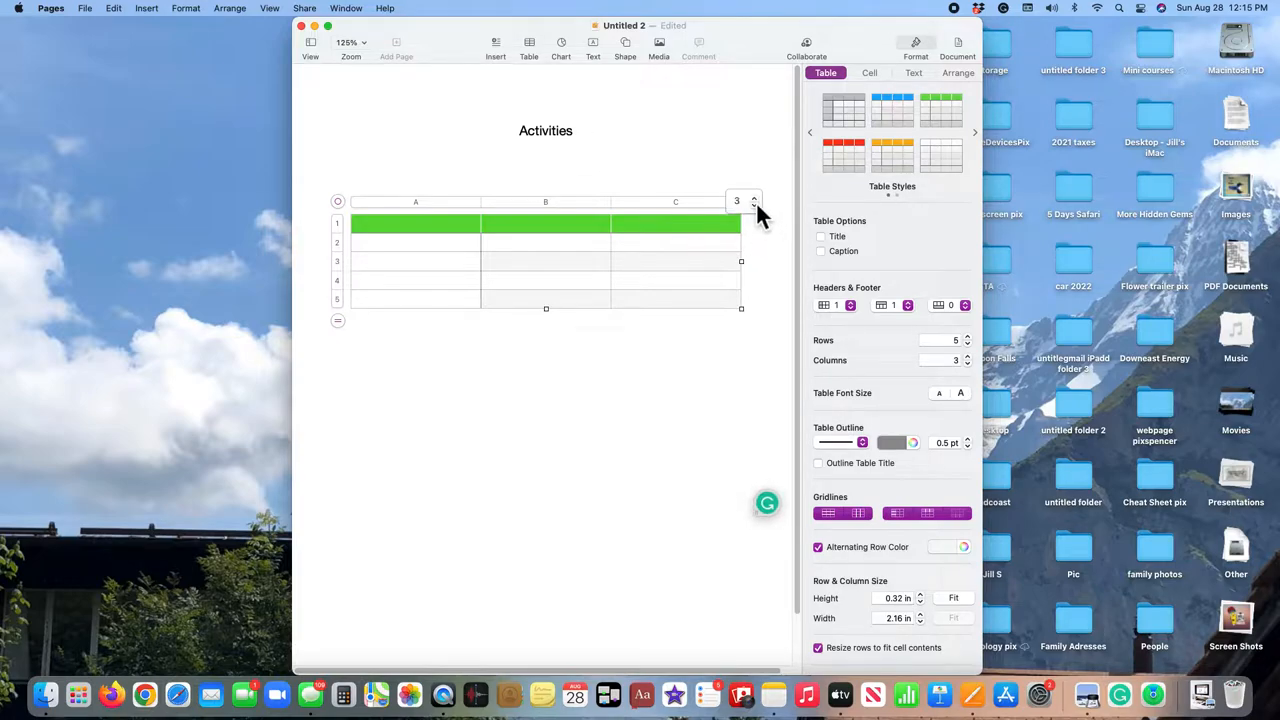
left_click(755, 197)
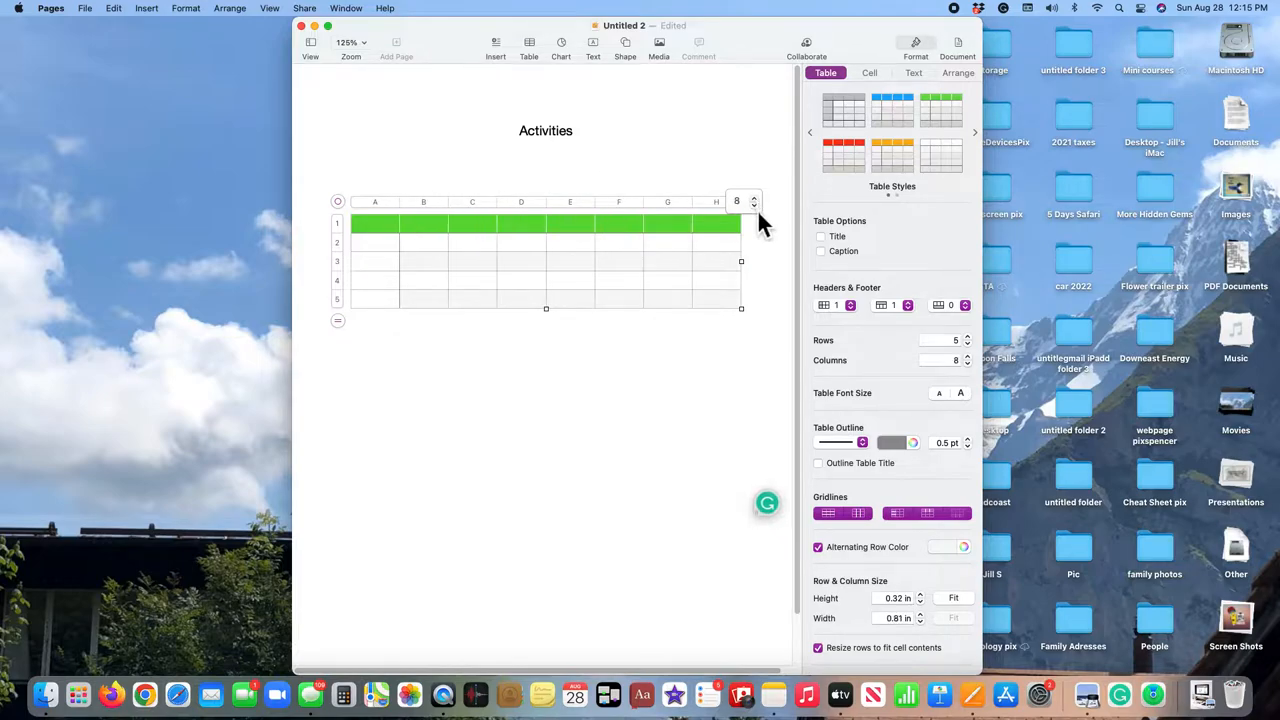
left_click(754, 206)
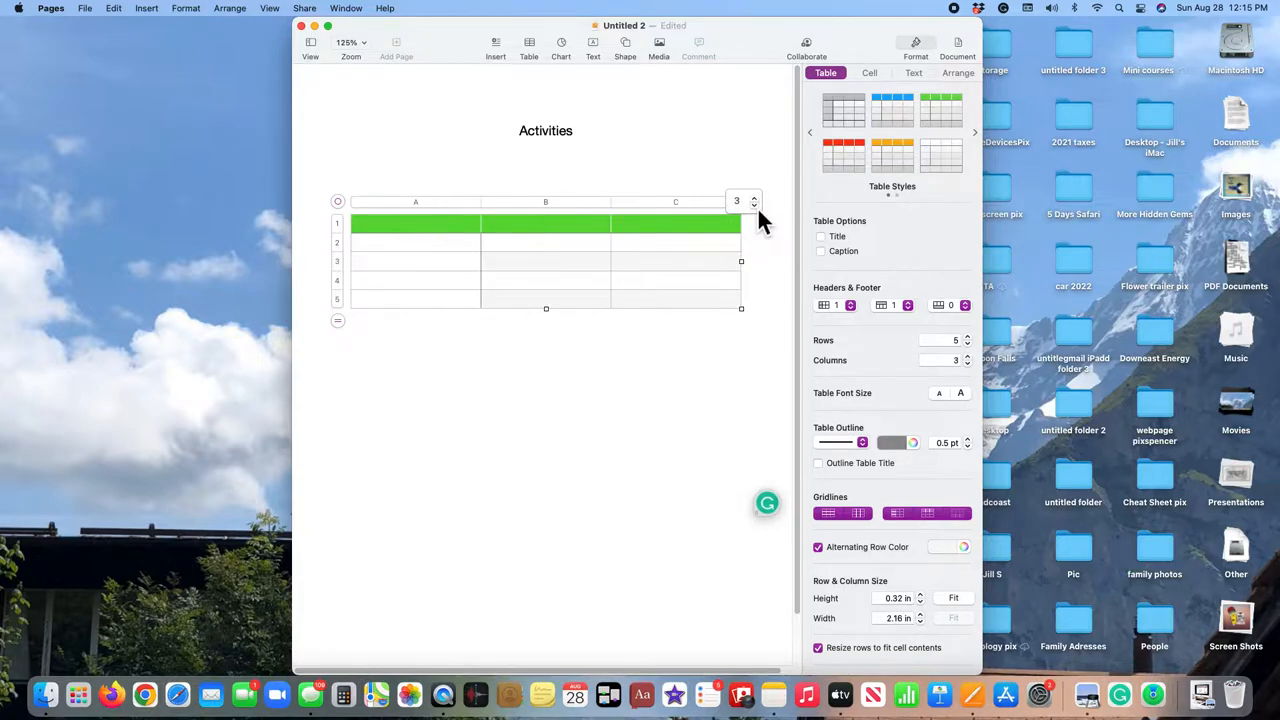
left_click(341, 313)
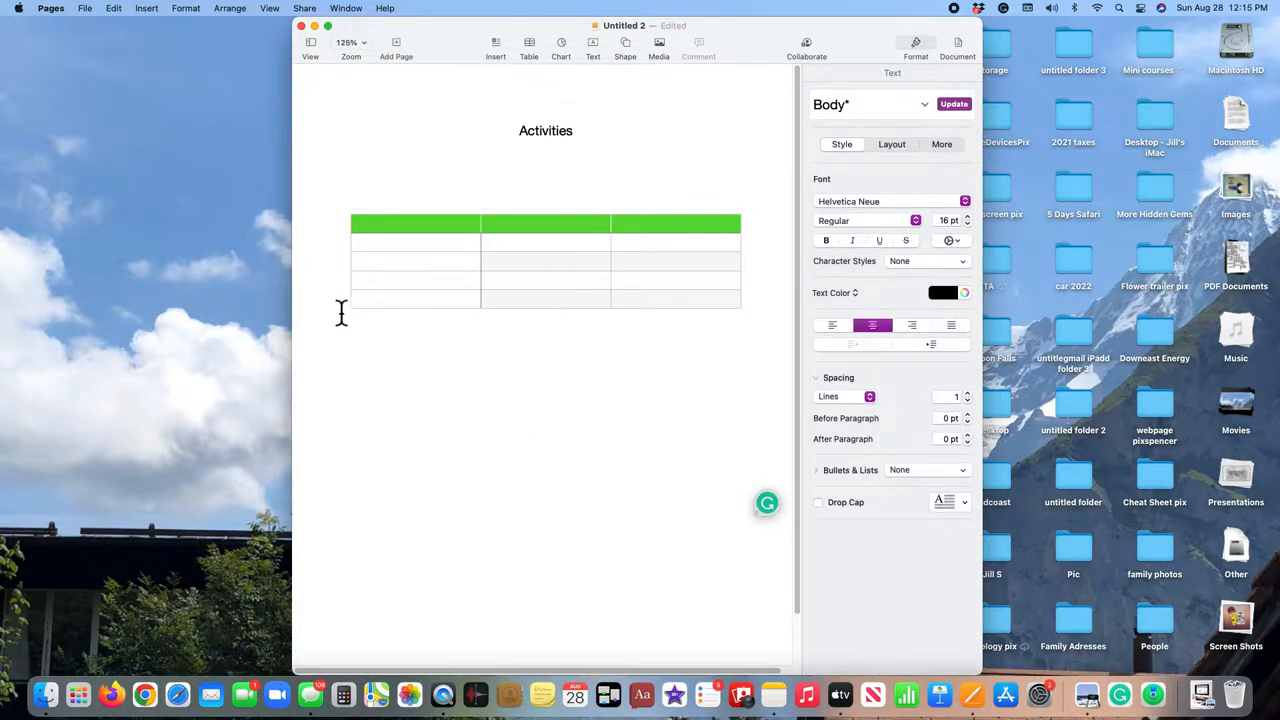
Step: Select the 3-column table and its first header cell
left_click(545, 260)
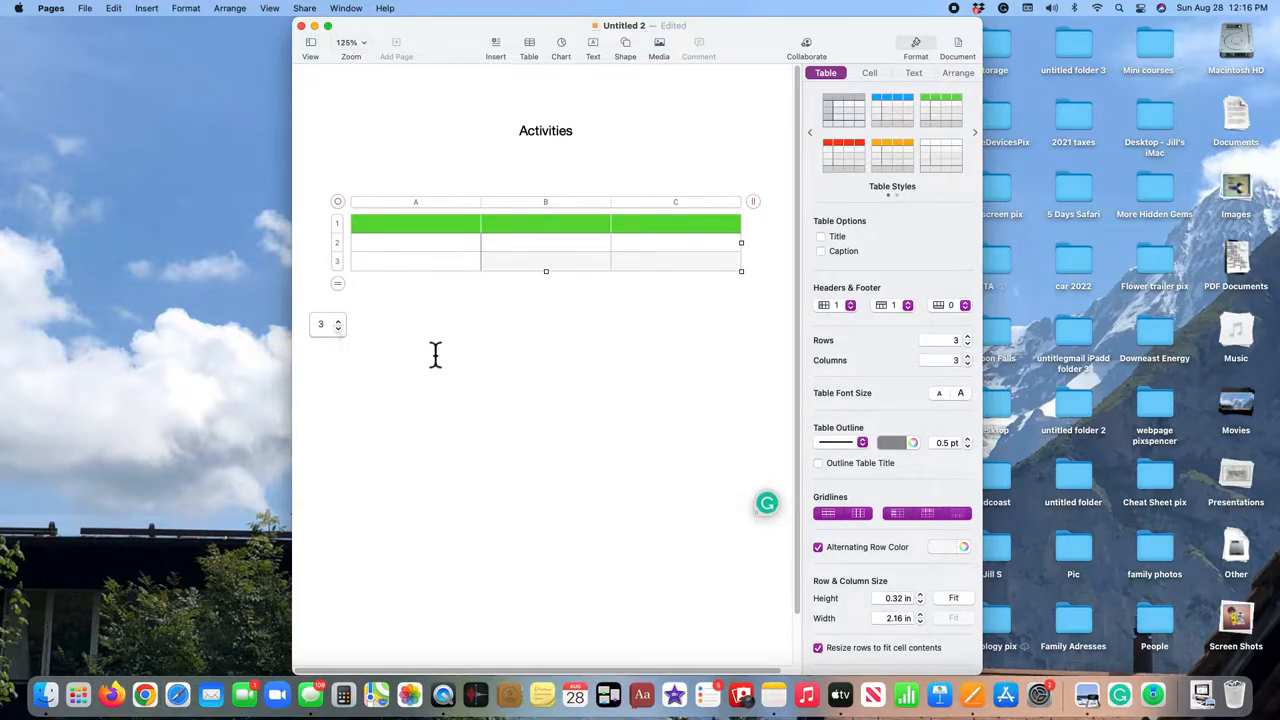
mouse_move(347, 337)
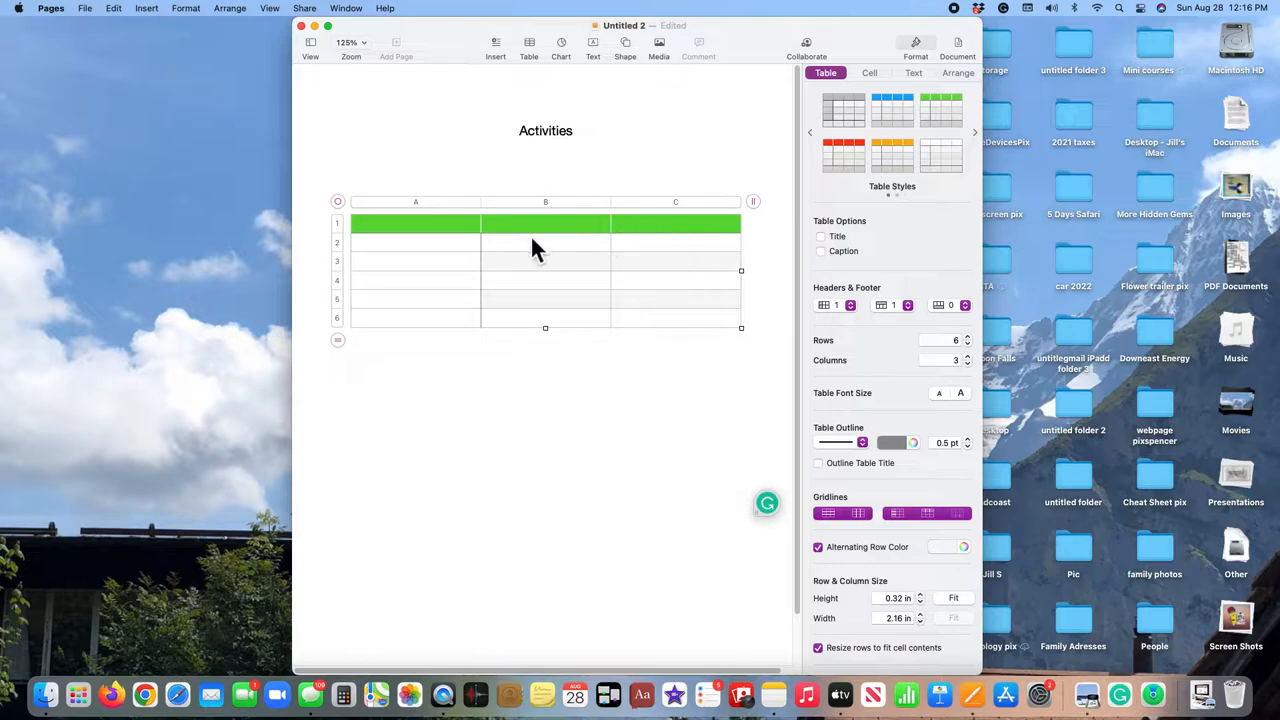
left_click(415, 223)
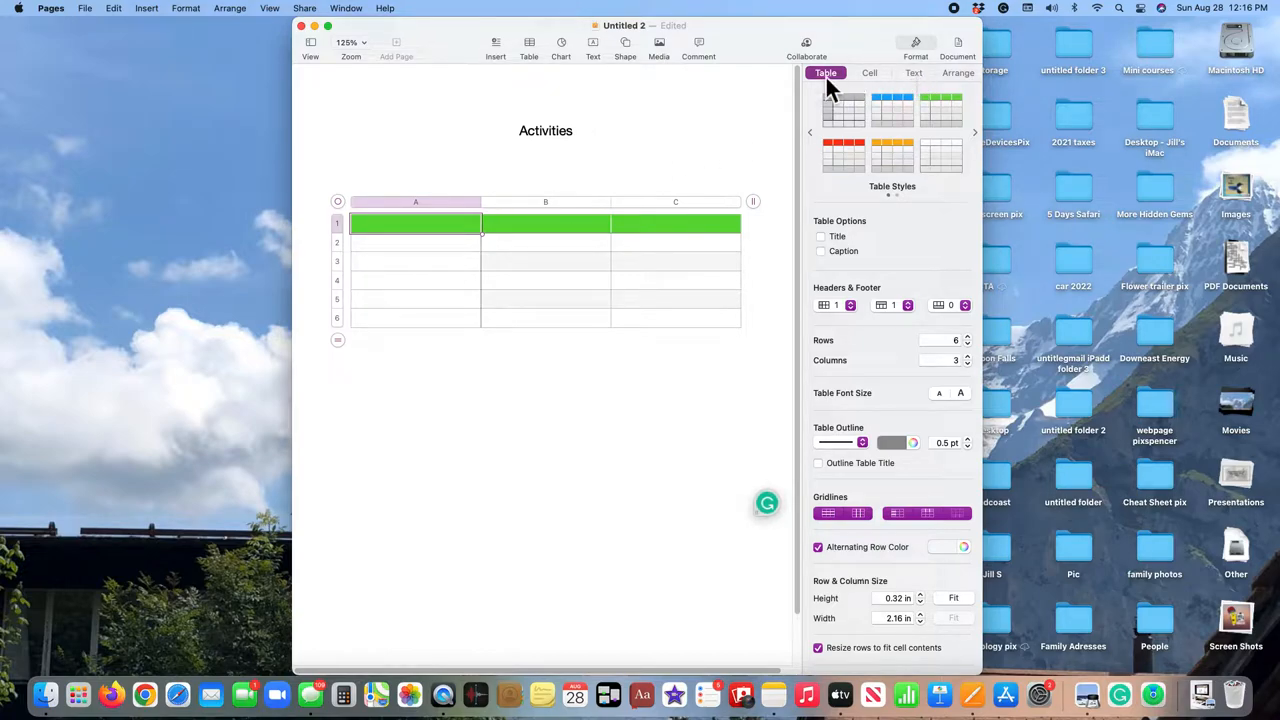
mouse_move(843, 90)
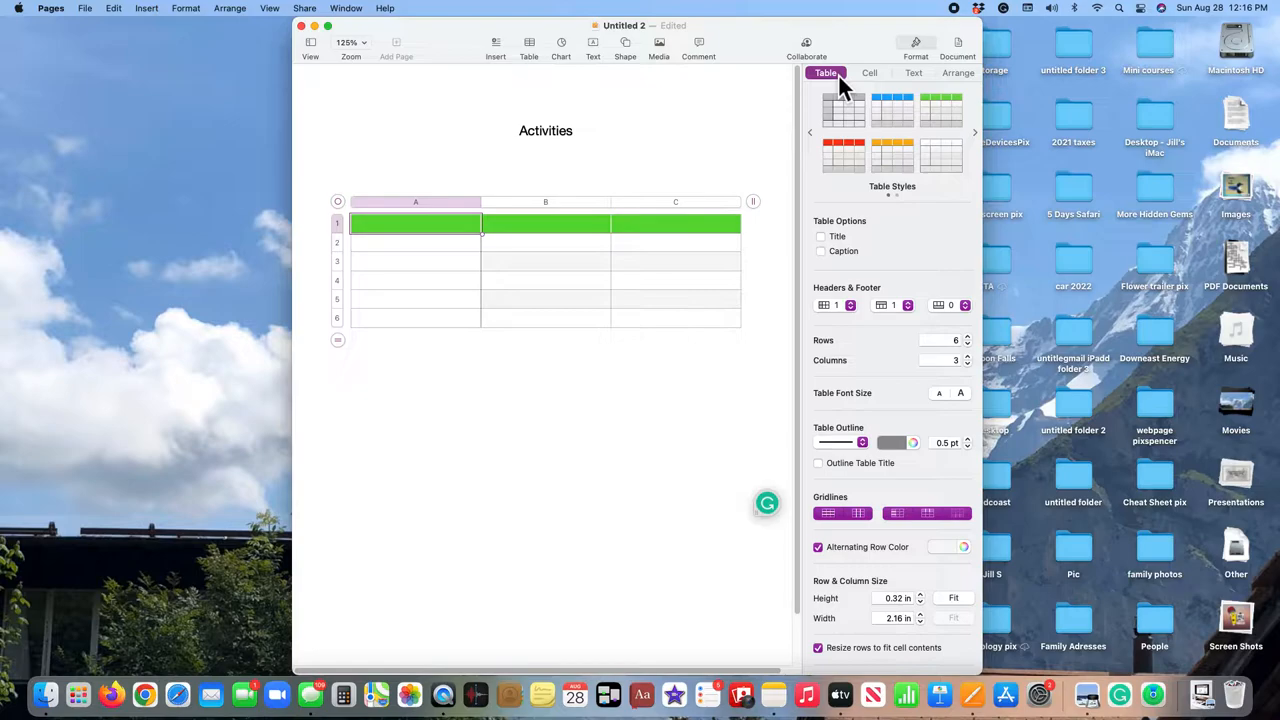
Step: Enter 'Month' in header cell A1, centred at a larger font size
left_click(912, 72)
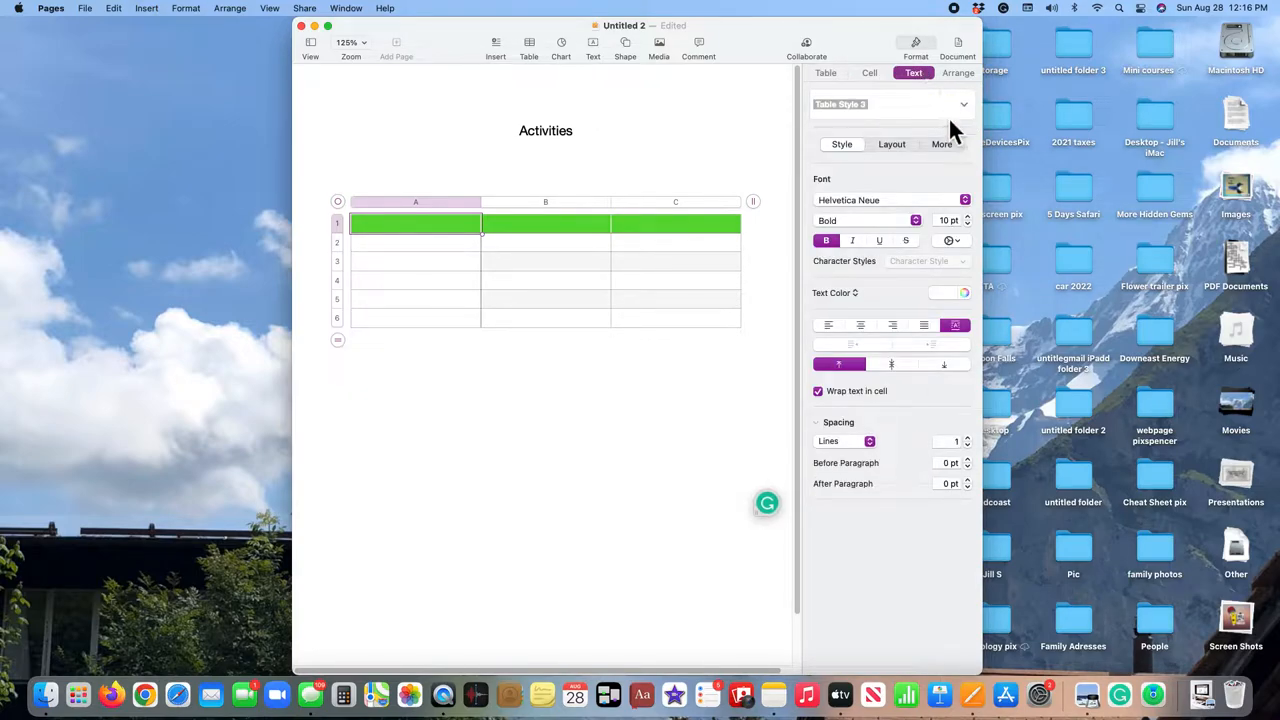
mouse_move(975, 240)
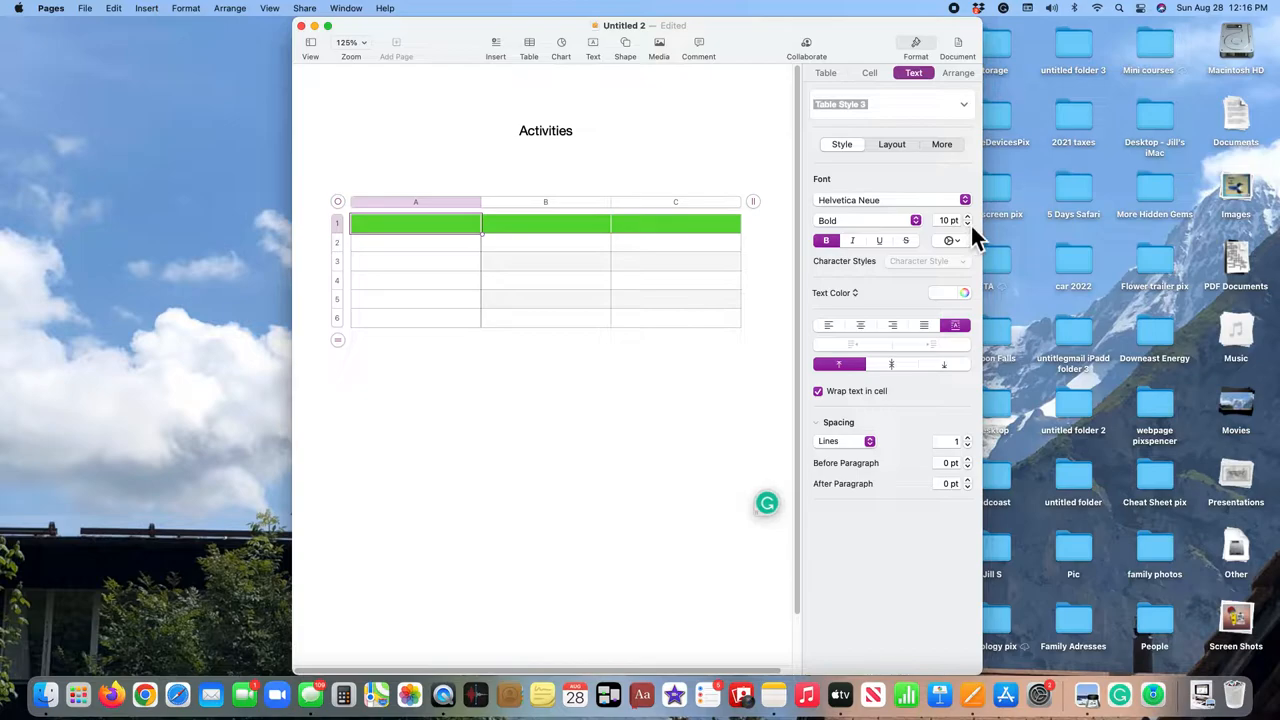
mouse_move(975, 255)
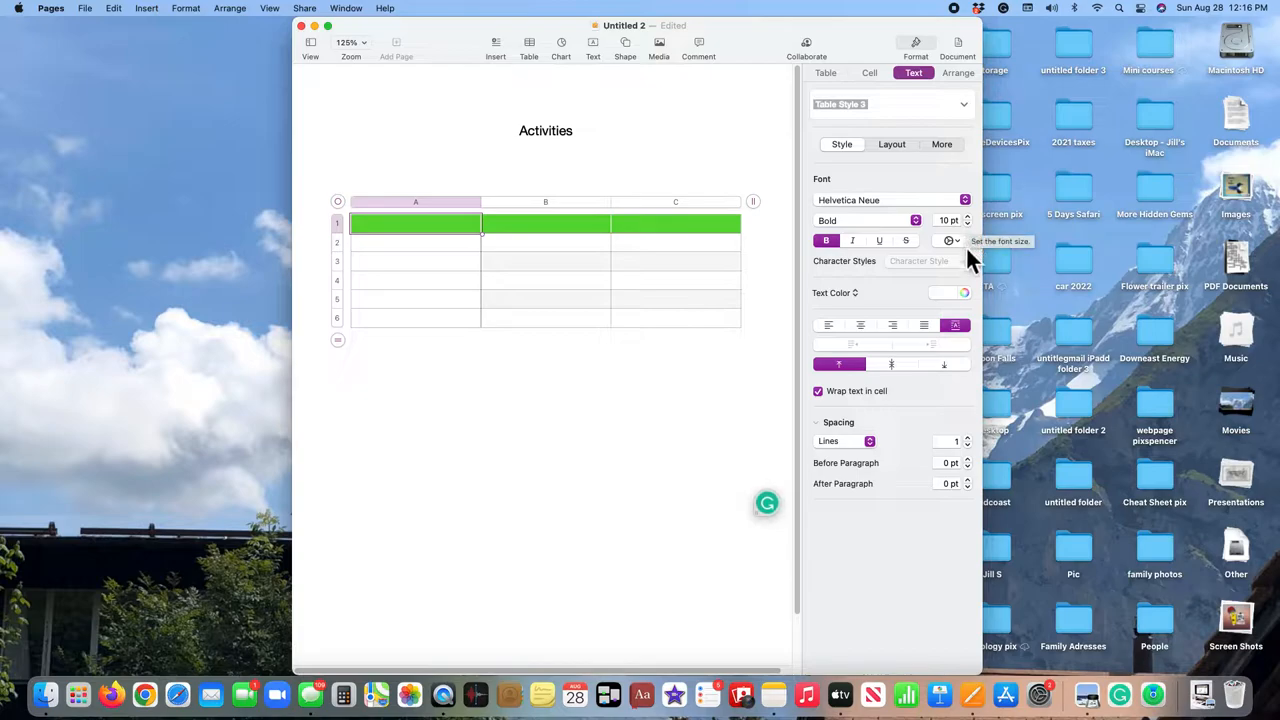
mouse_move(868, 340)
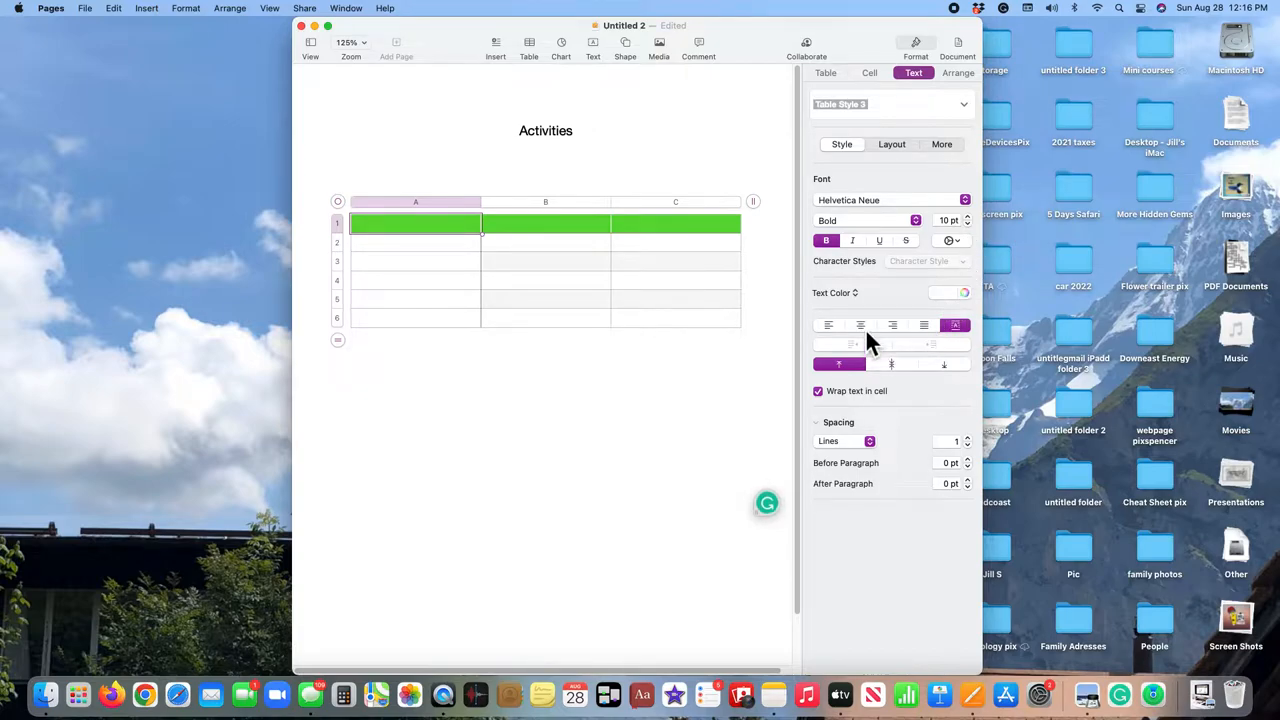
left_click(860, 325)
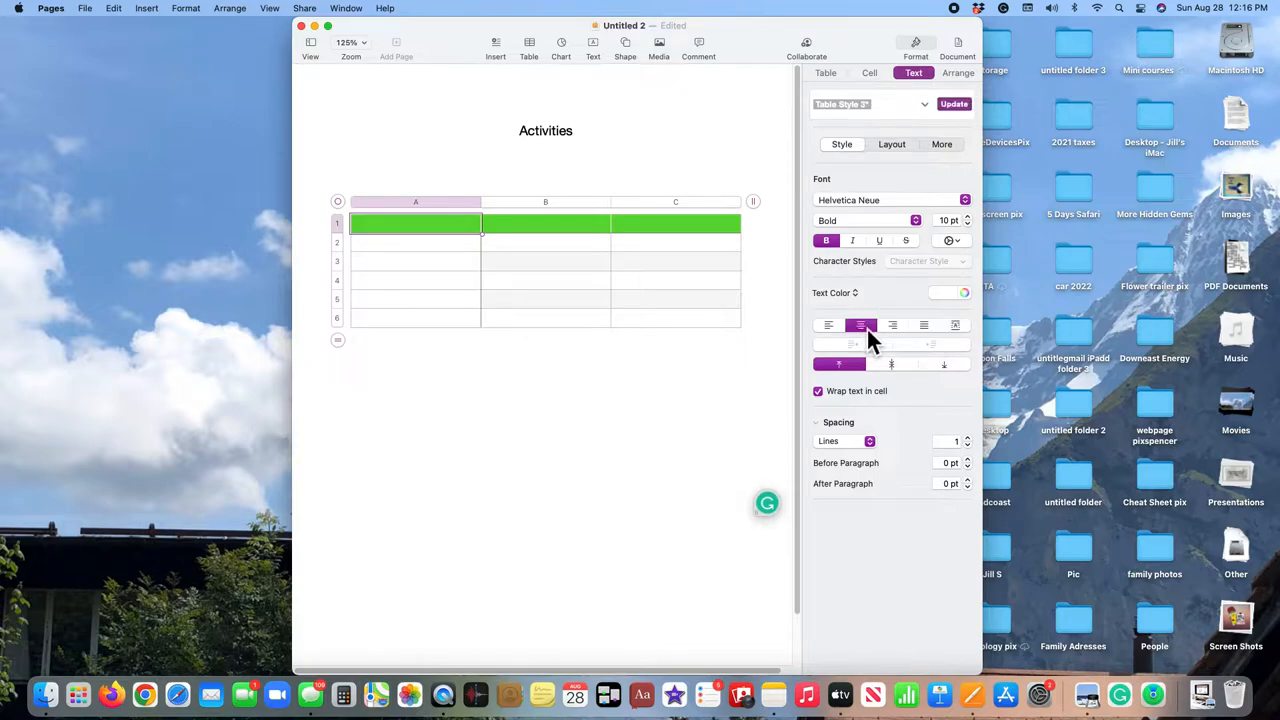
left_click(966, 216)
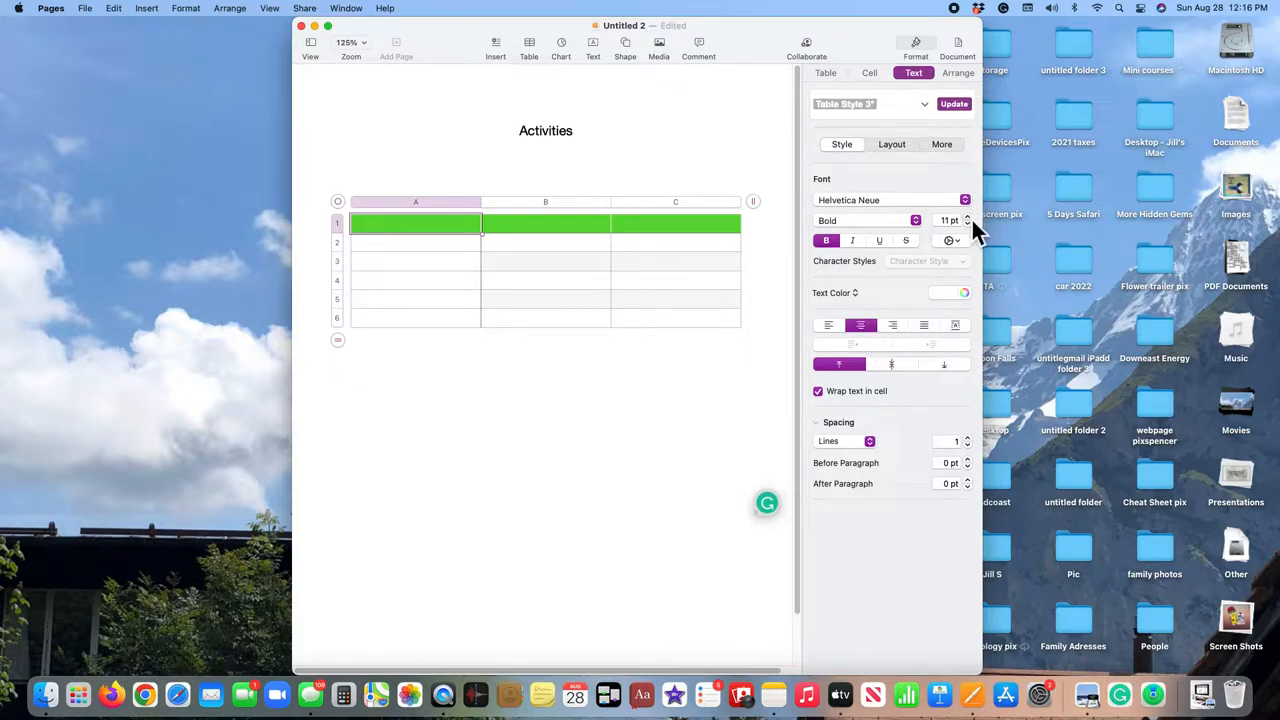
left_click(966, 216)
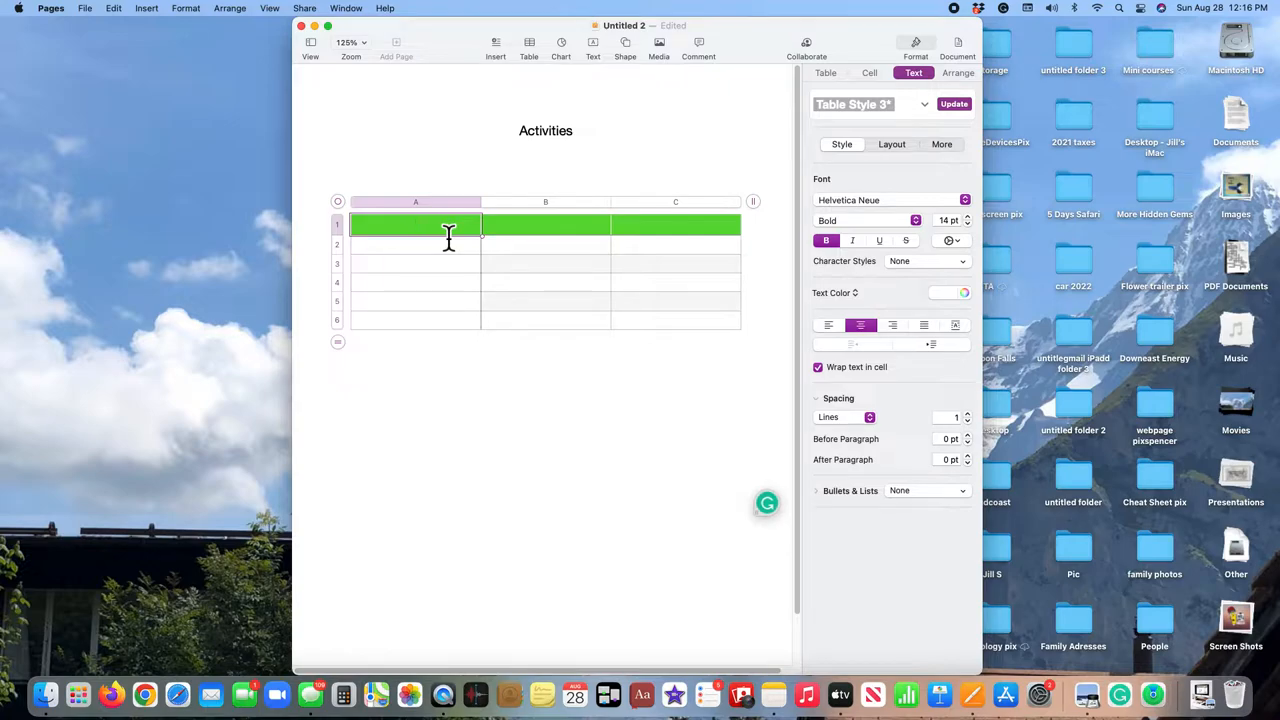
type("Month")
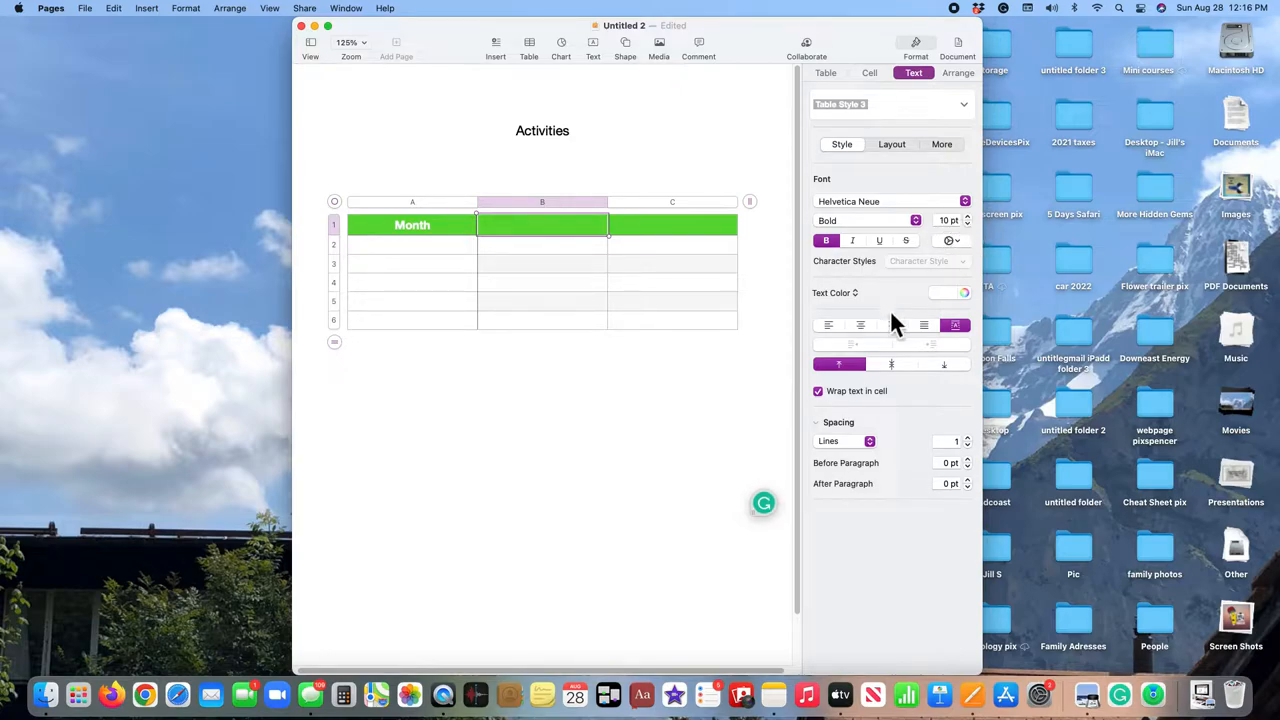
mouse_move(740, 300)
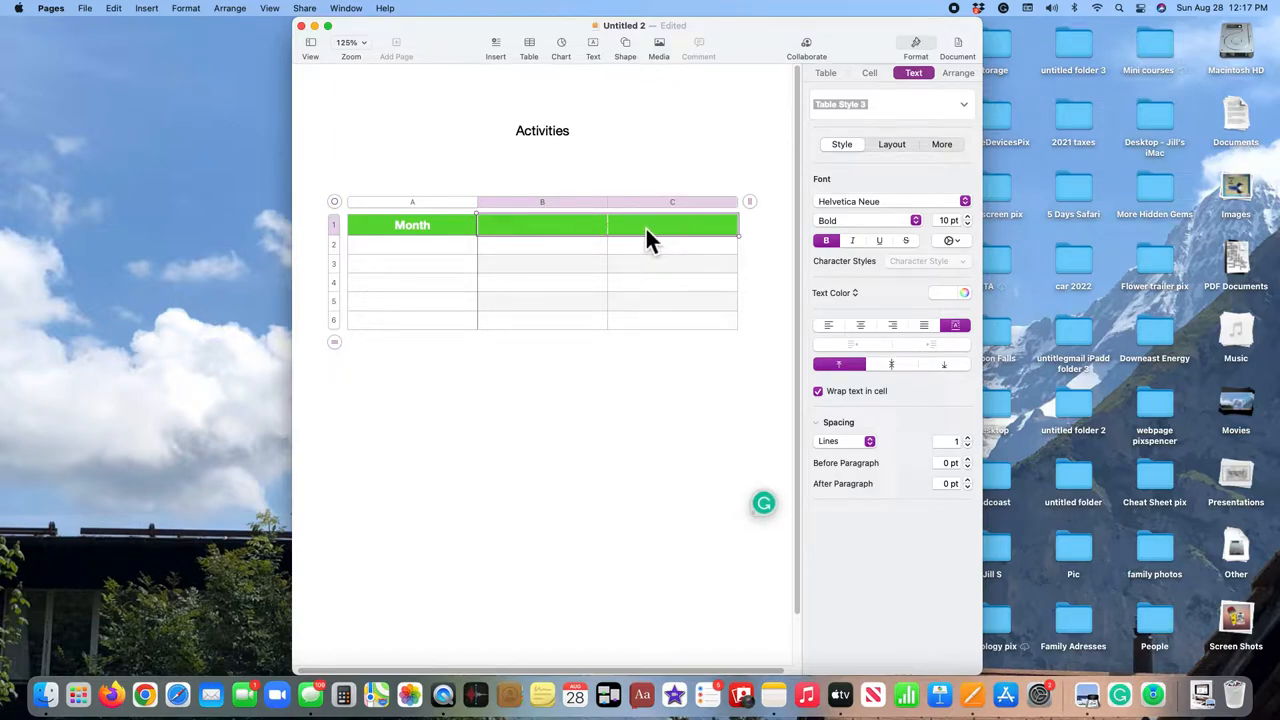
mouse_move(975, 230)
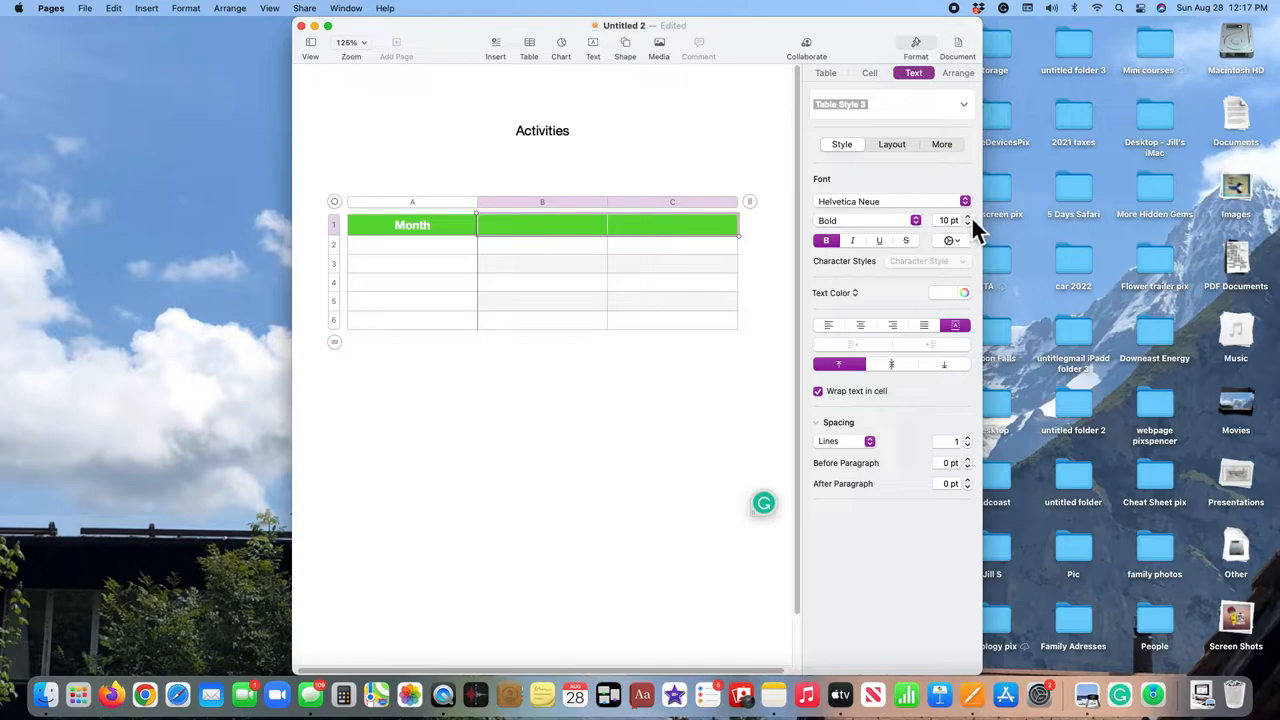
Step: Enlarge and centre the text in the remaining header cells B1:C1
left_click(966, 216)
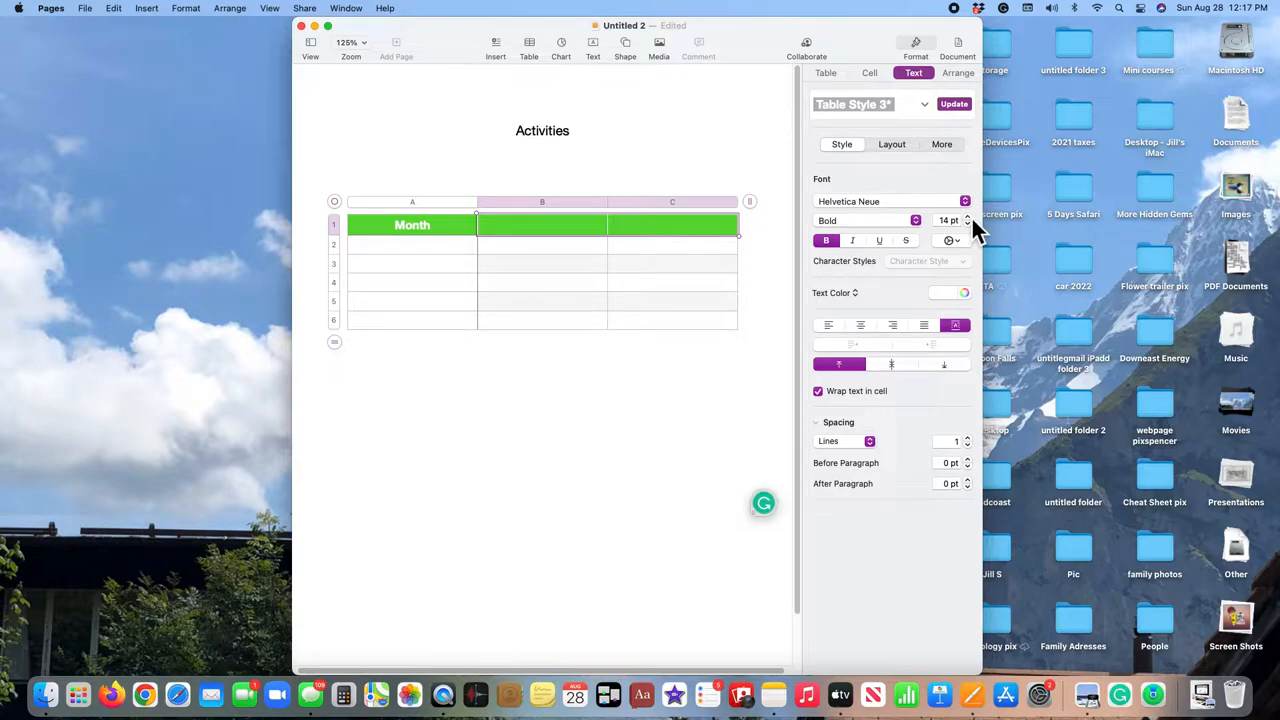
mouse_move(895, 360)
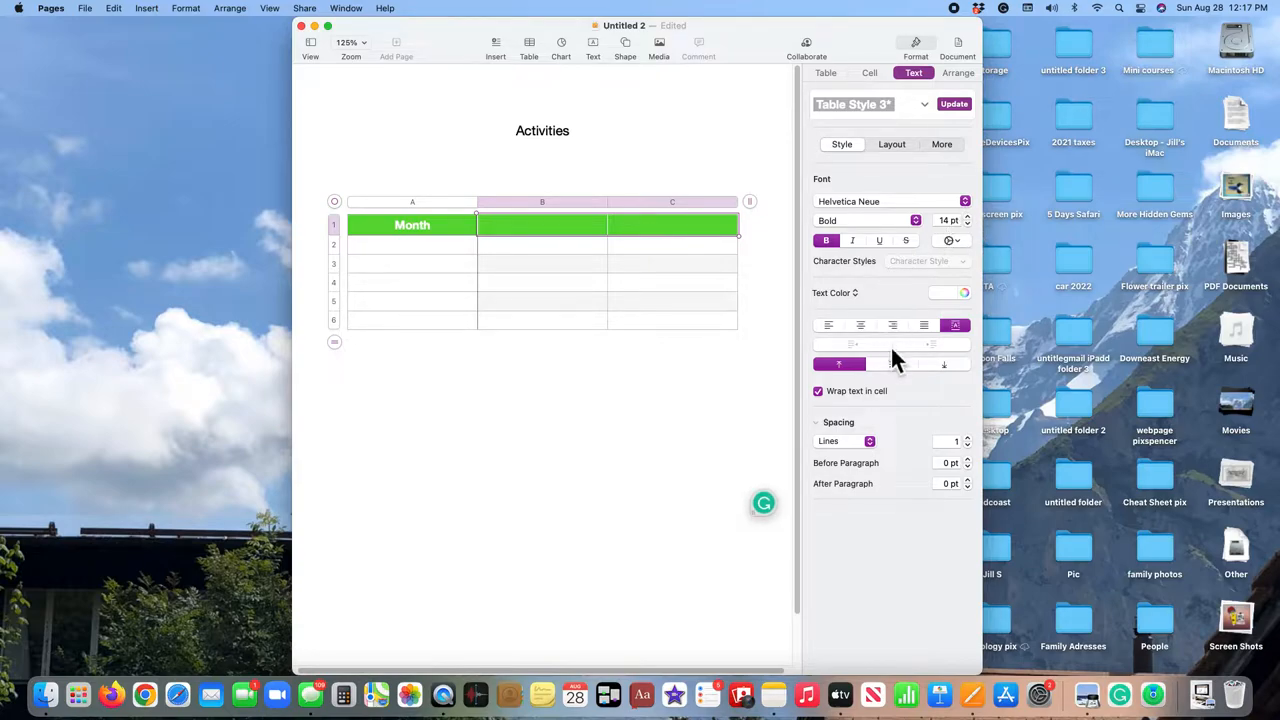
left_click(860, 325)
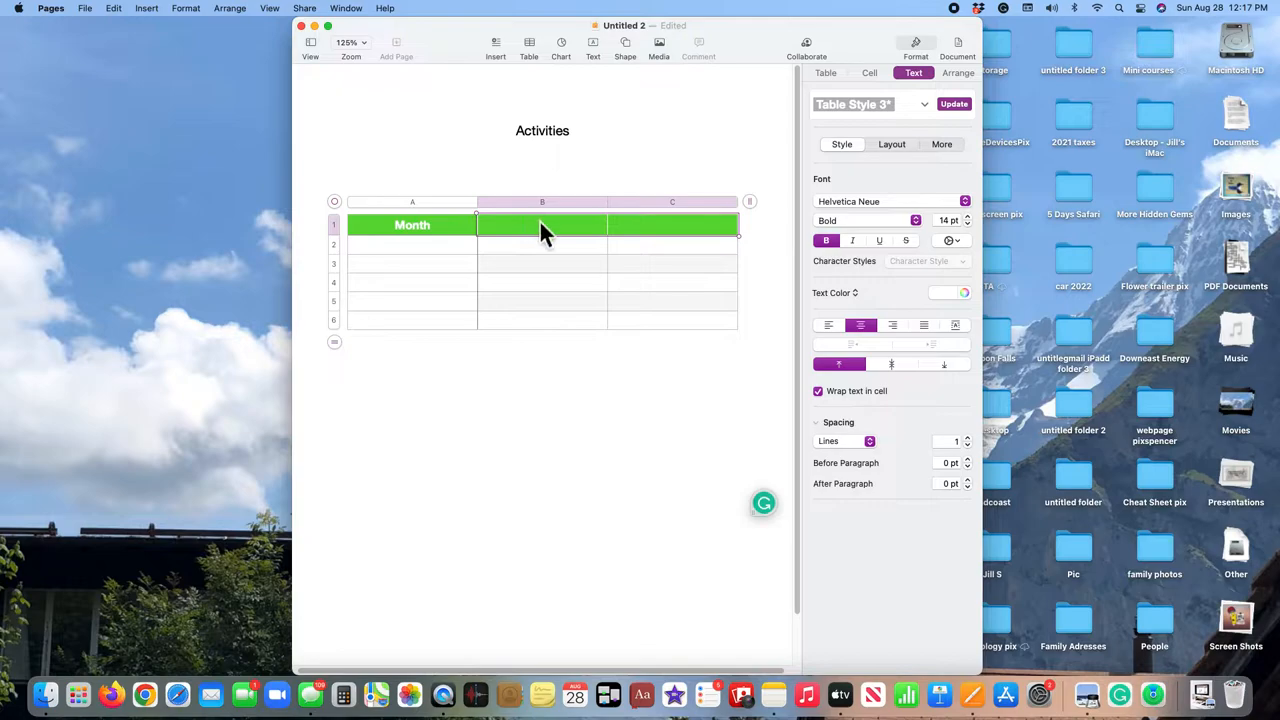
left_click(542, 224)
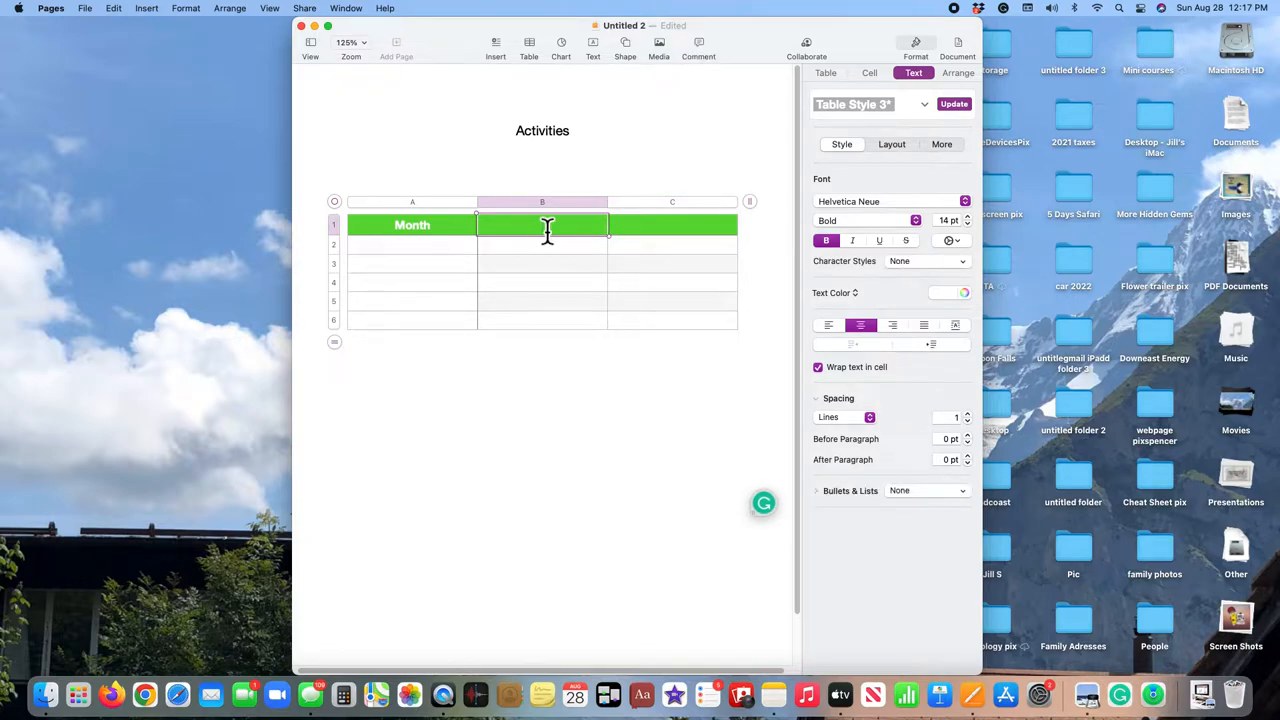
Step: Type 'Activity' in B1 and 'Cost' in C1
type("Activity")
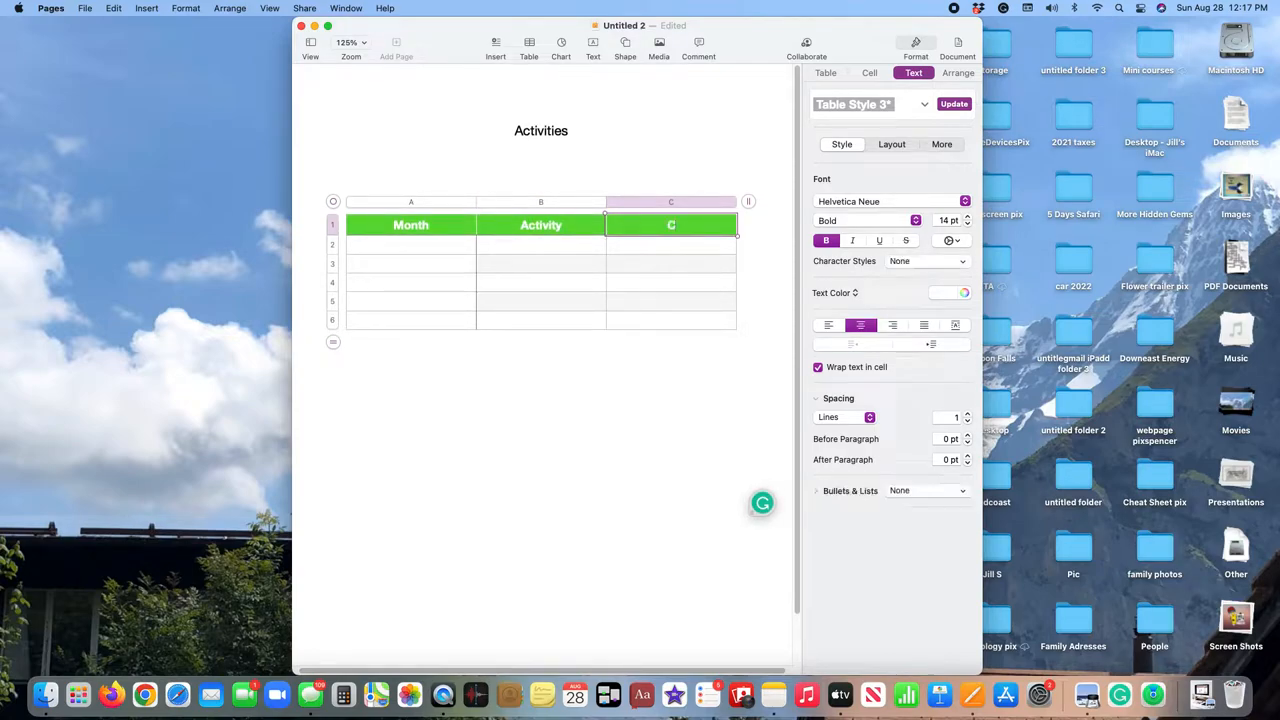
type("Cost")
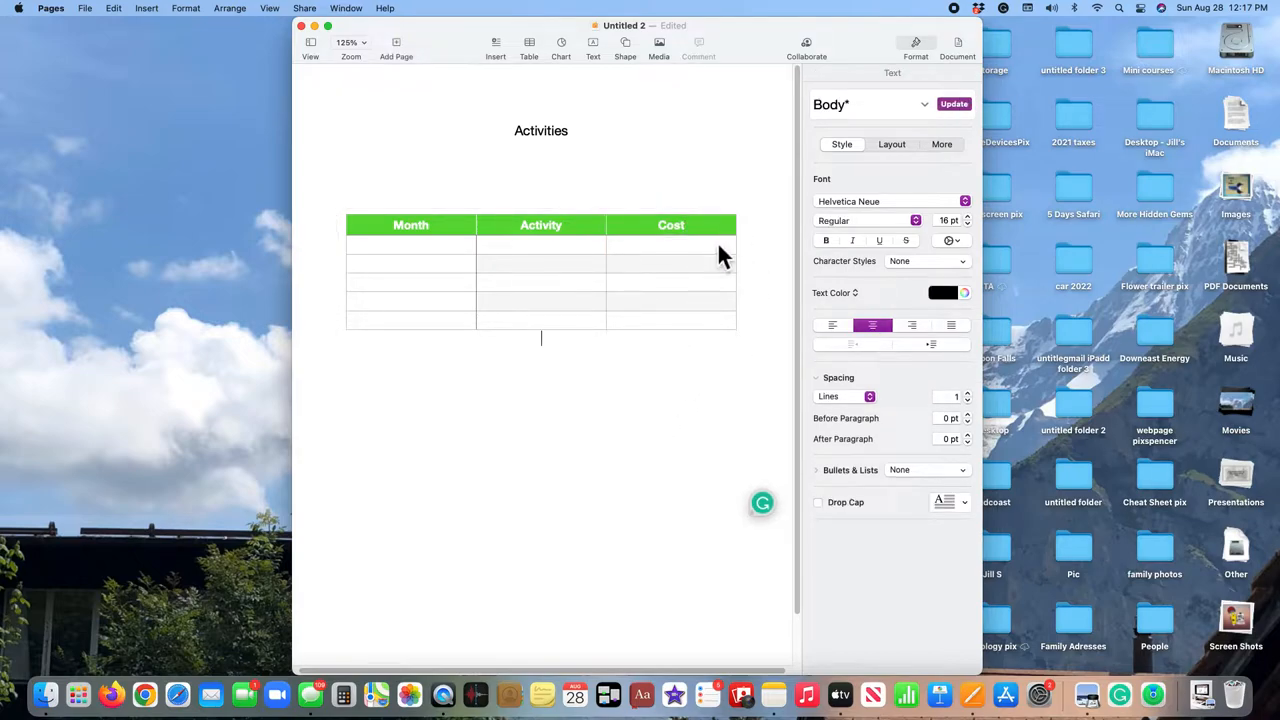
mouse_move(690, 245)
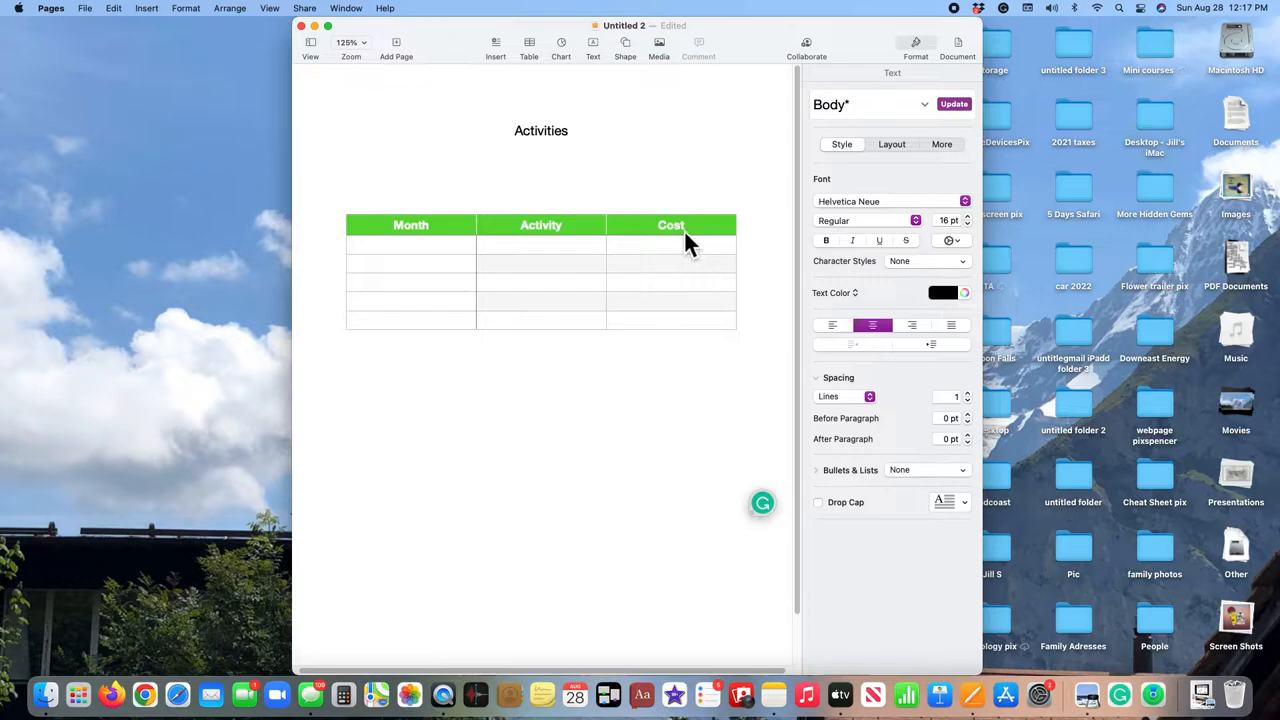
left_click(670, 225)
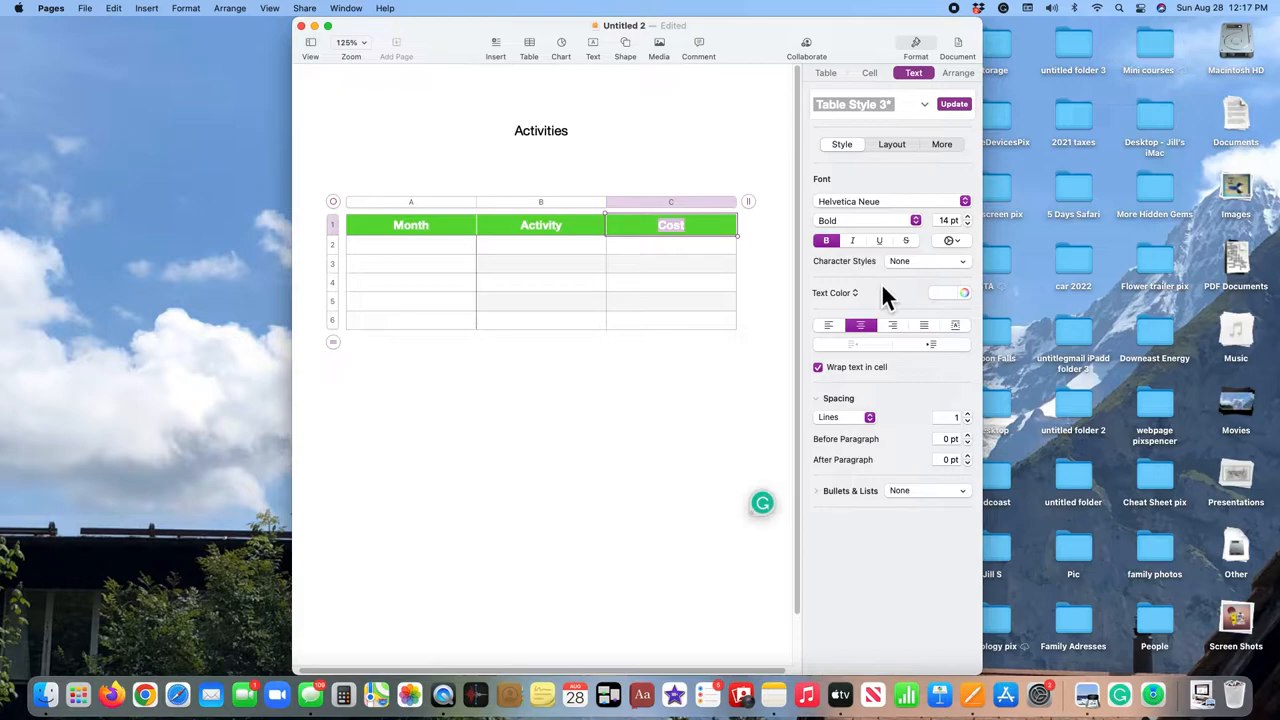
mouse_move(960, 250)
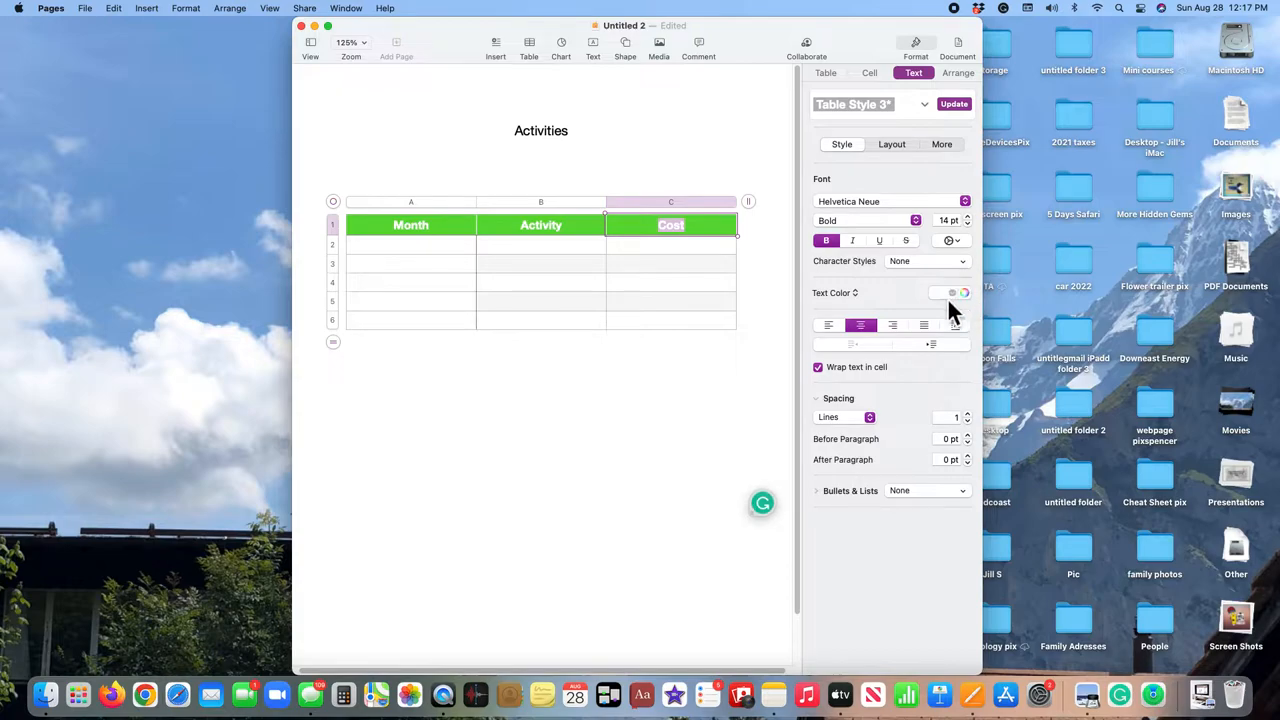
Step: Change the Cost heading's text colour to pink
left_click(951, 292)
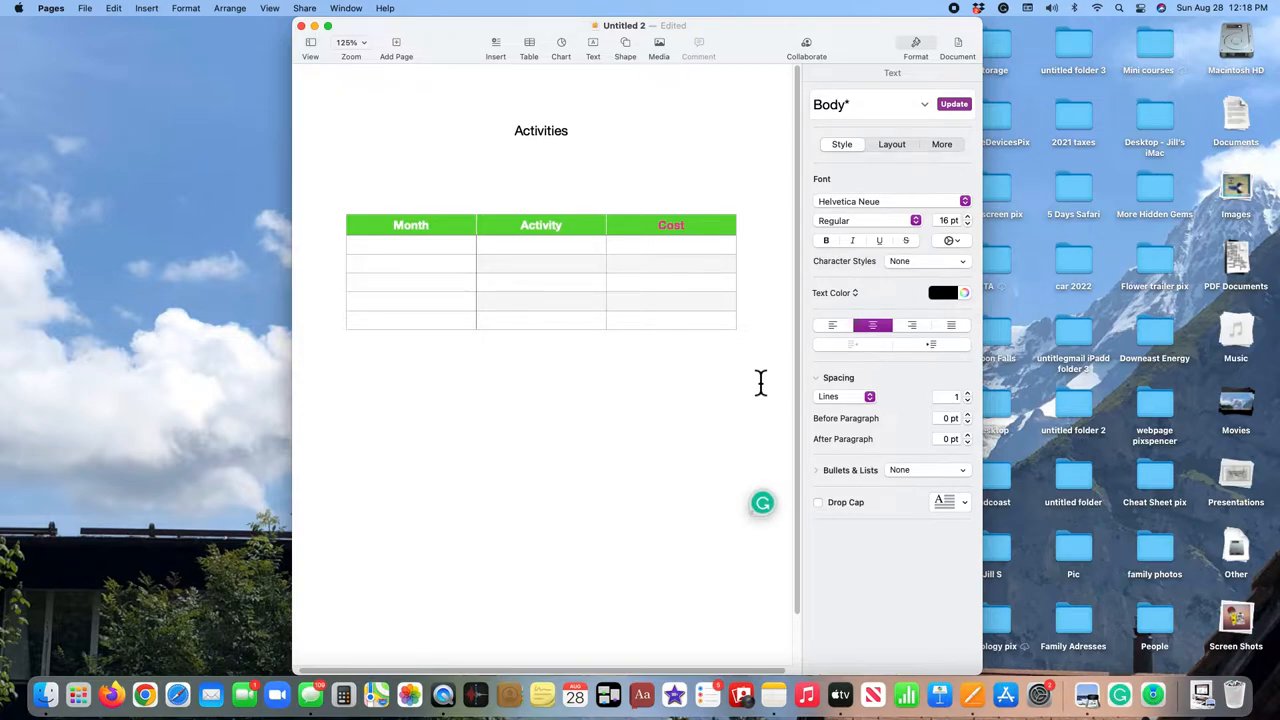
left_click(410, 262)
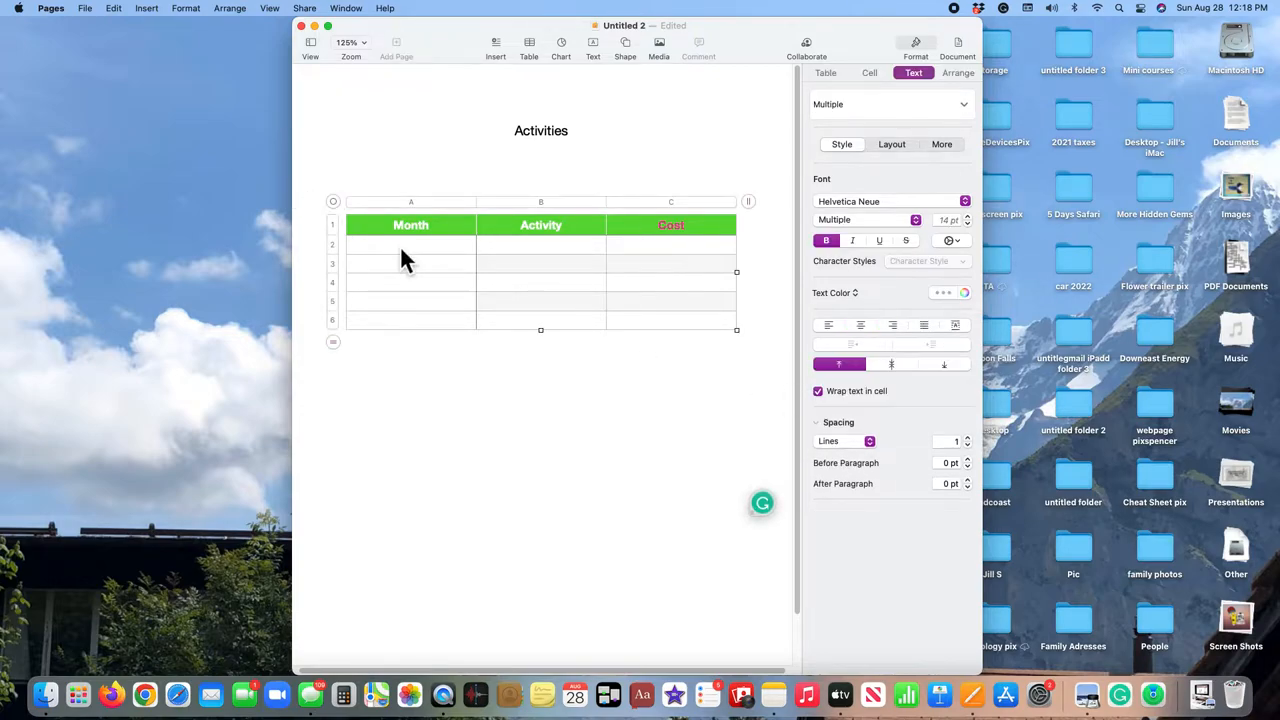
Step: Select body rows 2–6 and raise their text from 12 pt to 14 pt
left_click(410, 245)
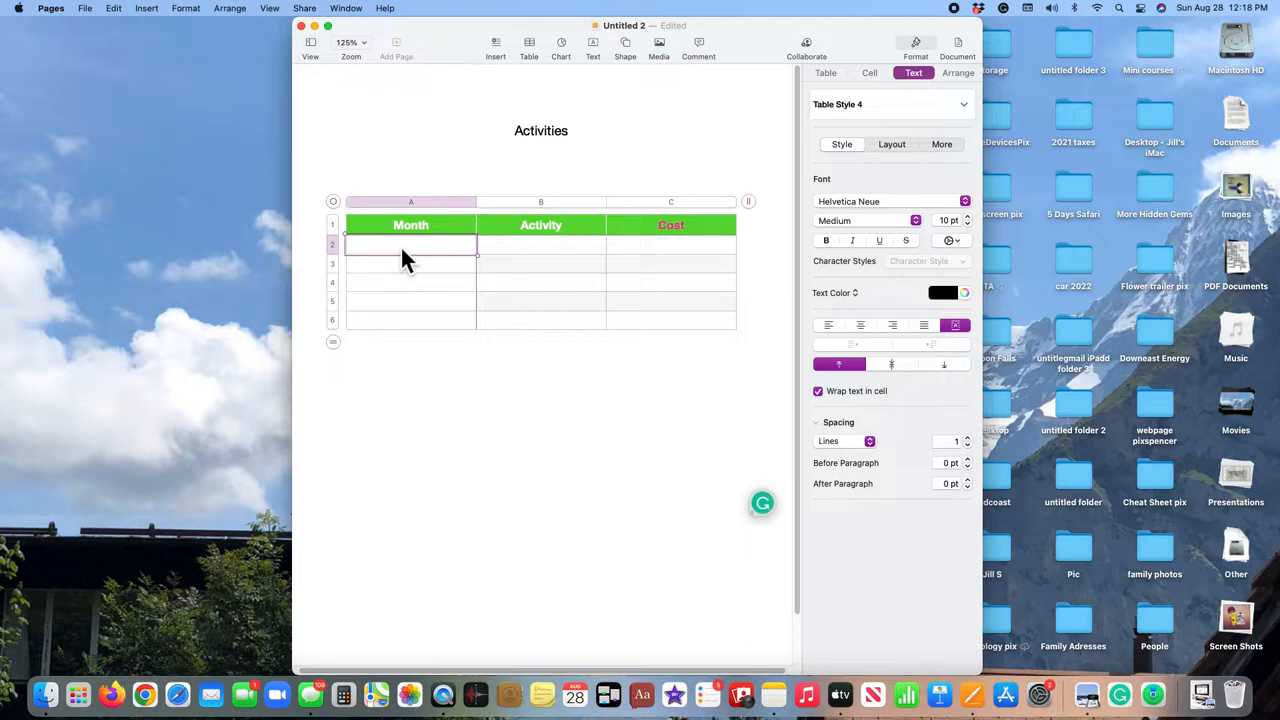
mouse_move(978, 233)
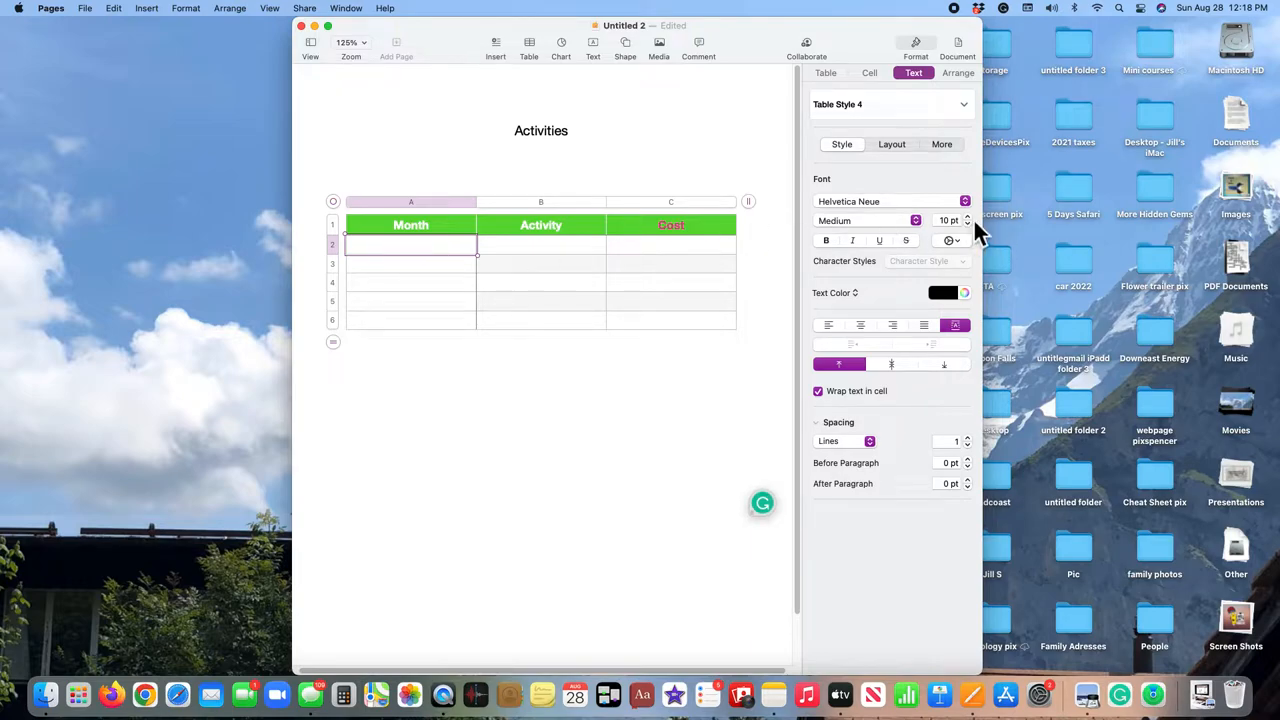
mouse_move(965, 220)
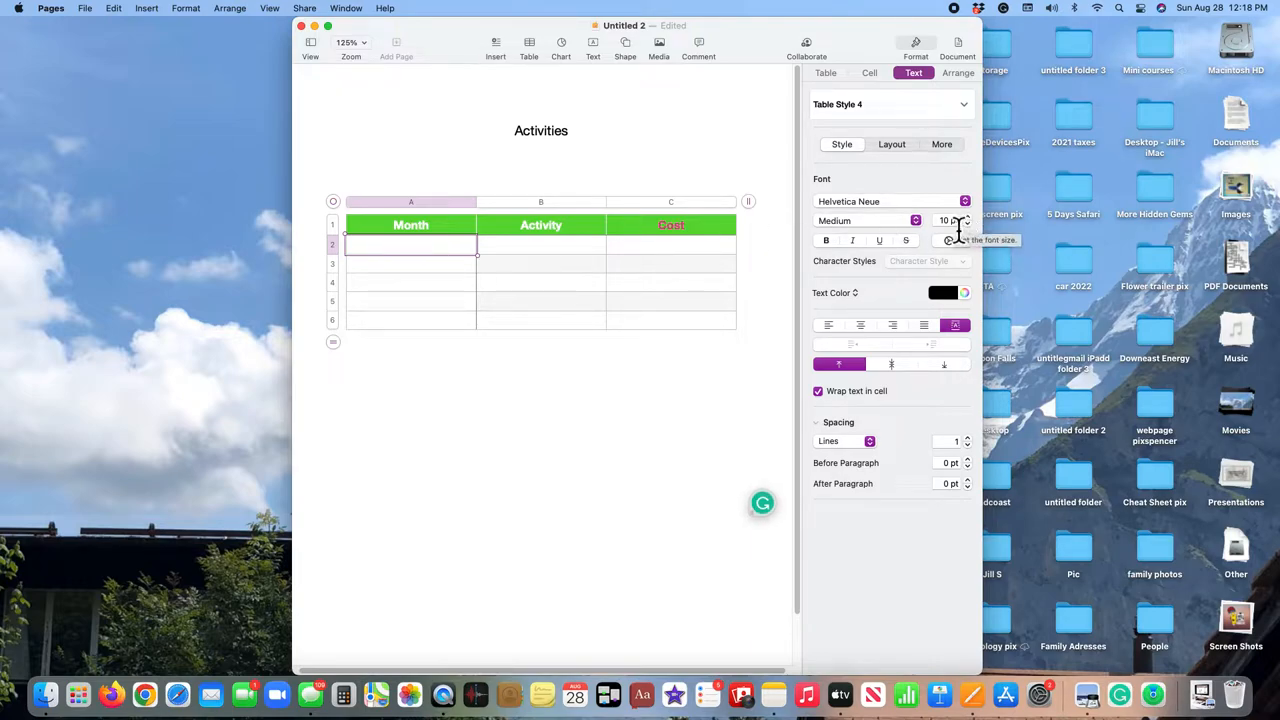
mouse_move(890, 330)
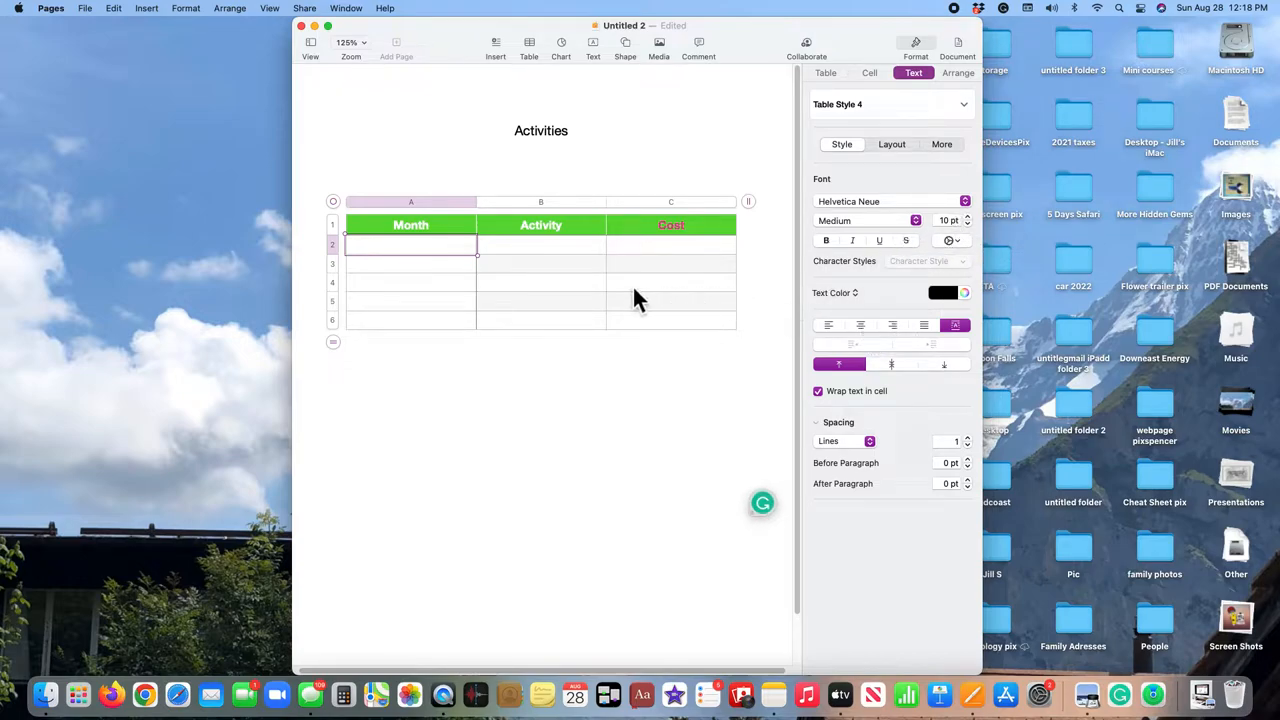
mouse_move(673, 333)
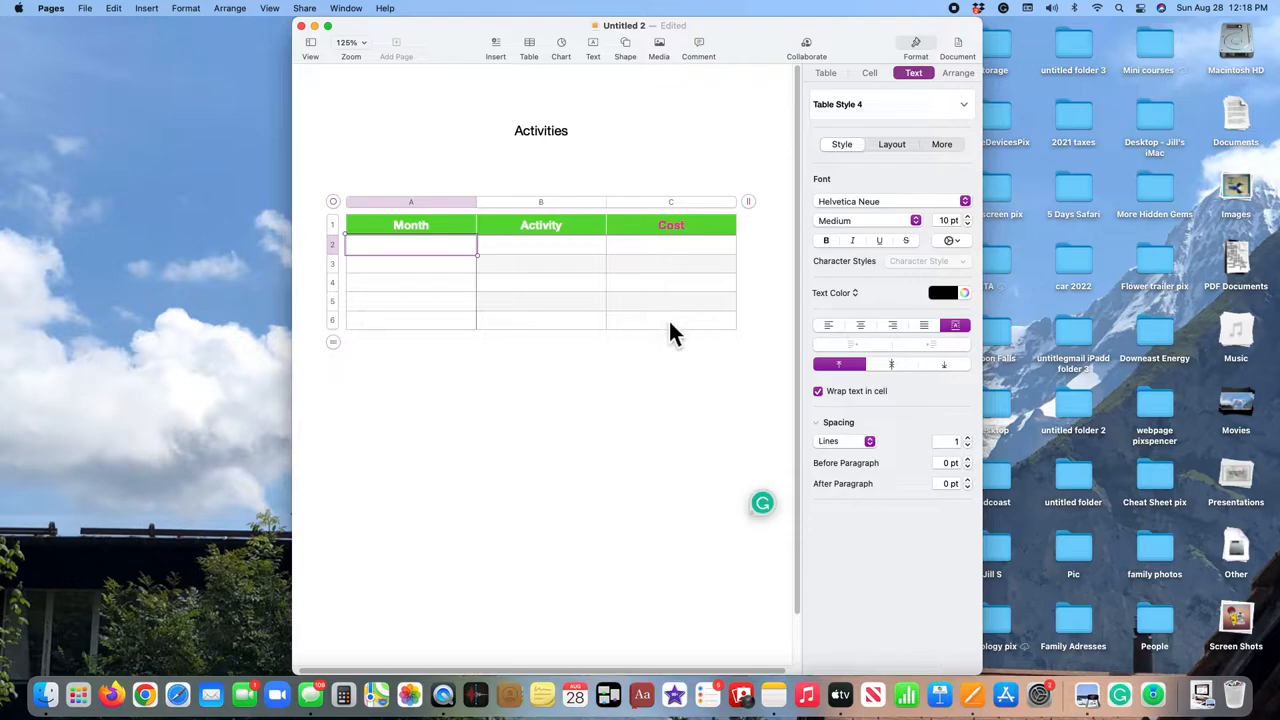
mouse_move(460, 262)
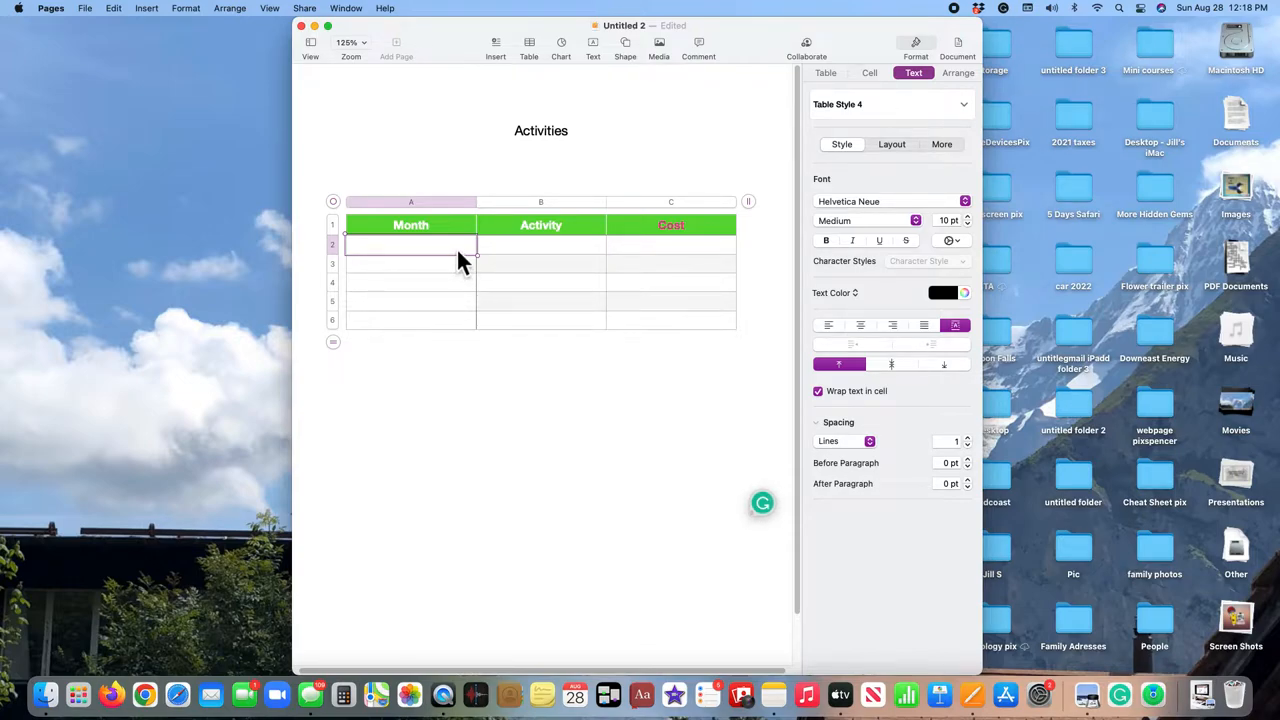
left_click_drag(460, 260, 695, 335)
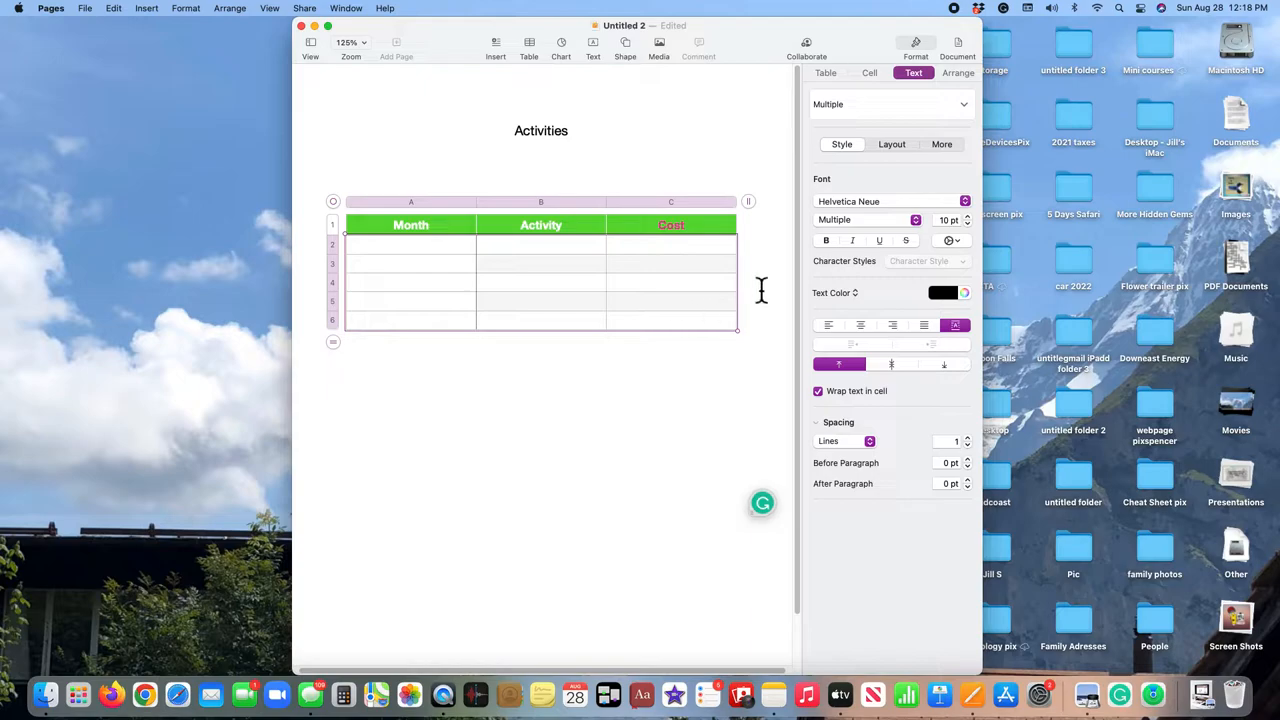
left_click(966, 215)
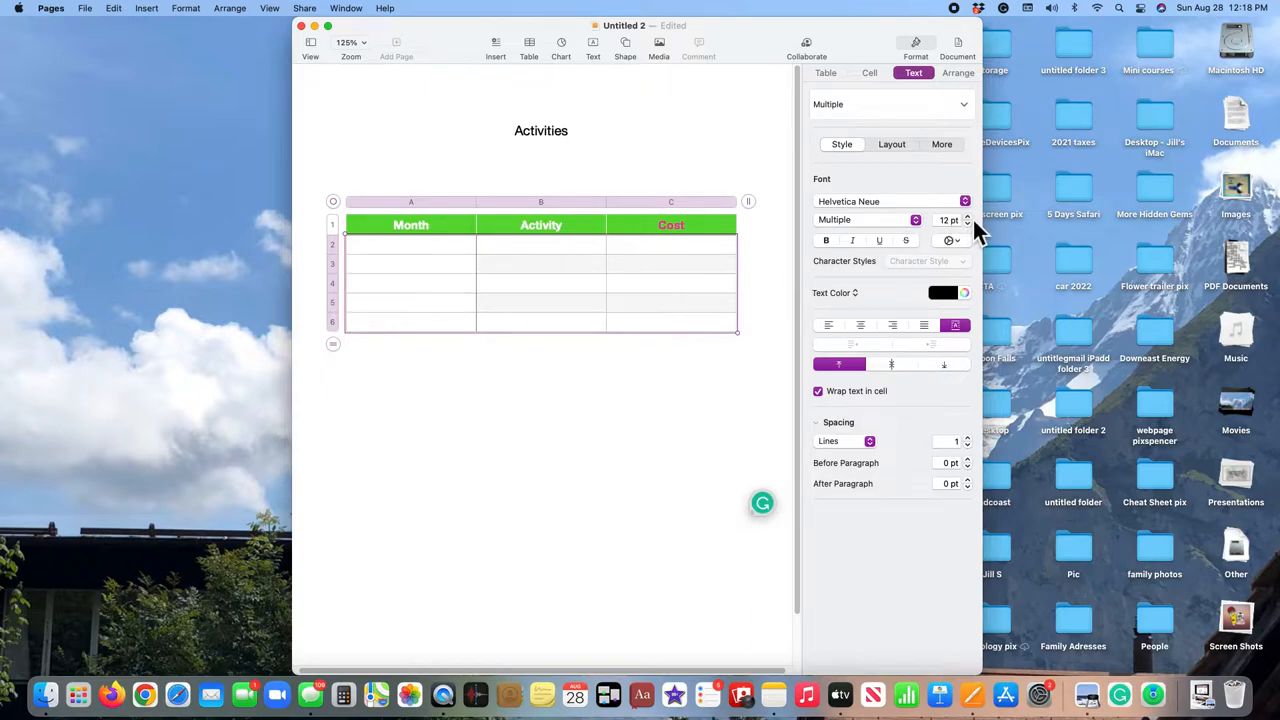
left_click(966, 215)
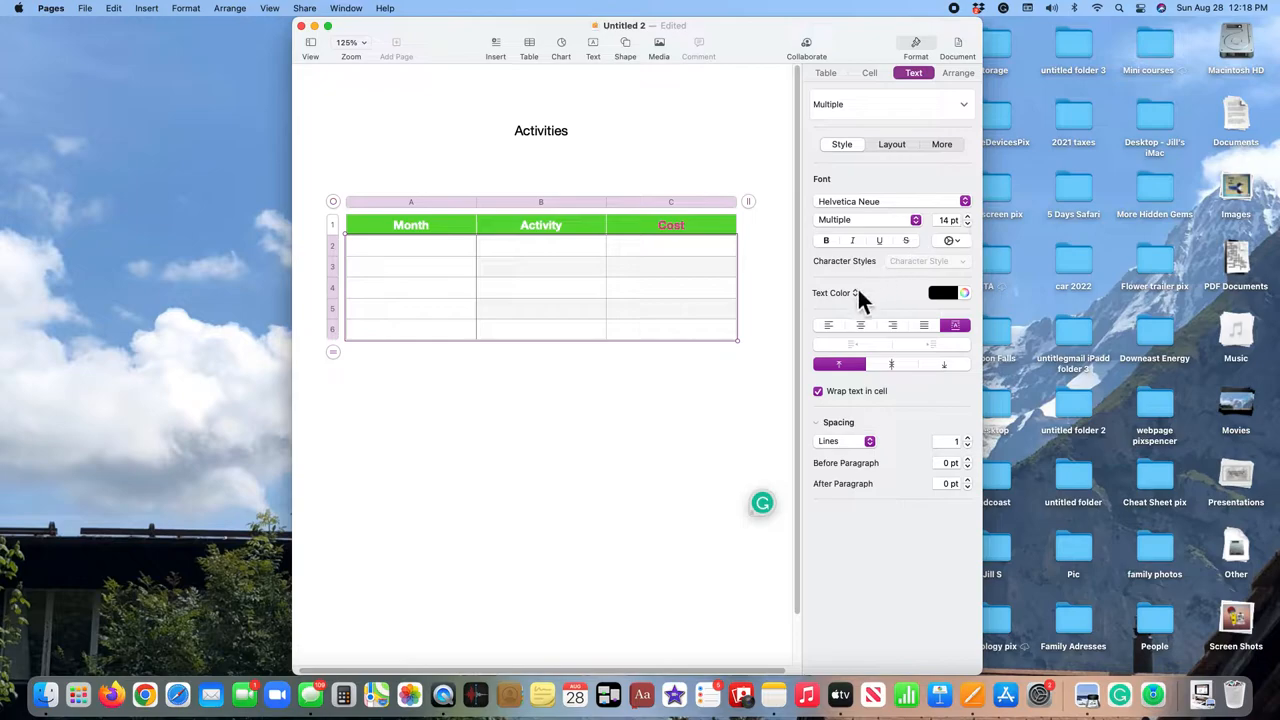
left_click(860, 325)
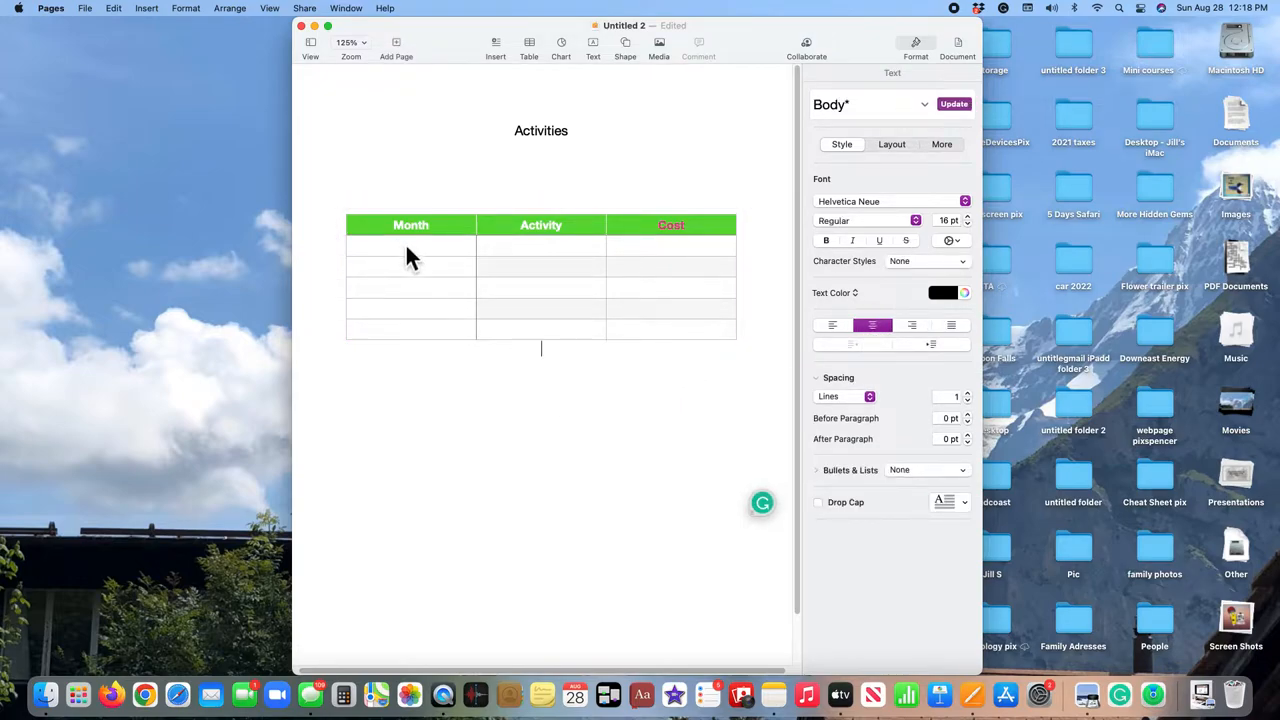
left_click(410, 246)
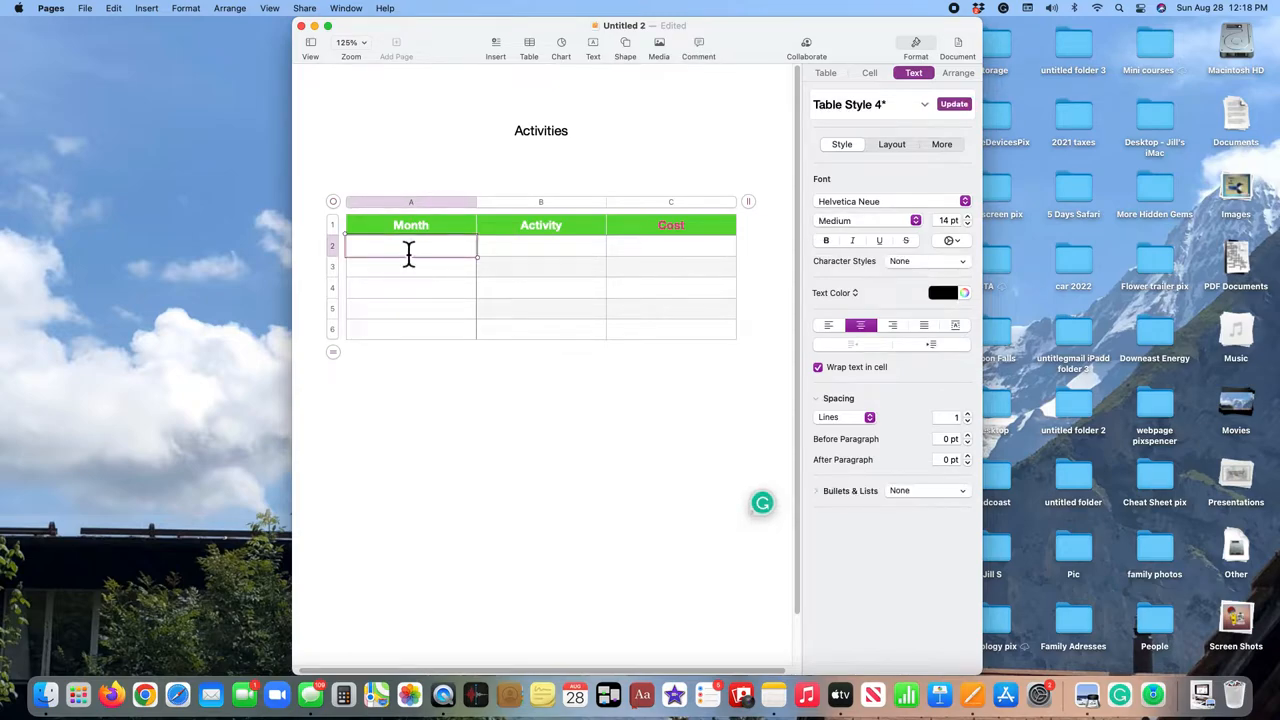
Step: Enter January, Skiing and $150.00 into cells A2, B2 and C2
type("Janua")
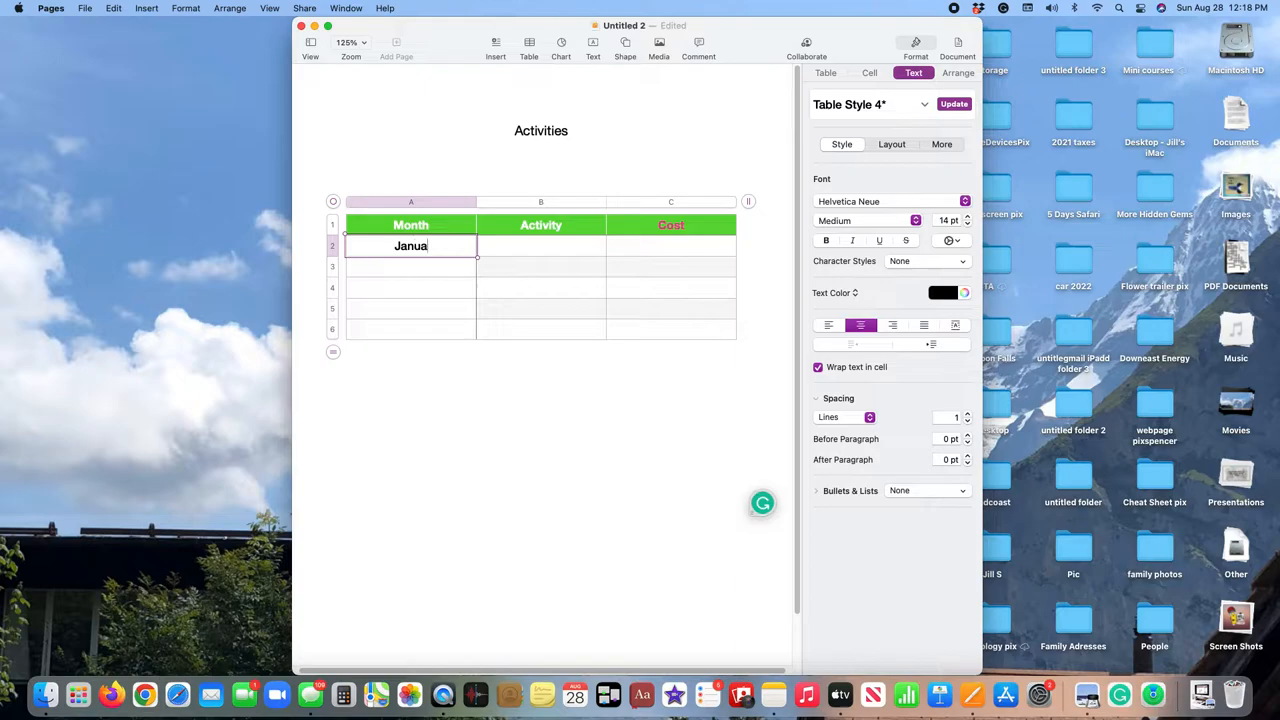
left_click(541, 246)
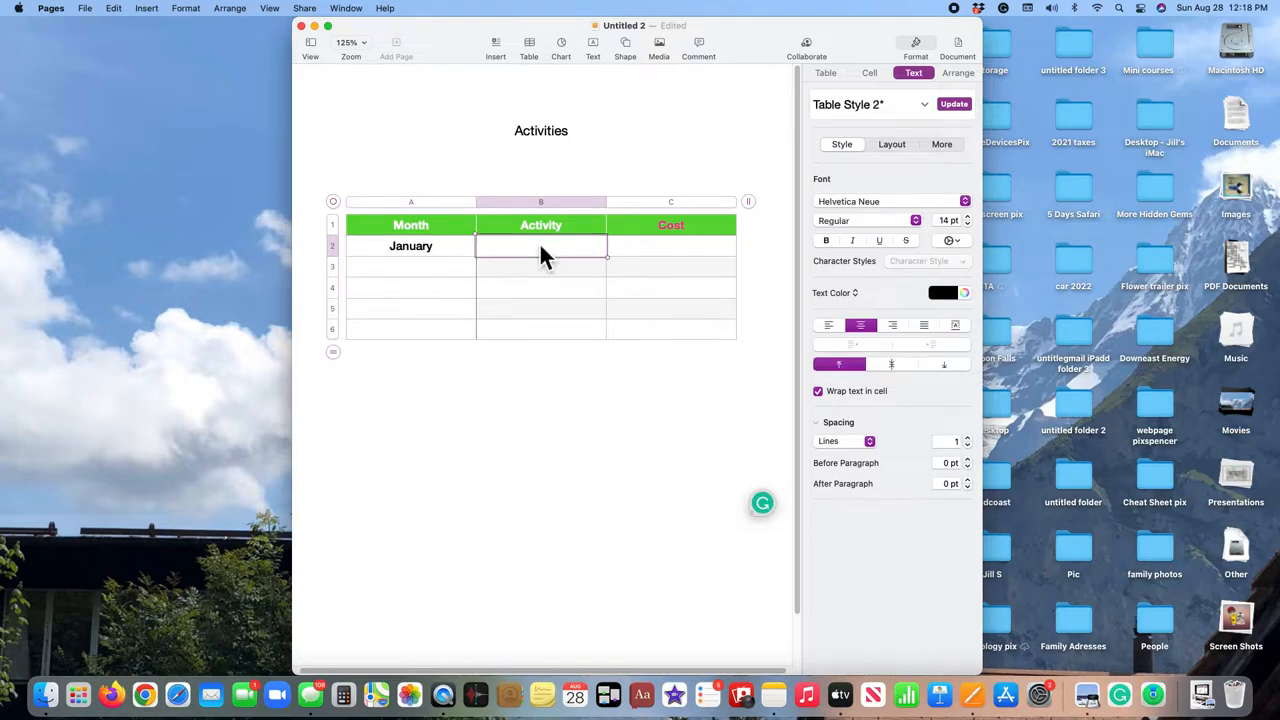
type("Skiing")
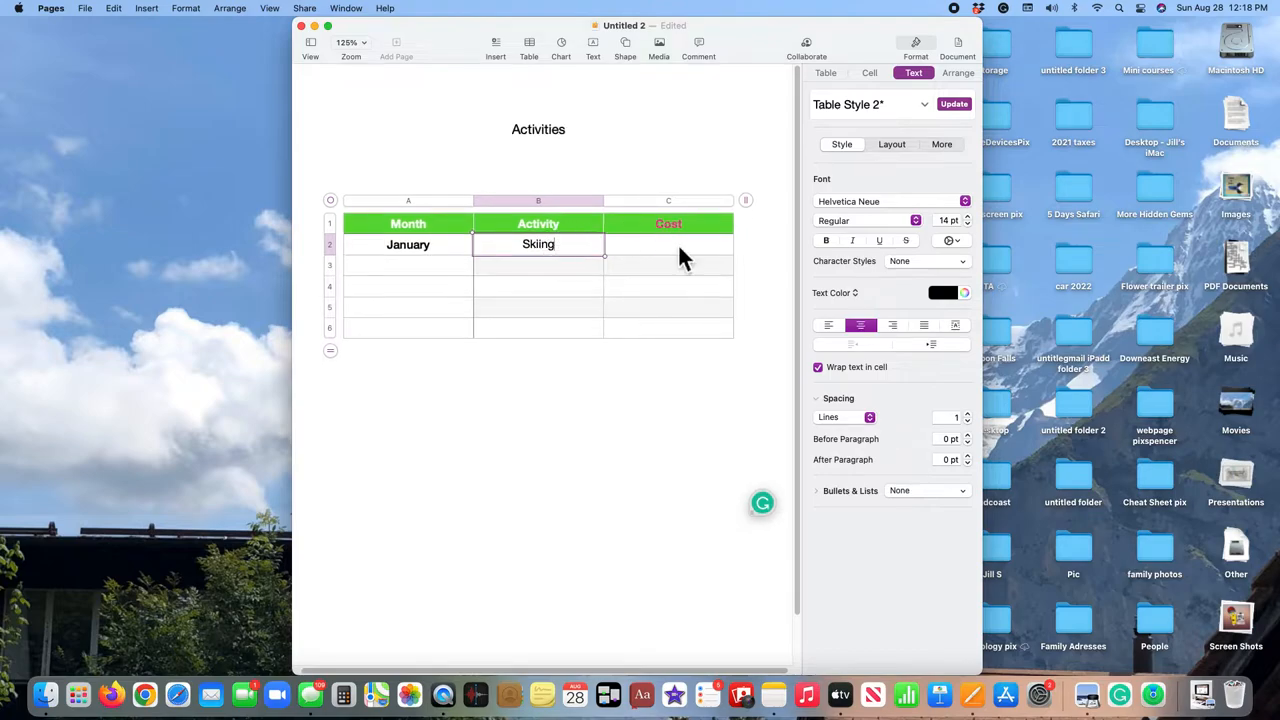
left_click(668, 244)
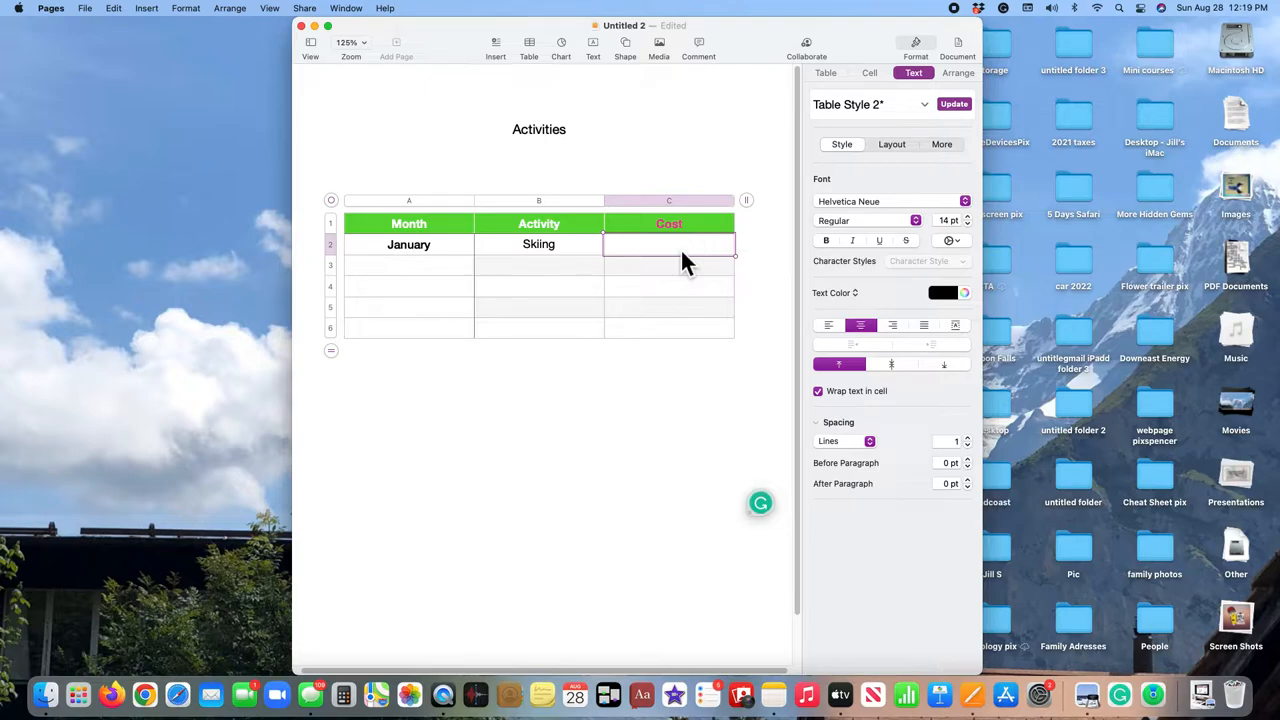
type("$150.00")
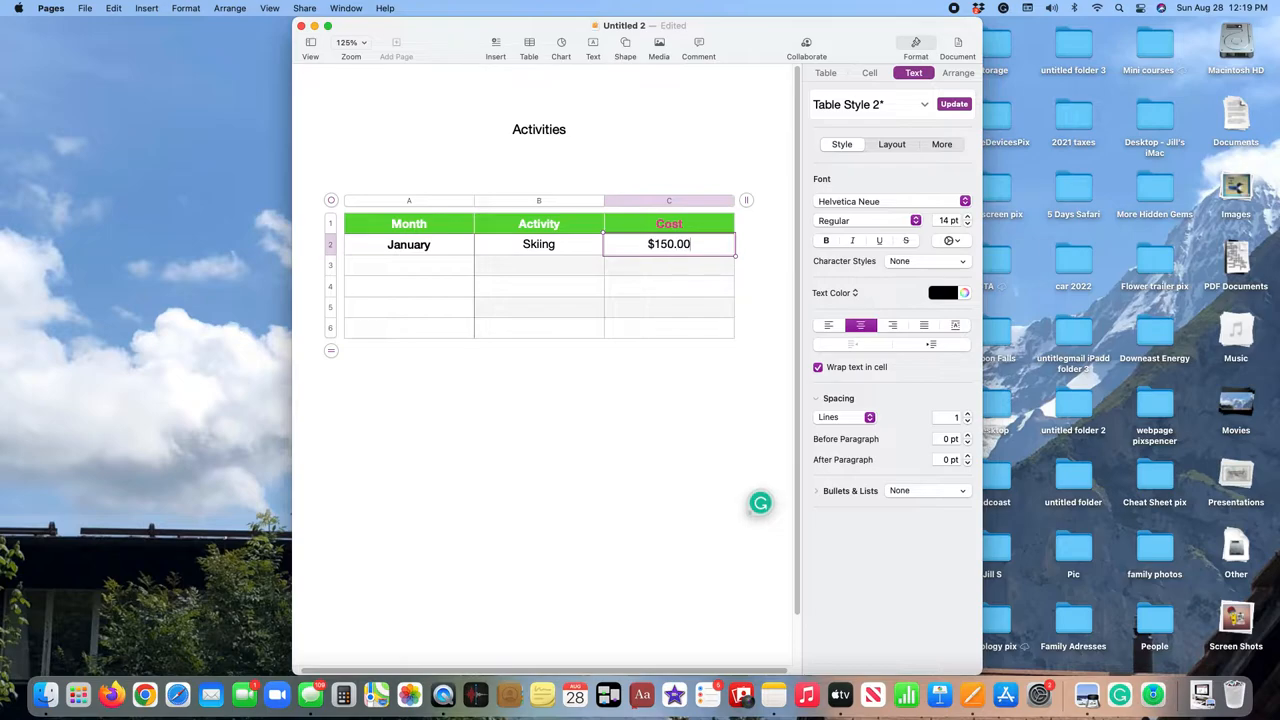
mouse_move(414, 280)
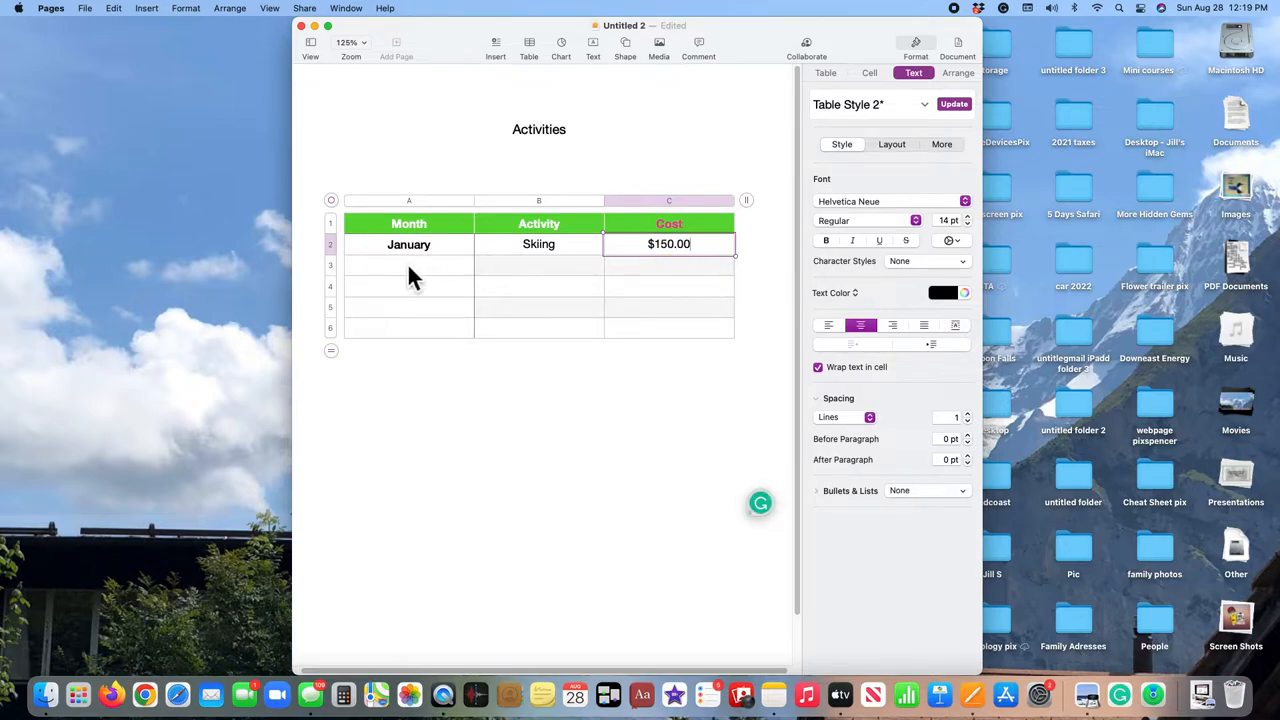
left_click(408, 265)
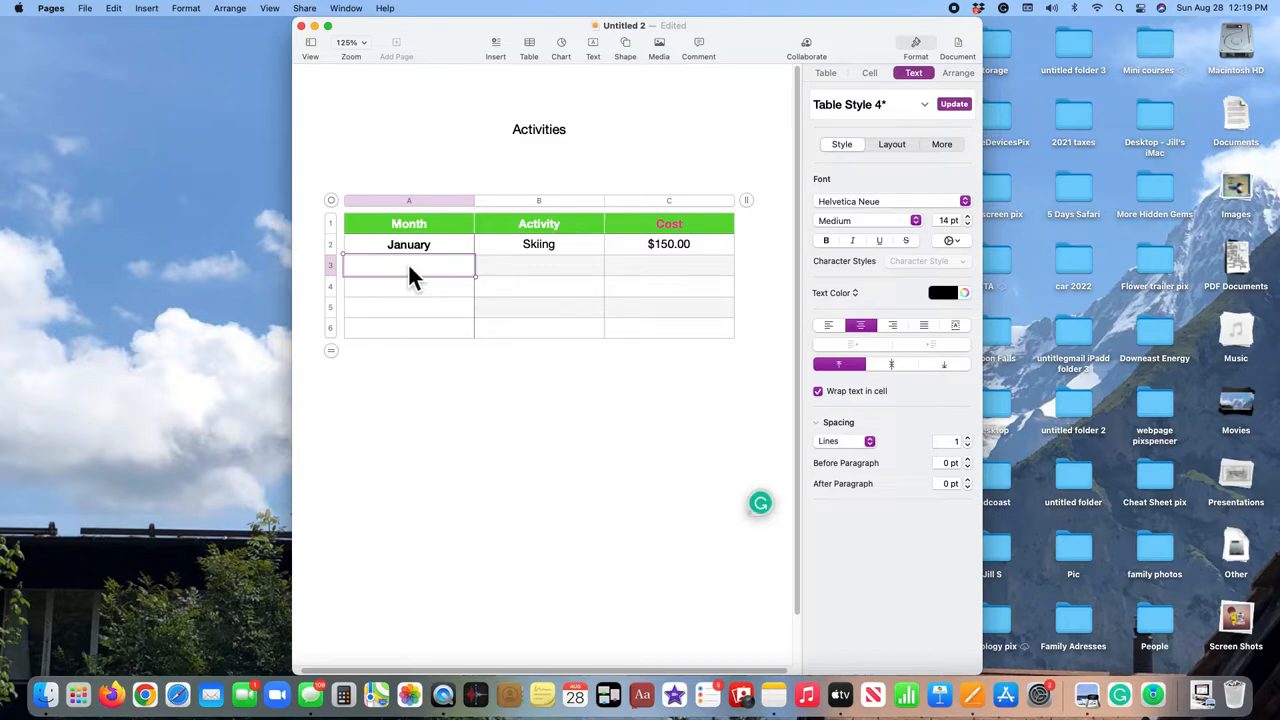
mouse_move(955, 245)
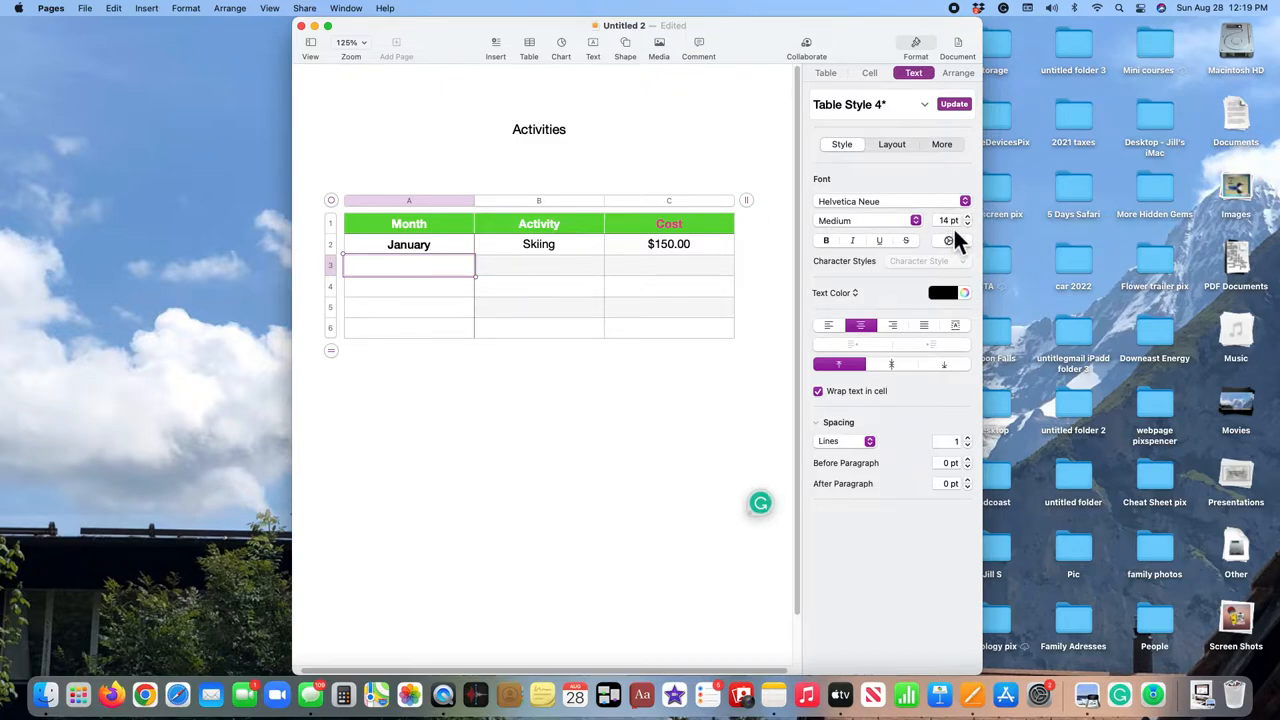
mouse_move(415, 280)
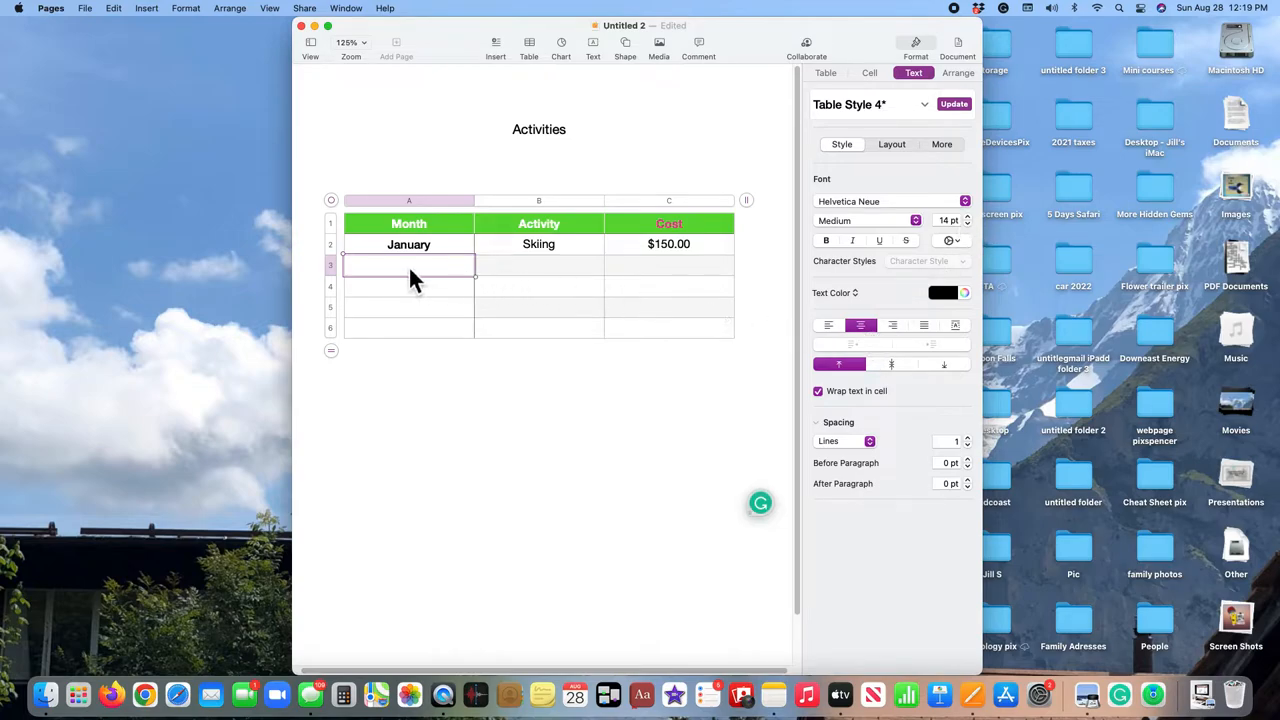
Step: Enter February, Cribbage Tournament and $5.00 across the second data row's cells
type("Febr")
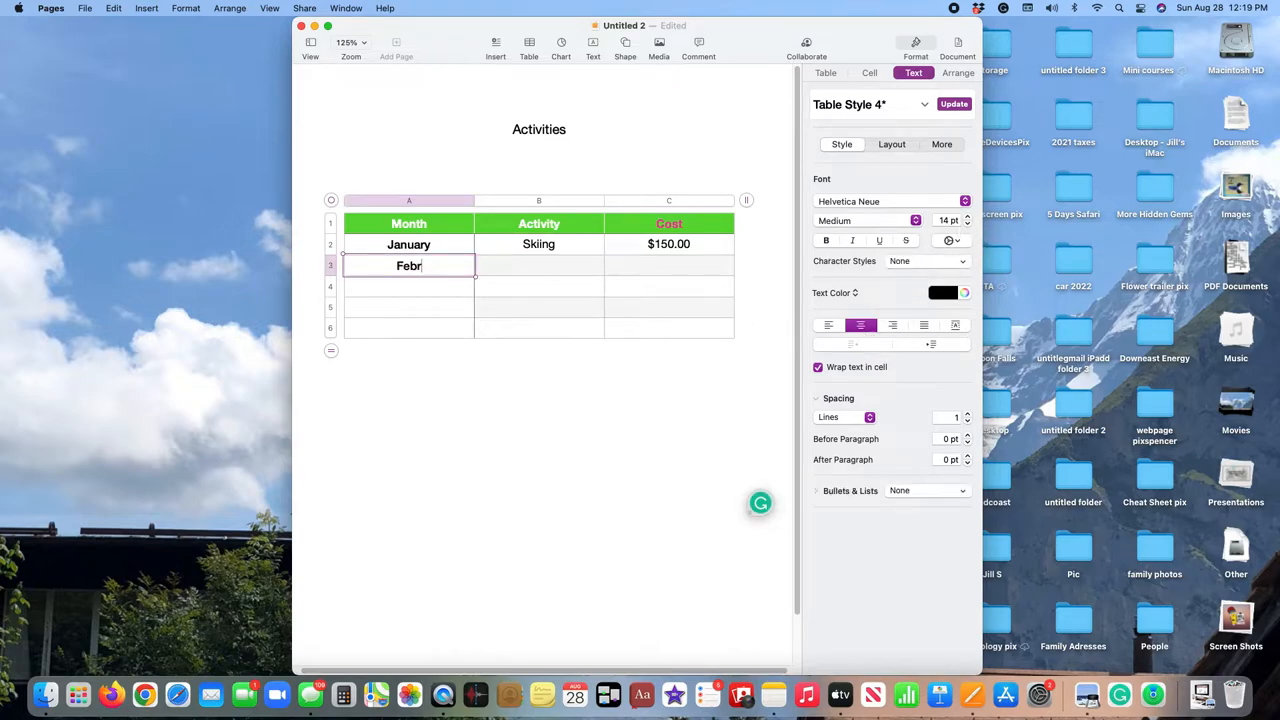
type("uary")
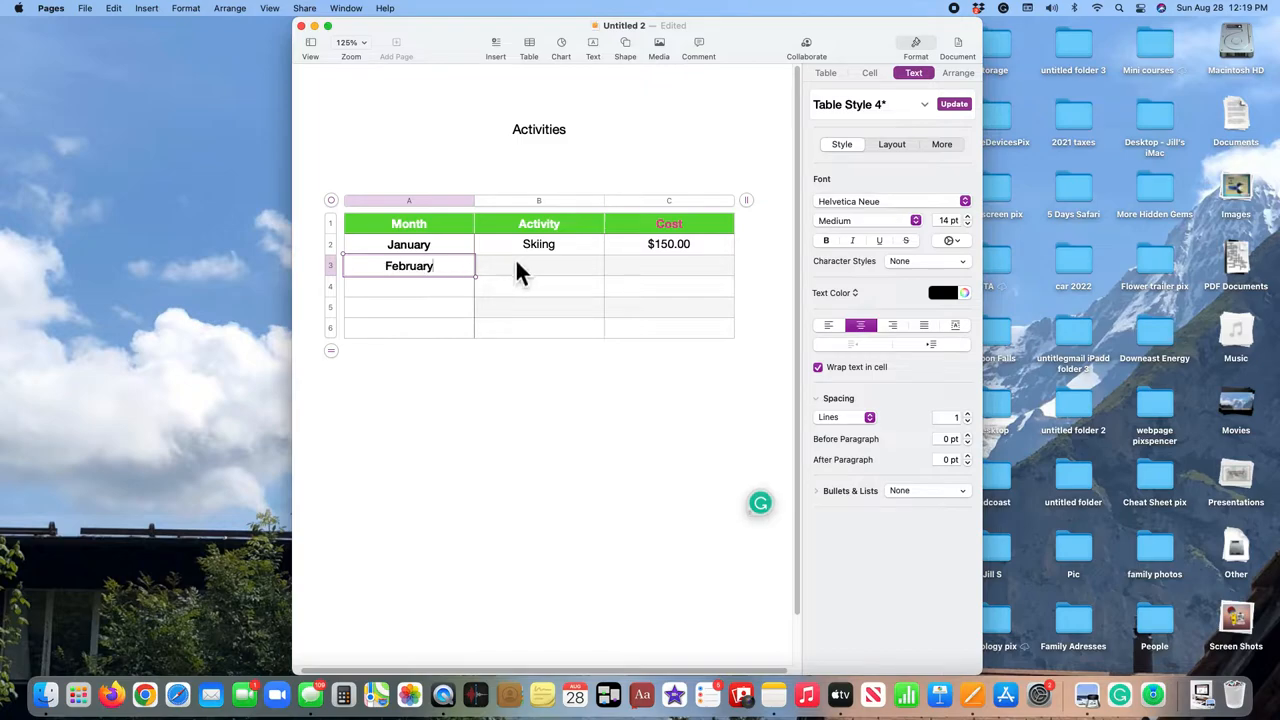
left_click(538, 265)
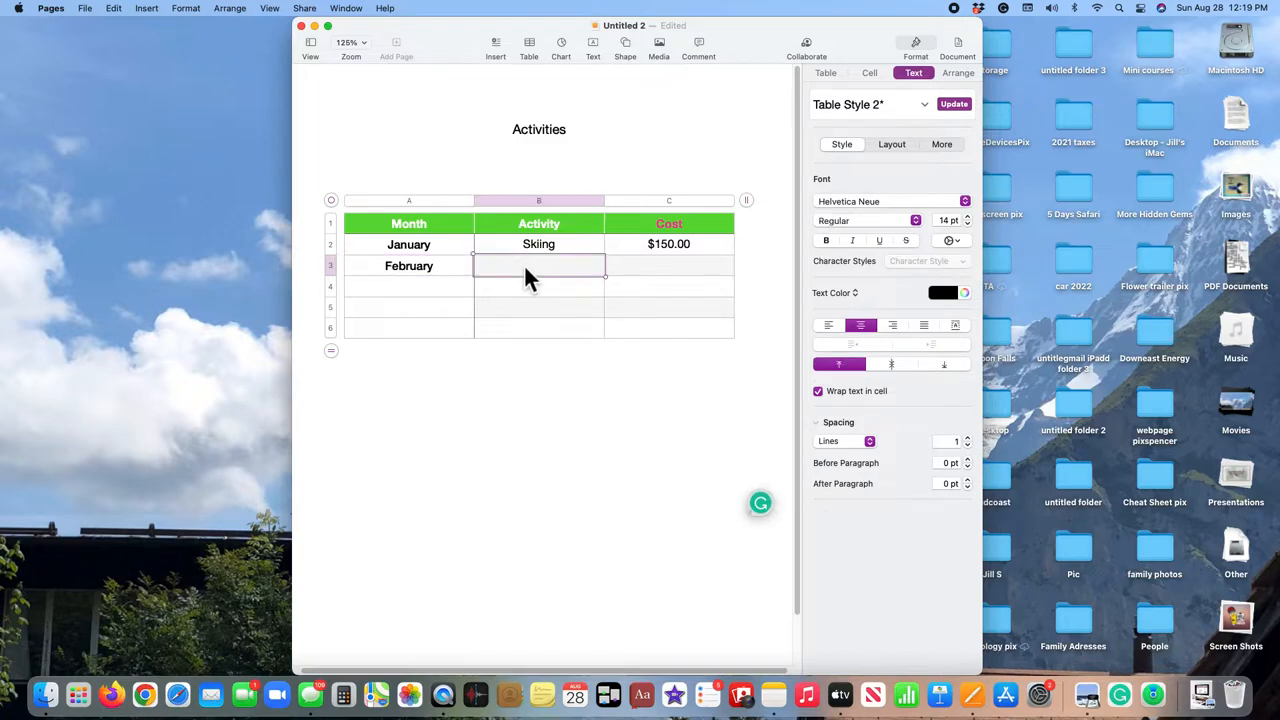
type("Cribbage Tourn")
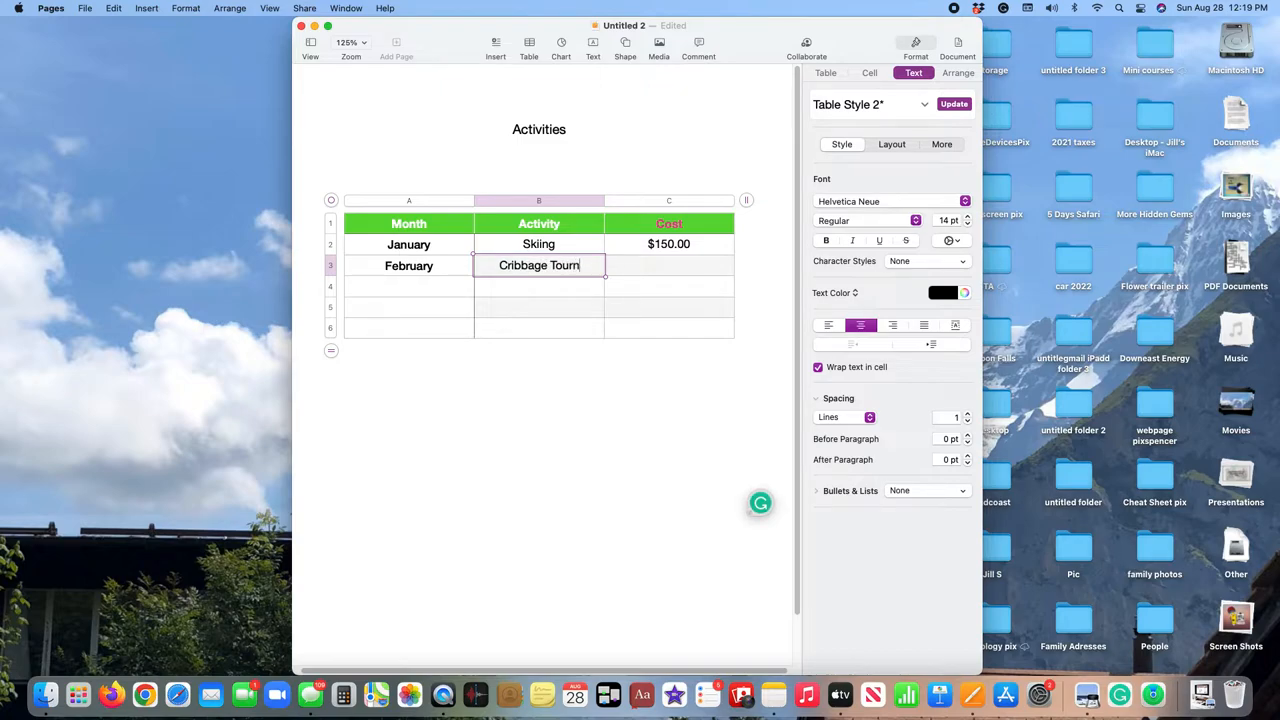
type("ament")
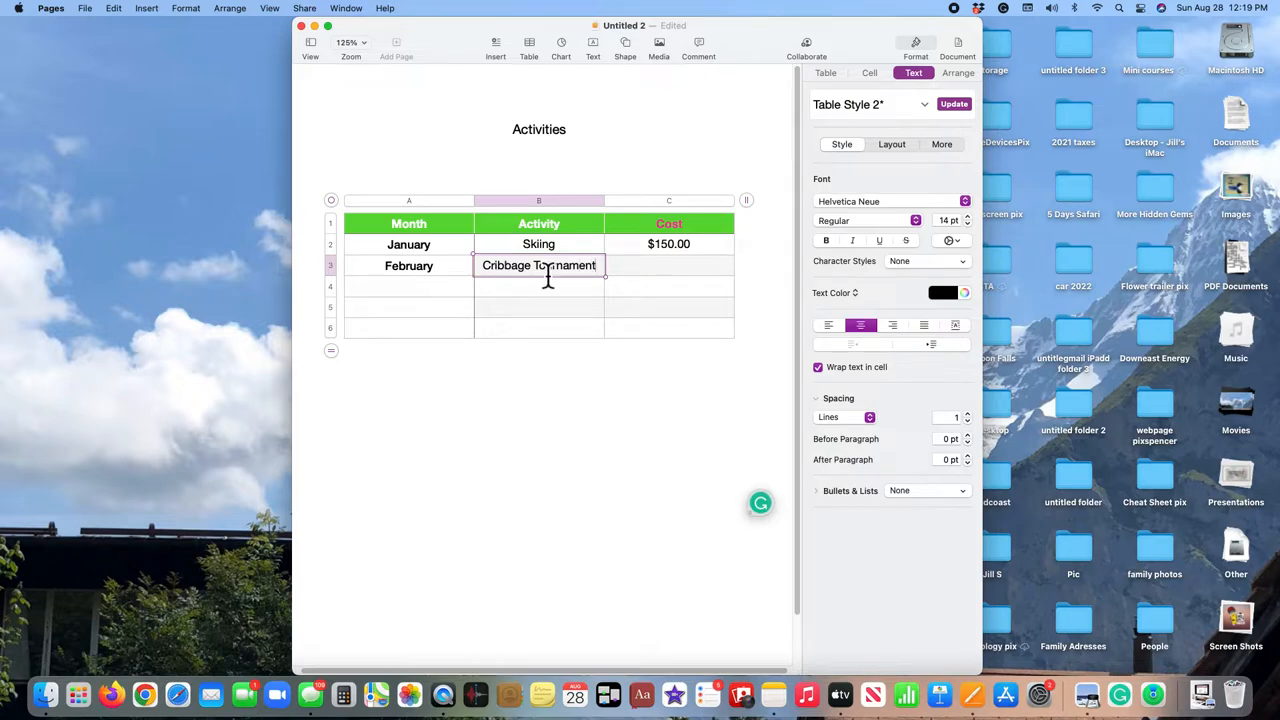
left_click(668, 266)
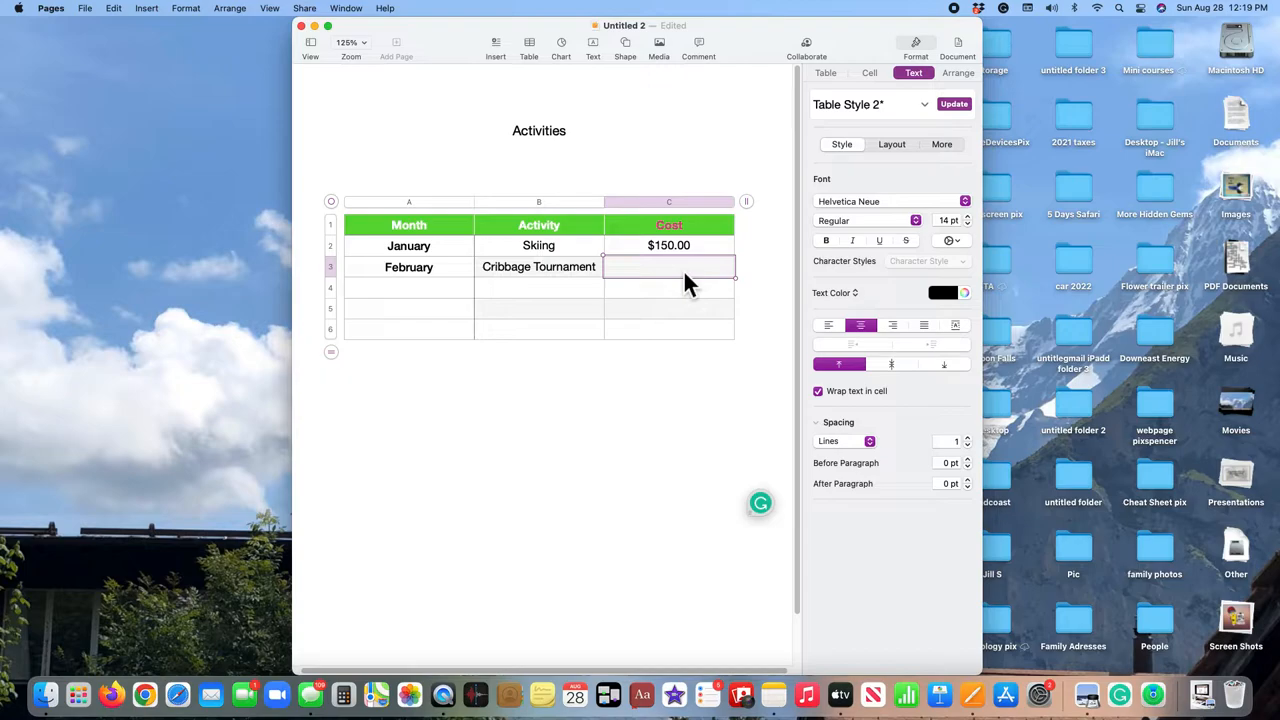
type("$50")
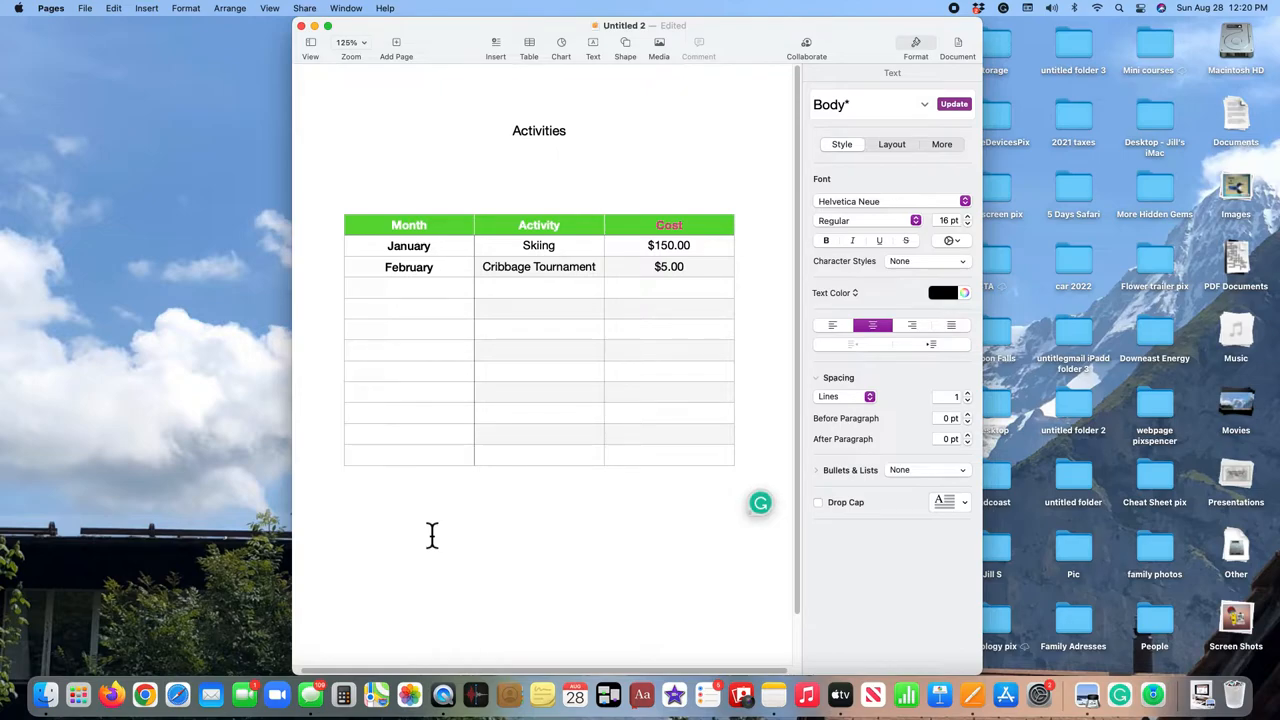
Step: Select the Activities table and enter July in cell A8
left_click(540, 475)
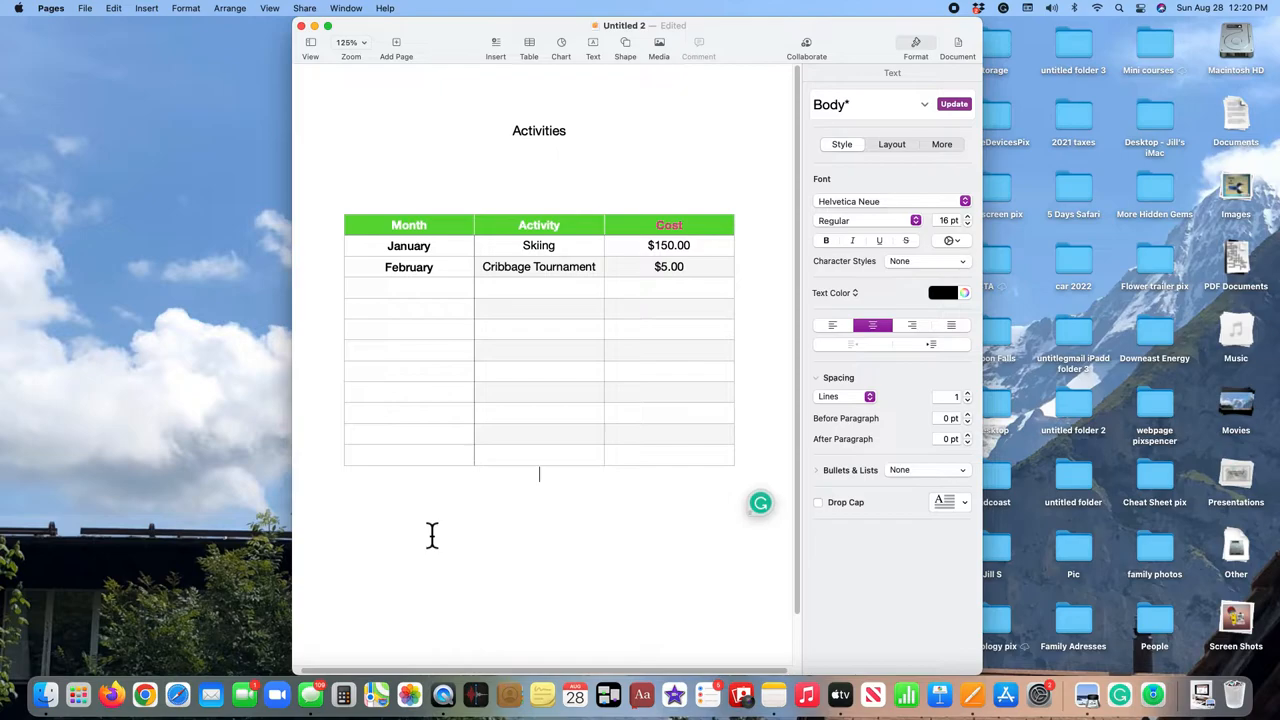
mouse_move(458, 474)
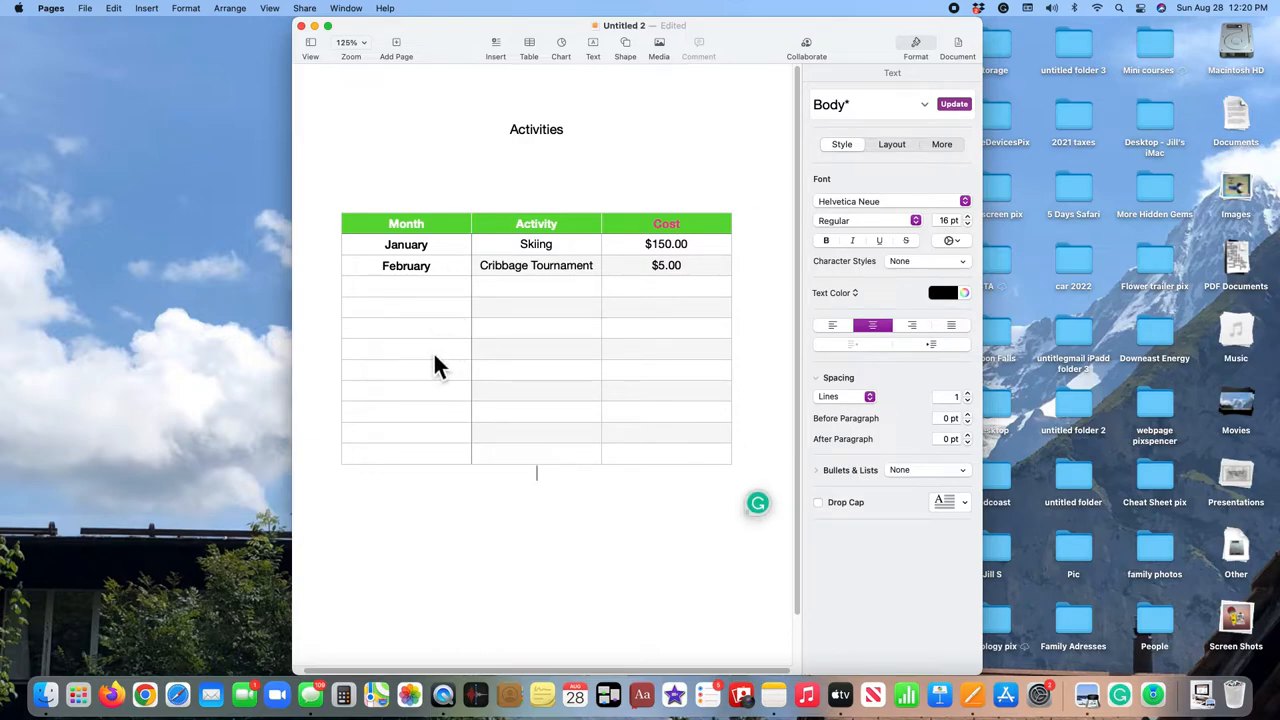
left_click(405, 370)
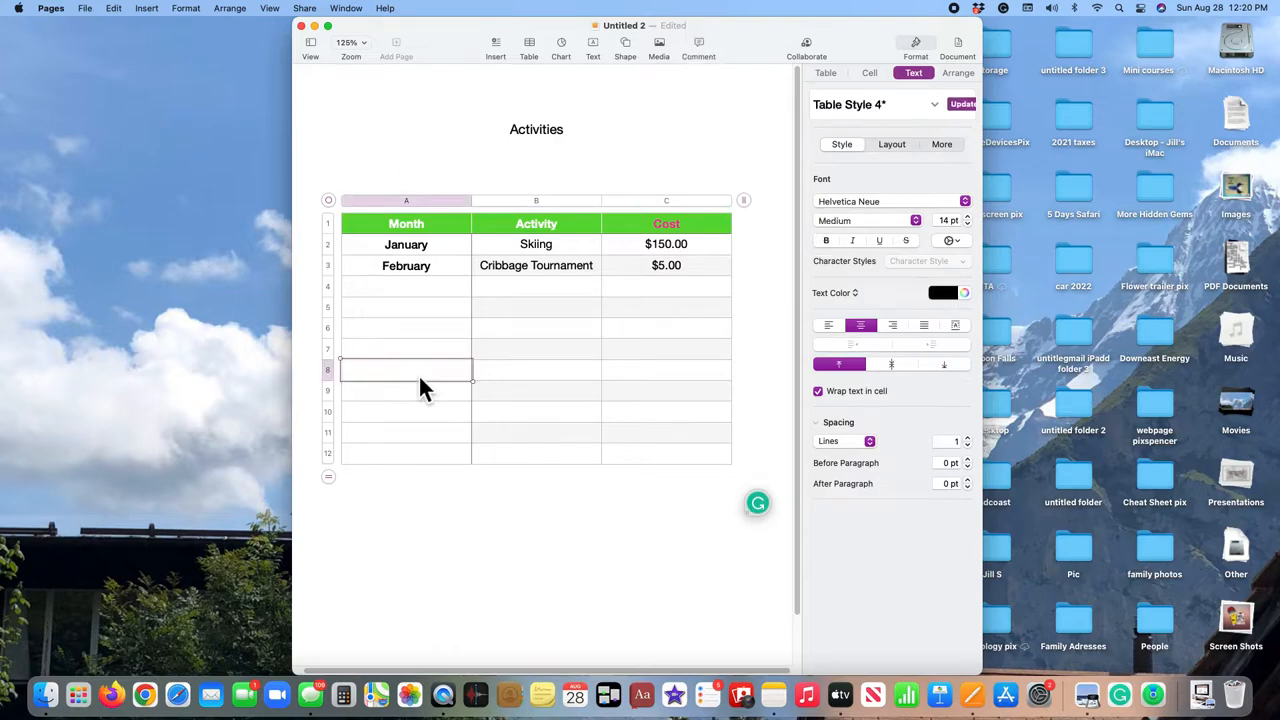
left_click(954, 103)
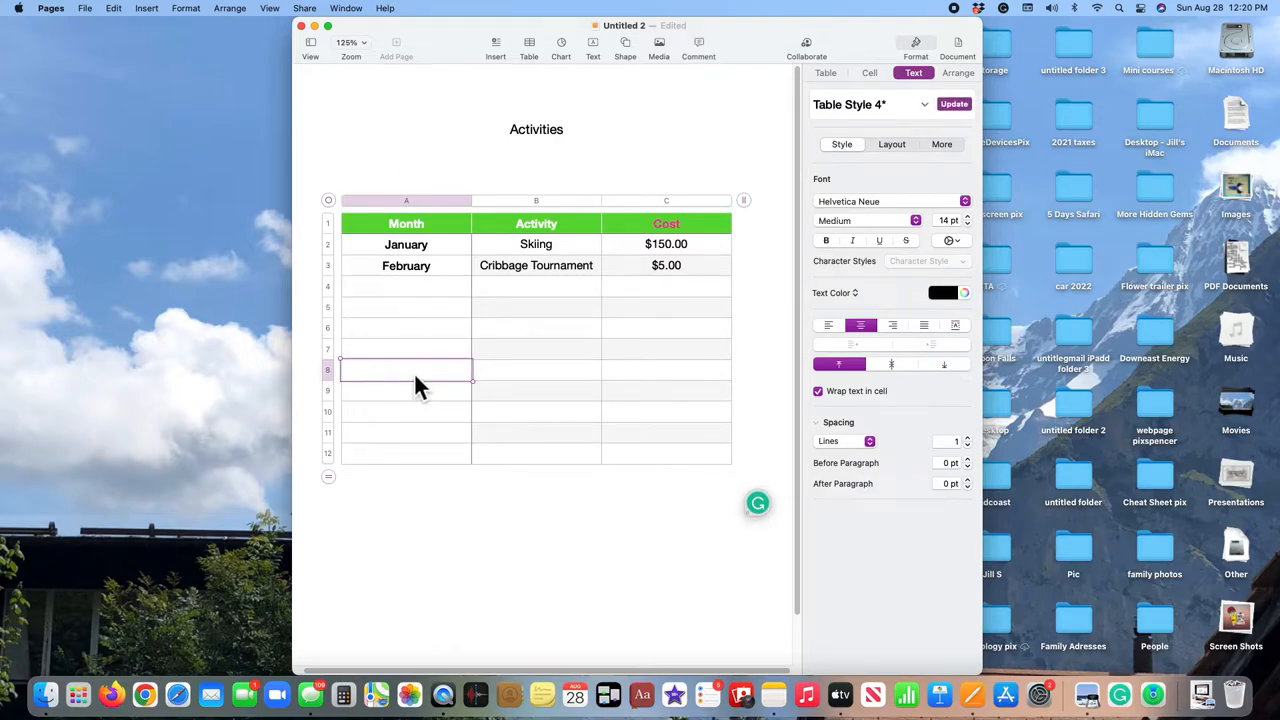
type("July")
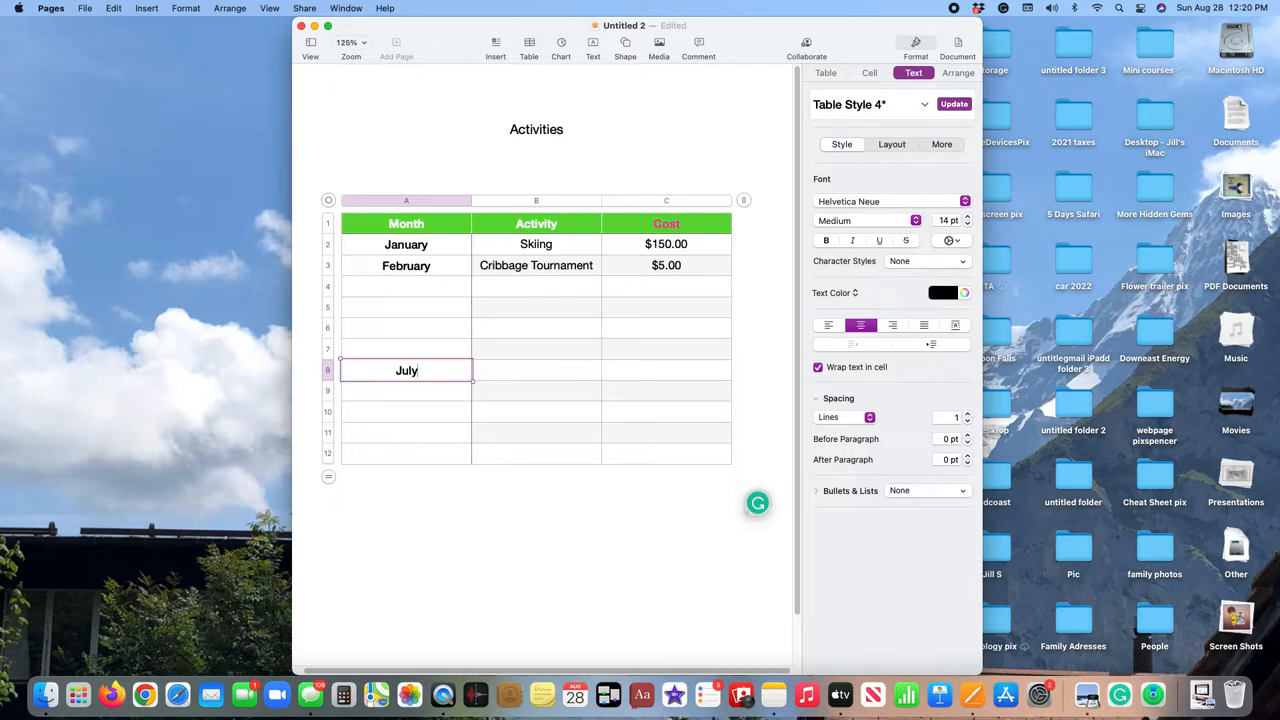
Step: Enter 'Lake' in July's Activity cell B8, removing the stray period
left_click(536, 370)
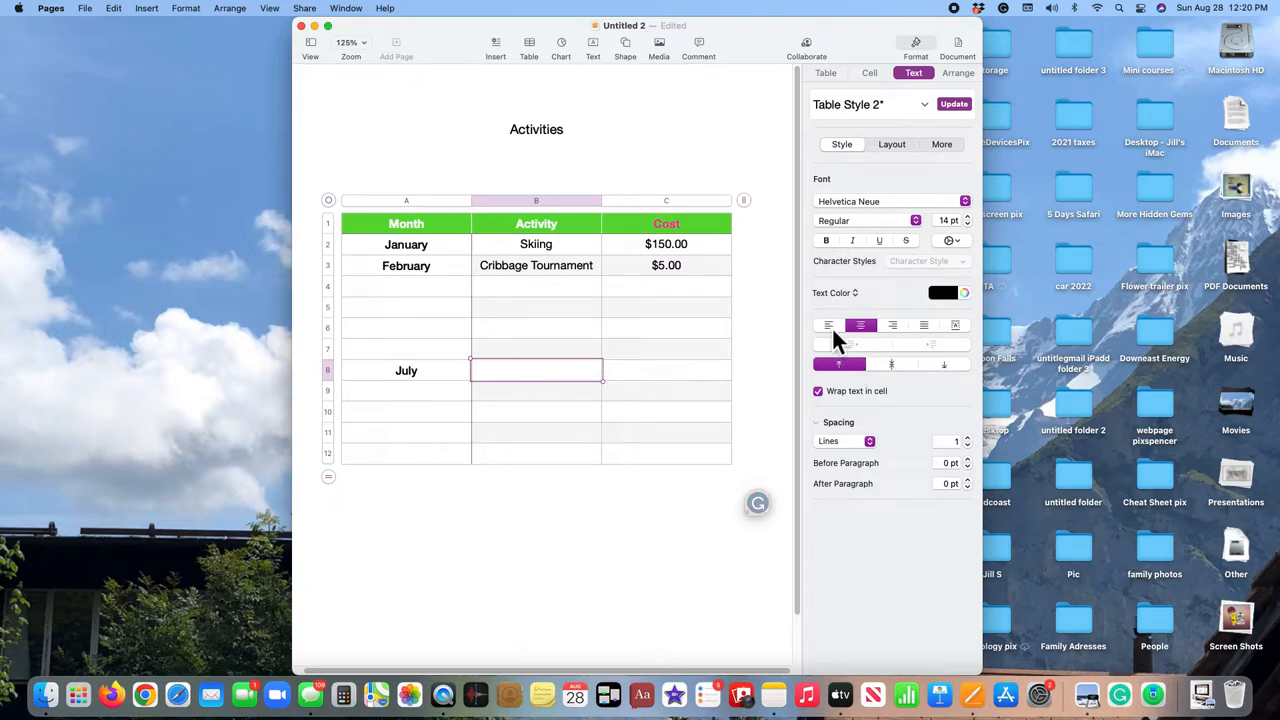
mouse_move(827, 325)
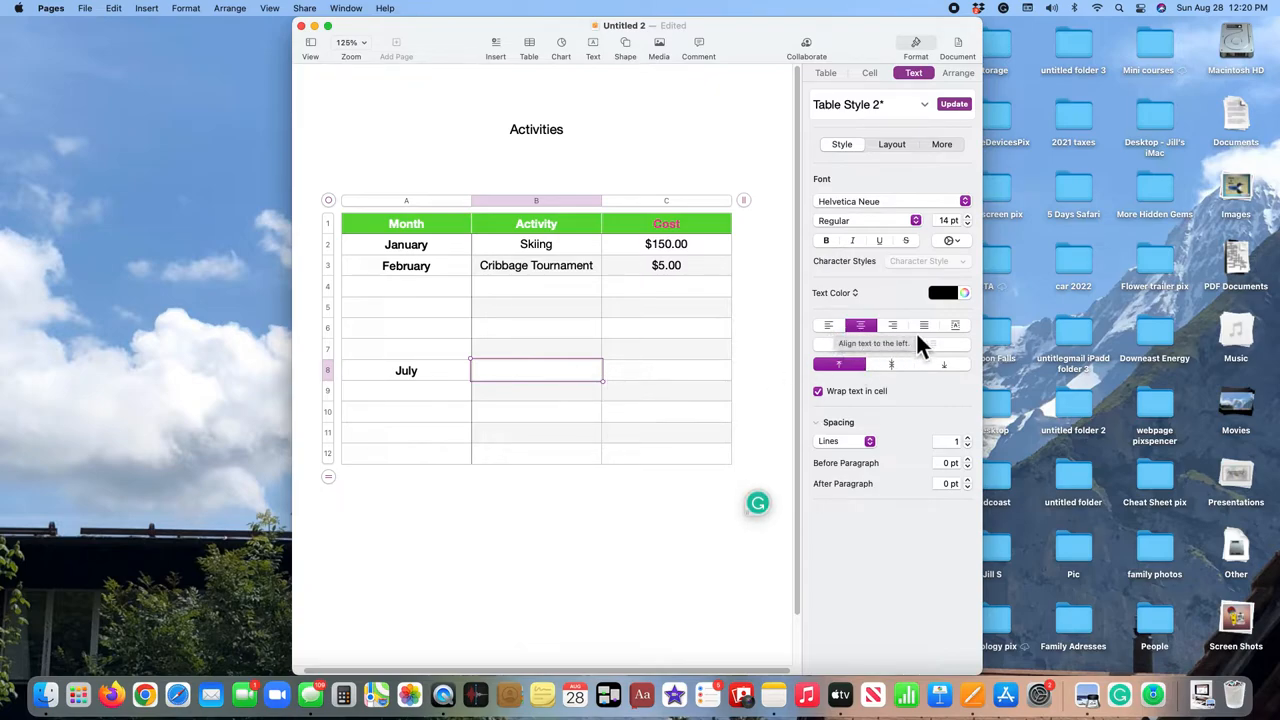
mouse_move(845, 340)
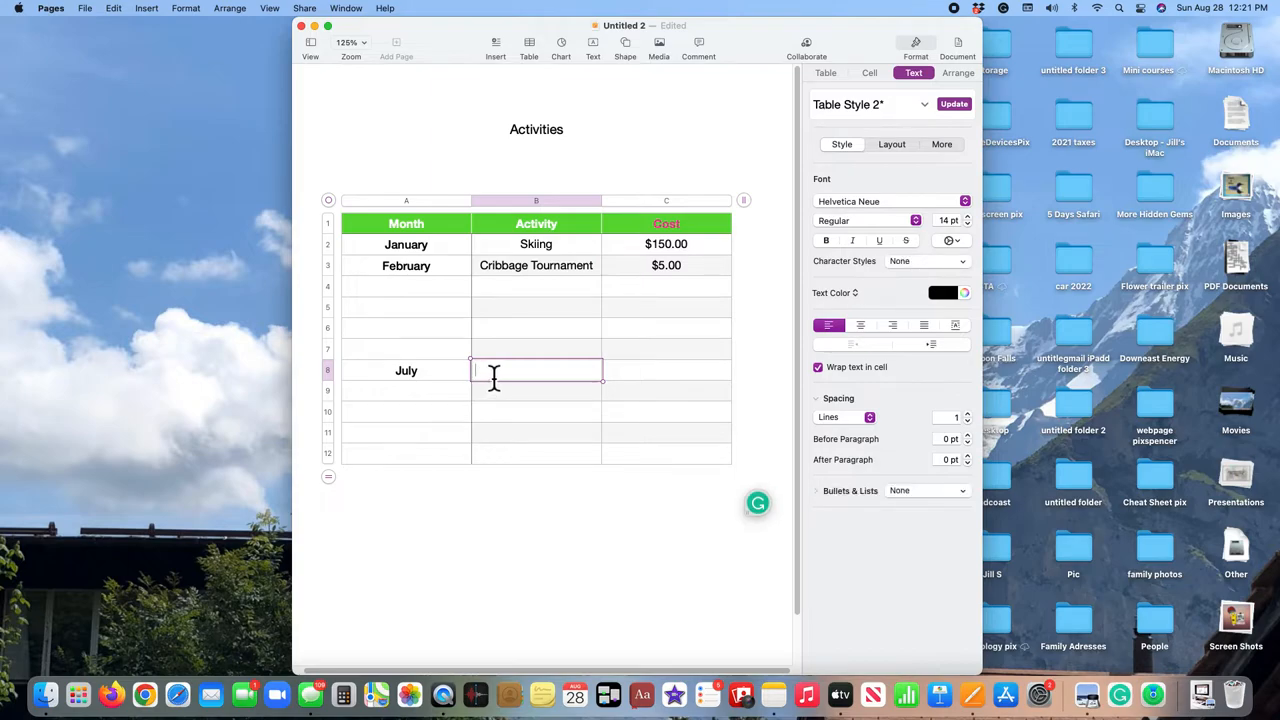
type("Lake")
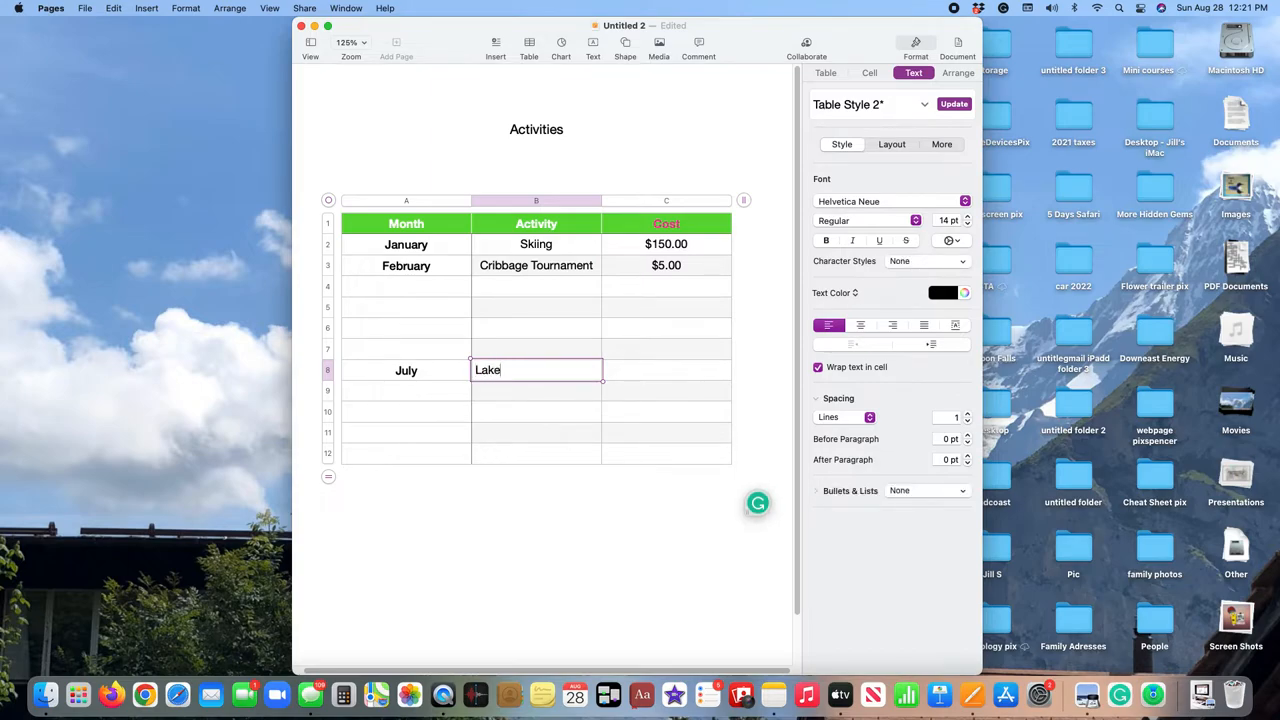
type(".")
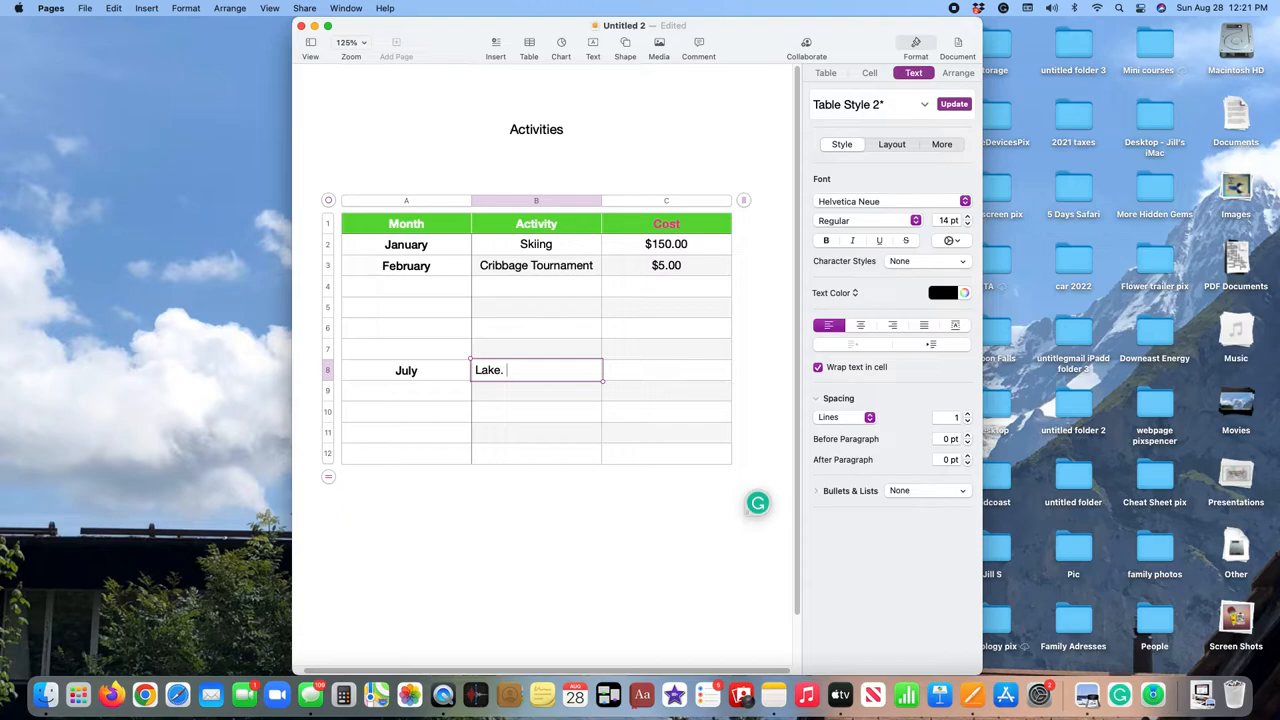
key("backspace")
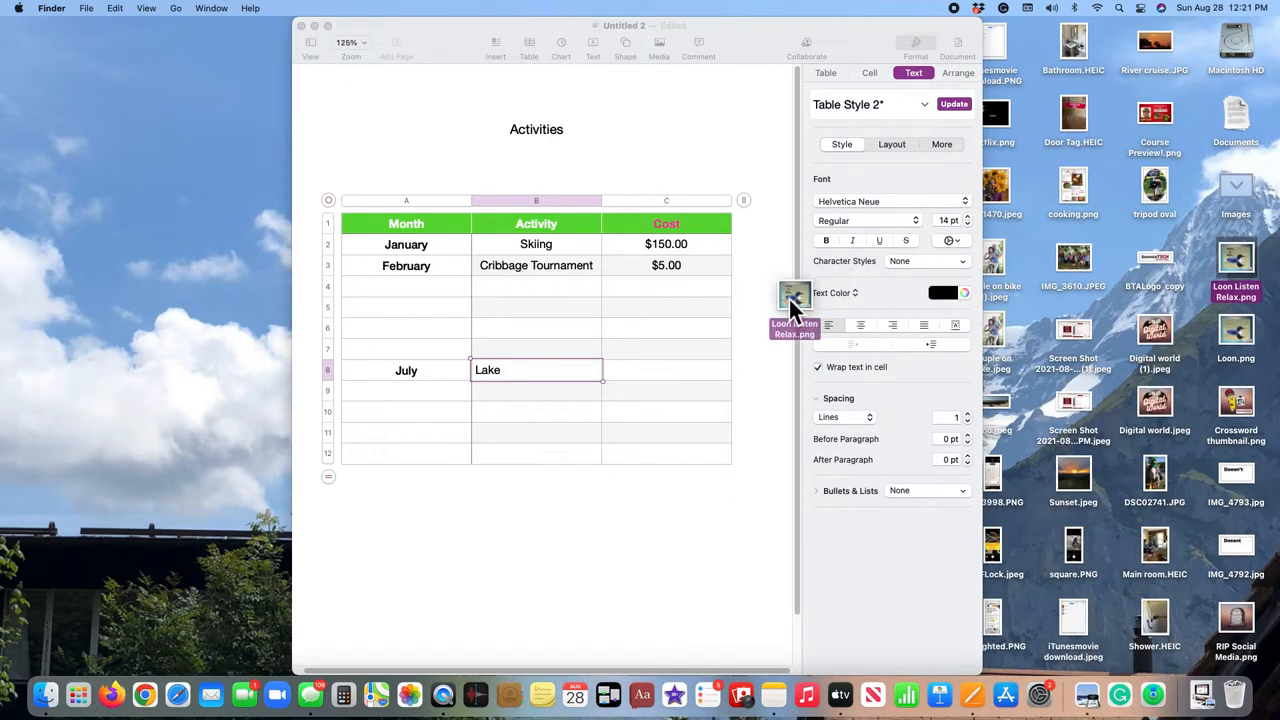
Step: Drag the loon picture into July's Activity cell beside Lake
left_click_drag(793, 295, 538, 370)
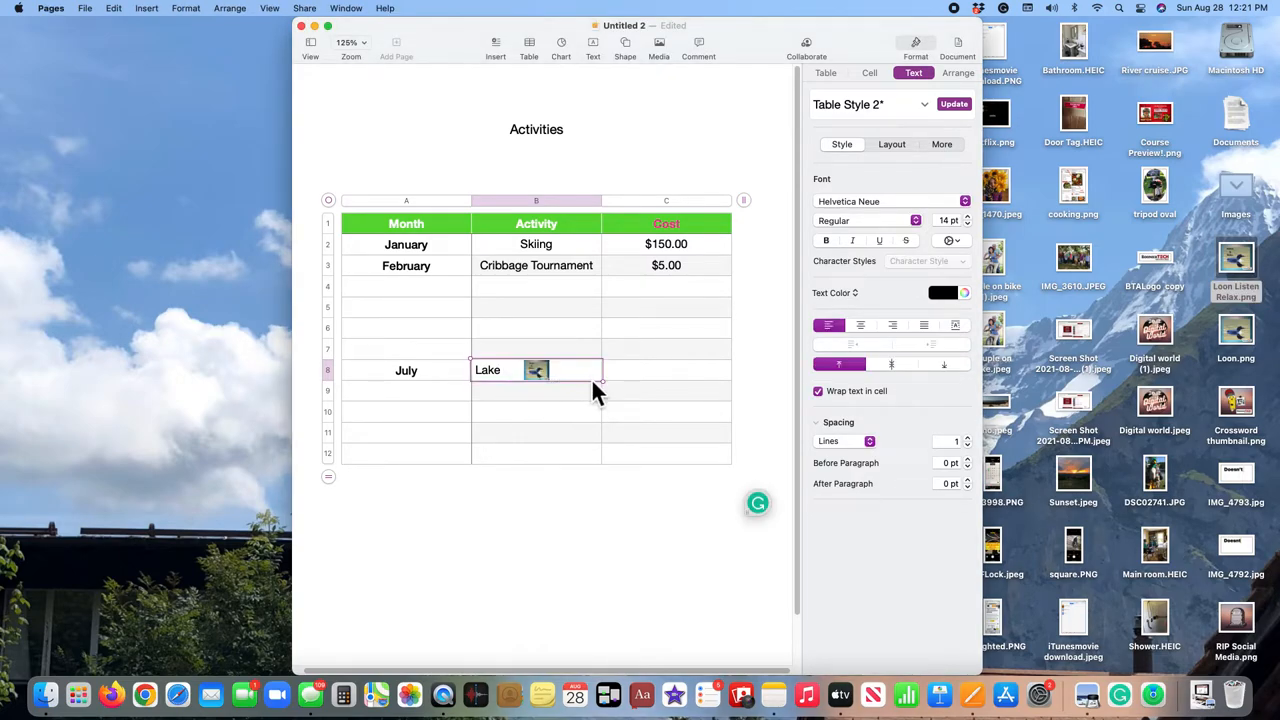
mouse_move(570, 380)
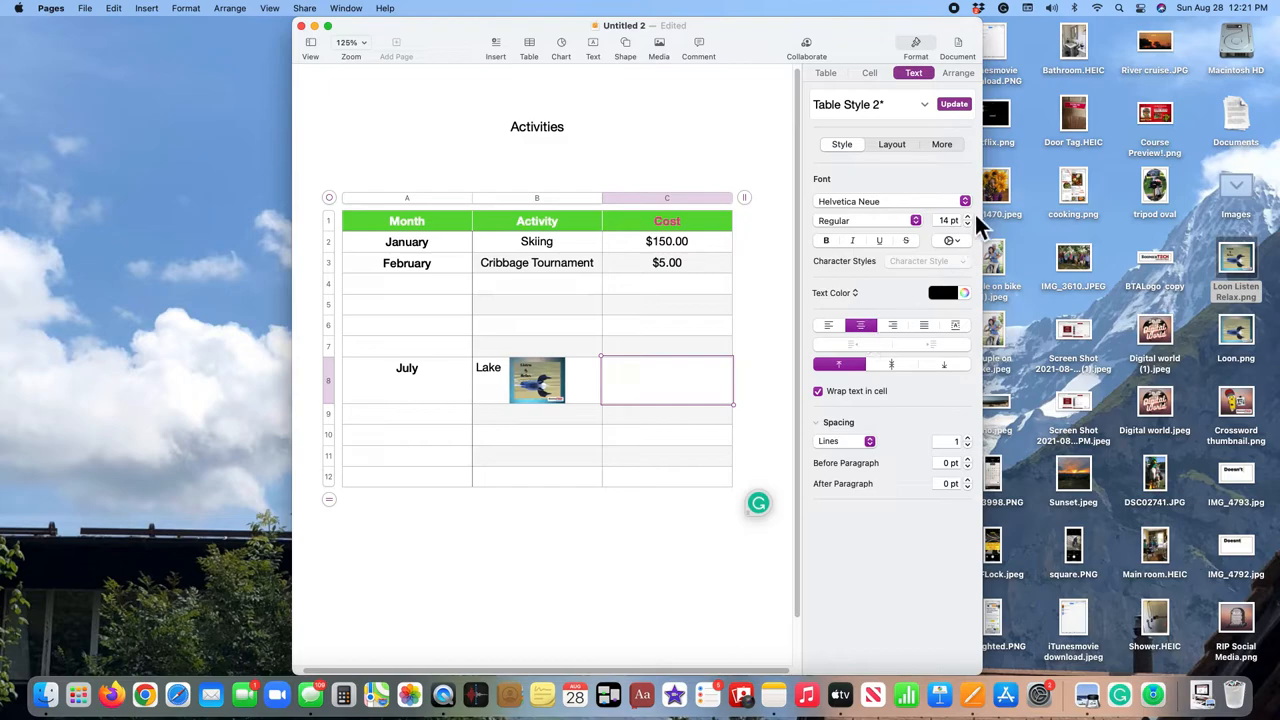
mouse_move(660, 400)
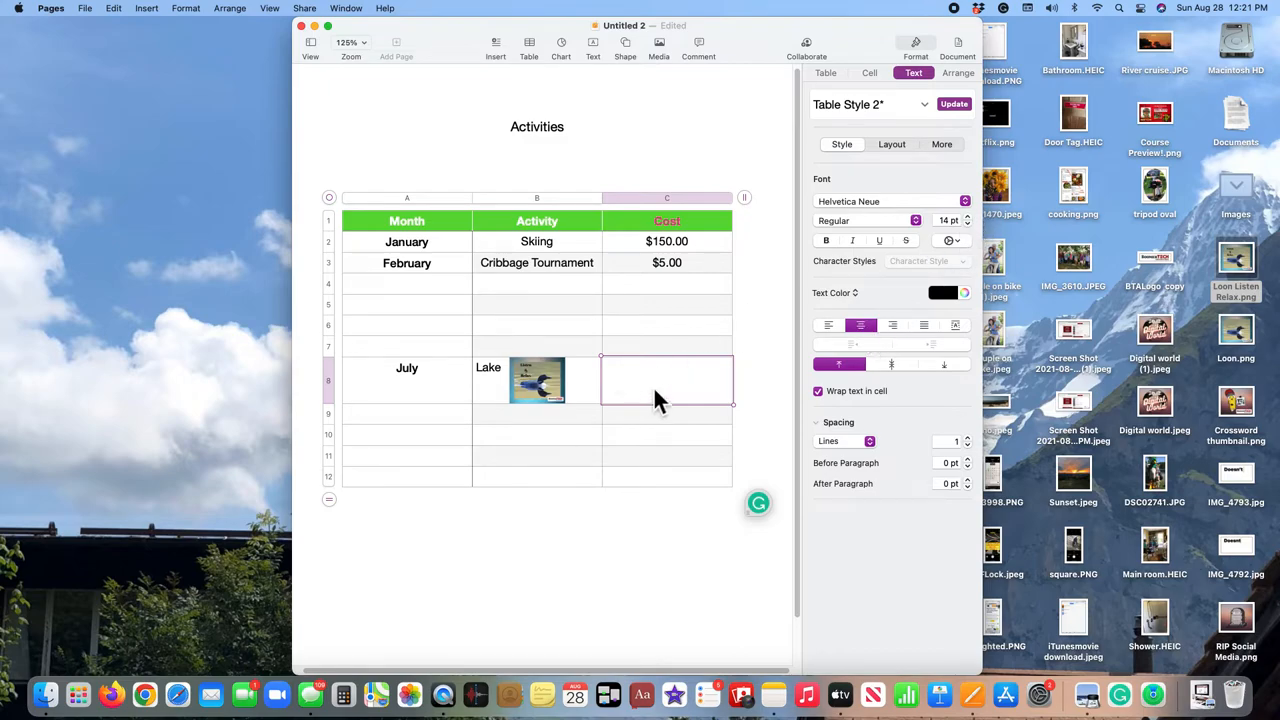
mouse_move(665, 388)
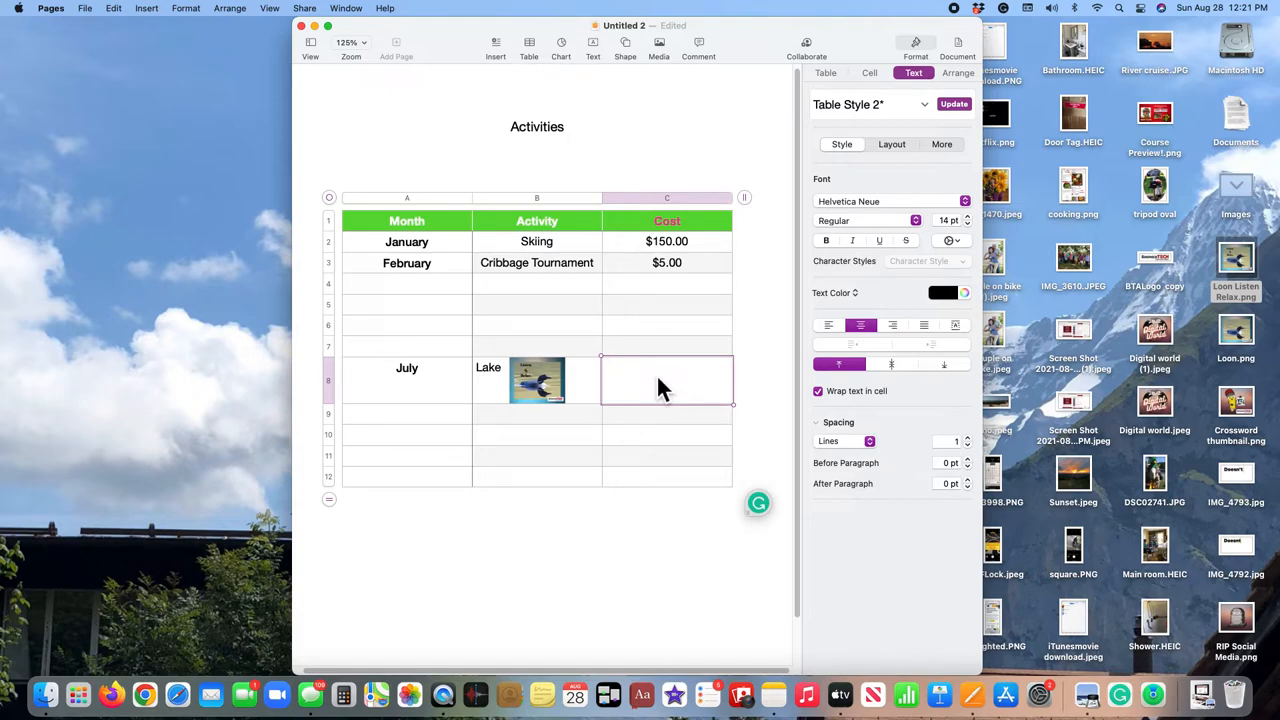
Step: Enter the $25.00 cost in July's Cost cell C8
type("$25.00")
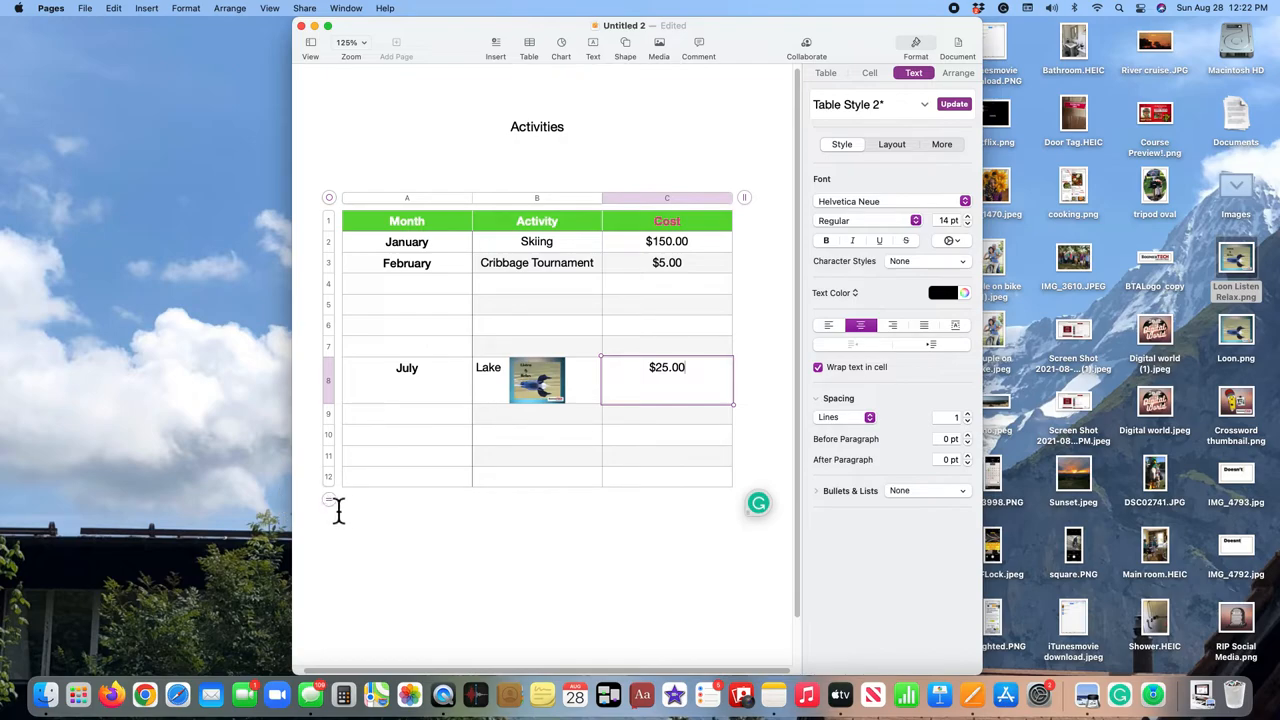
mouse_move(330, 505)
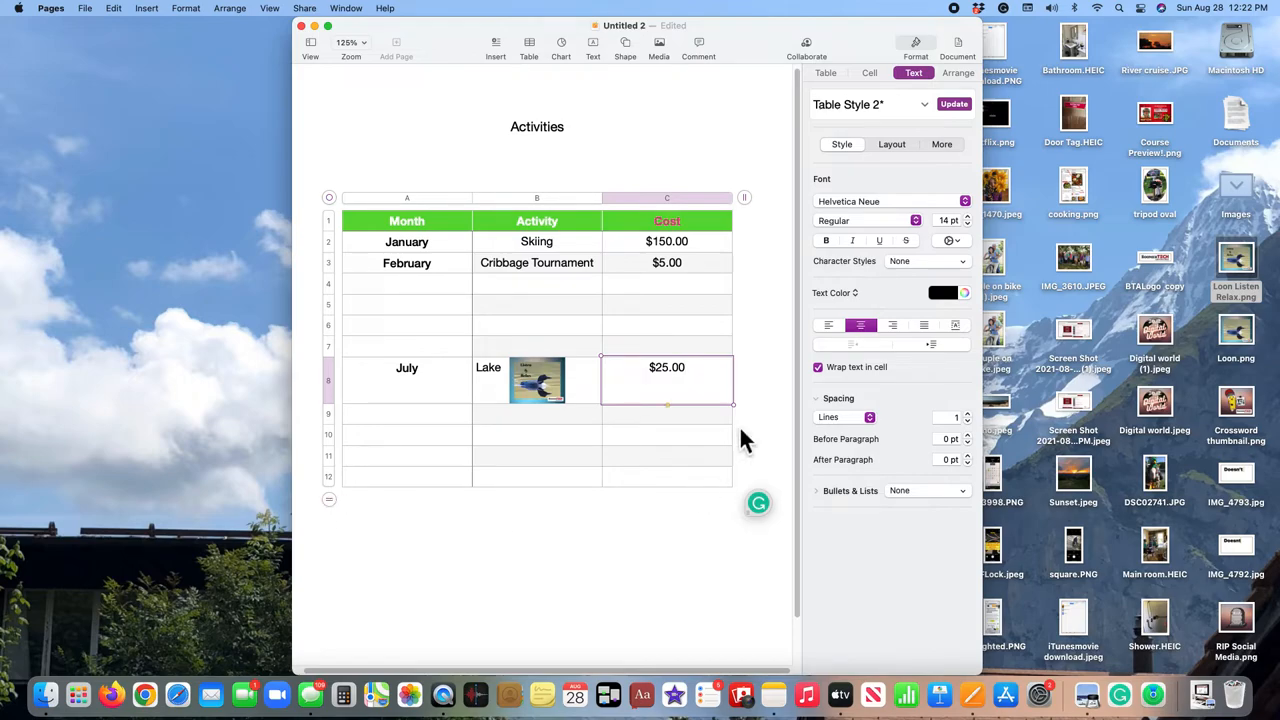
mouse_move(740, 205)
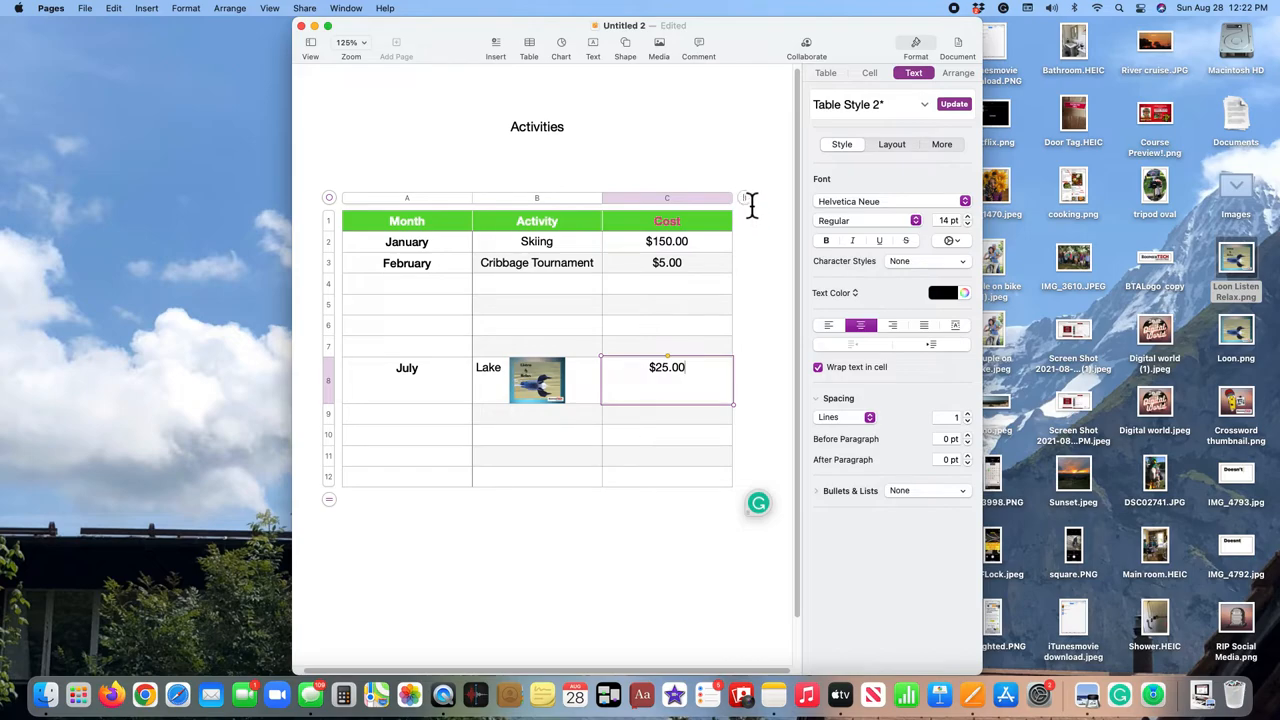
mouse_move(749, 195)
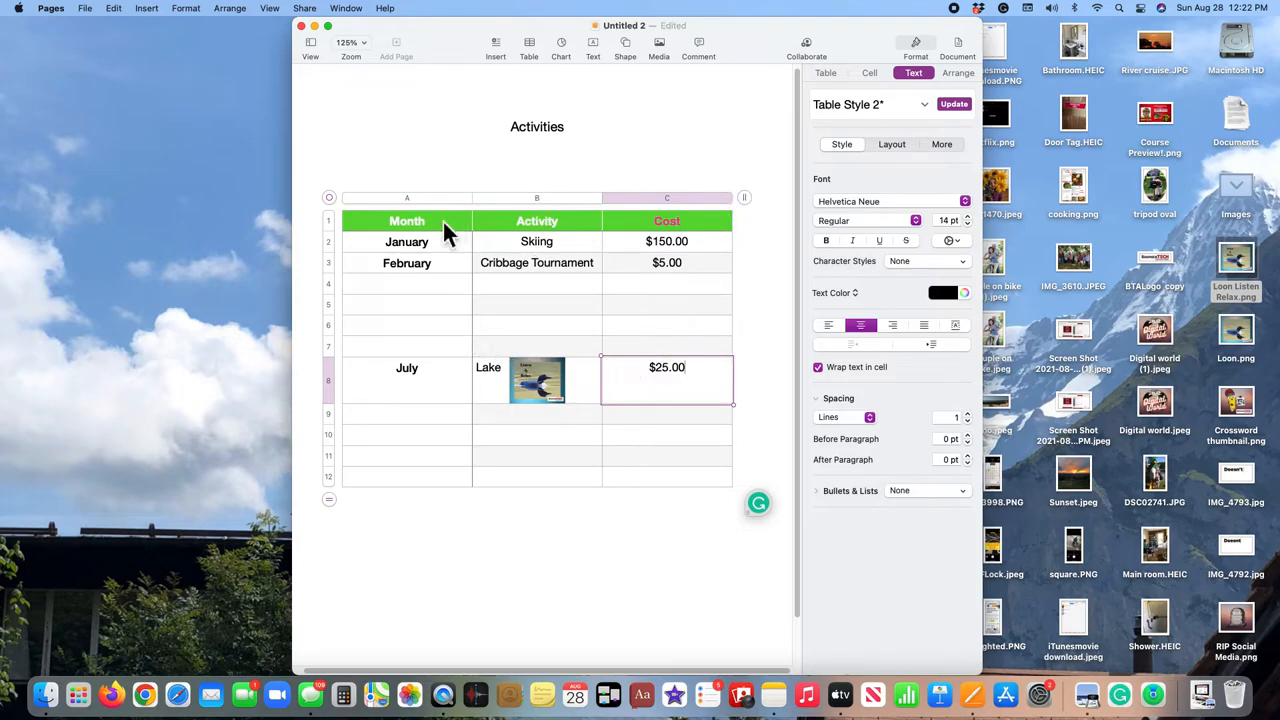
Step: Select the $150.00 cost cell and make its text pink
left_click(777, 242)
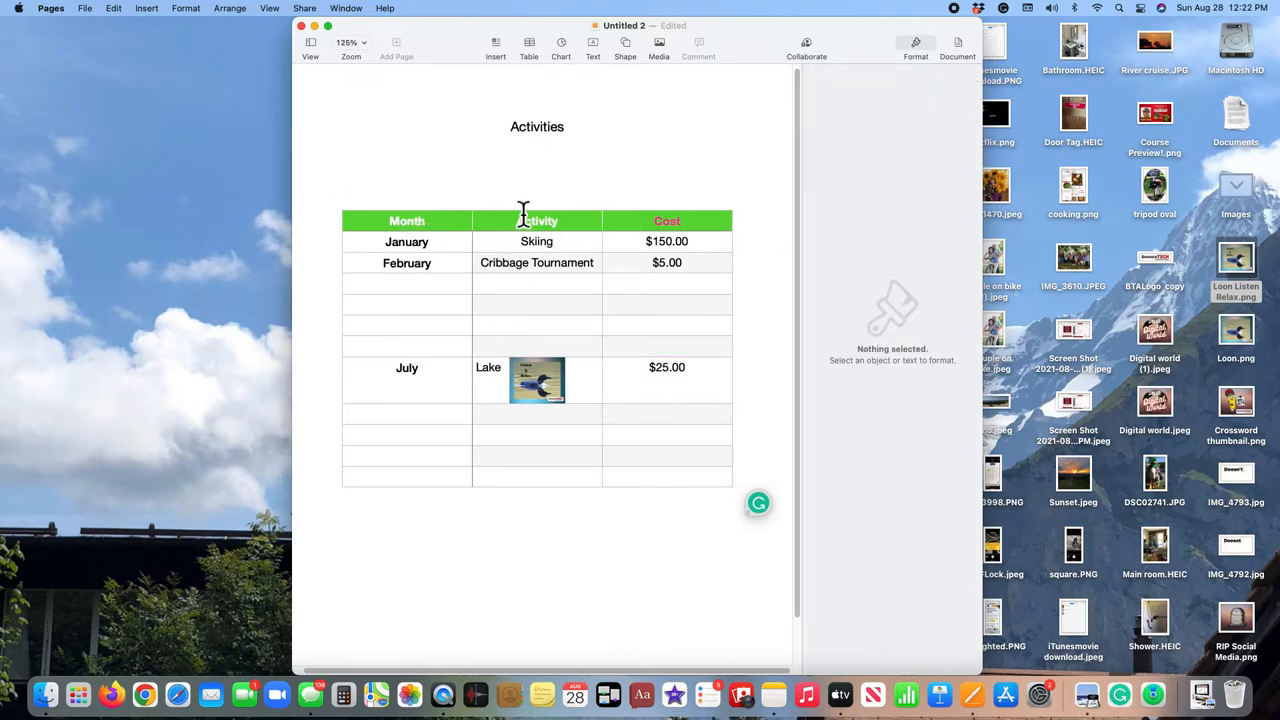
mouse_move(406, 235)
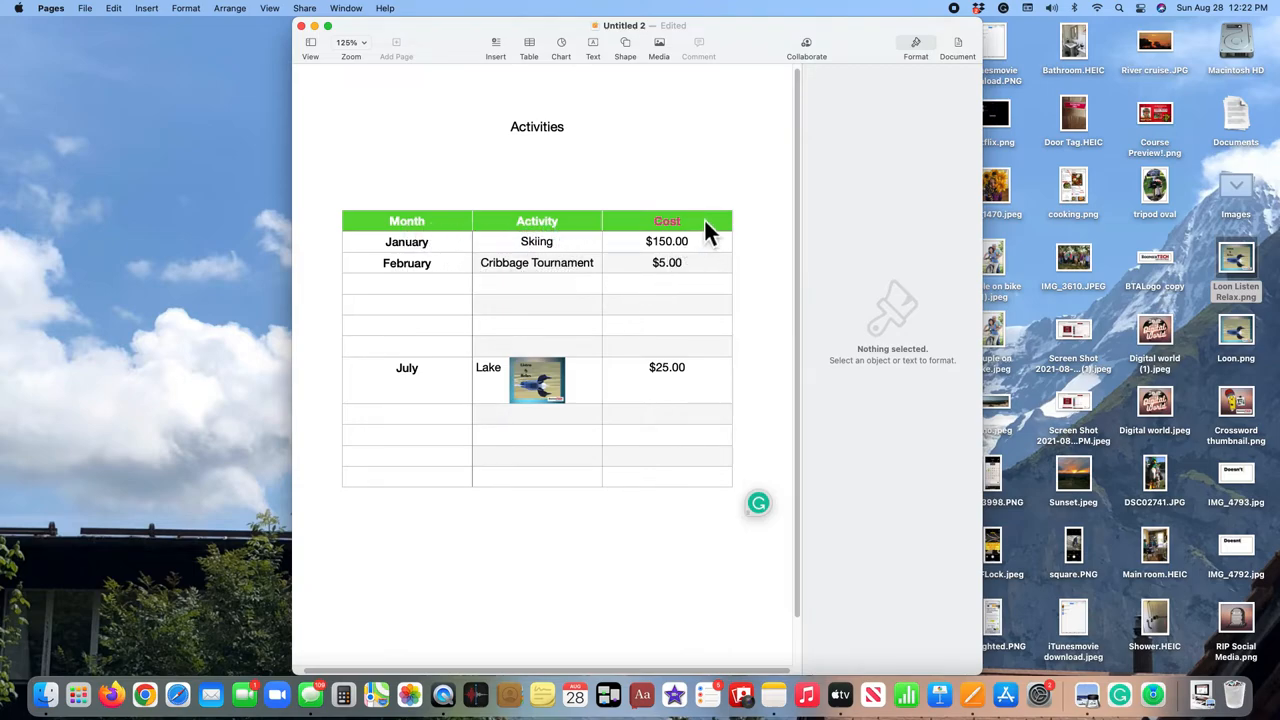
mouse_move(667, 237)
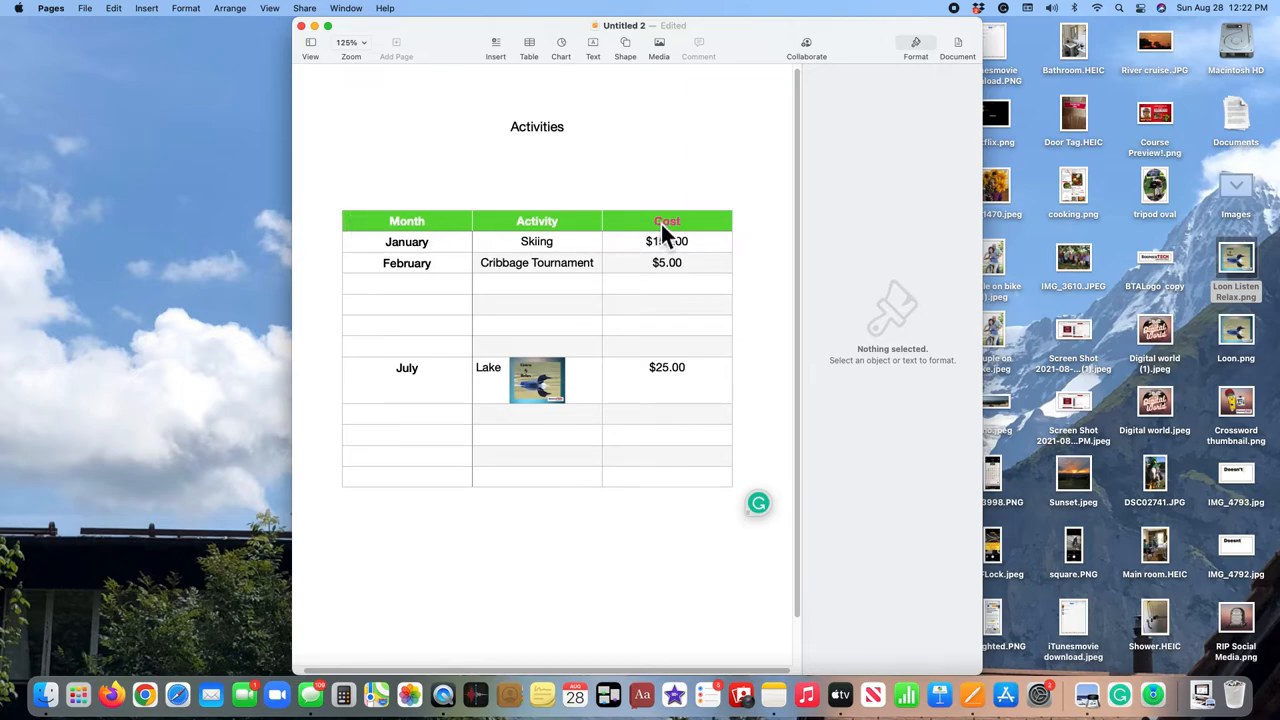
left_click(667, 221)
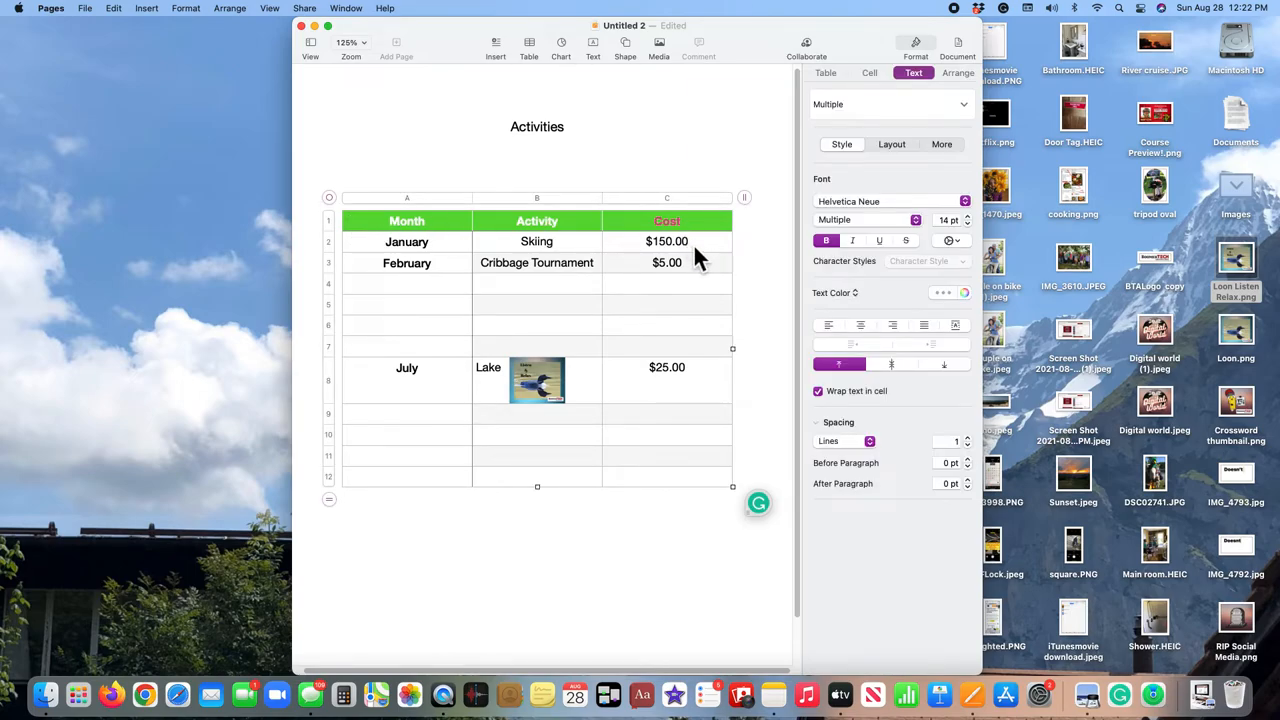
left_click(667, 241)
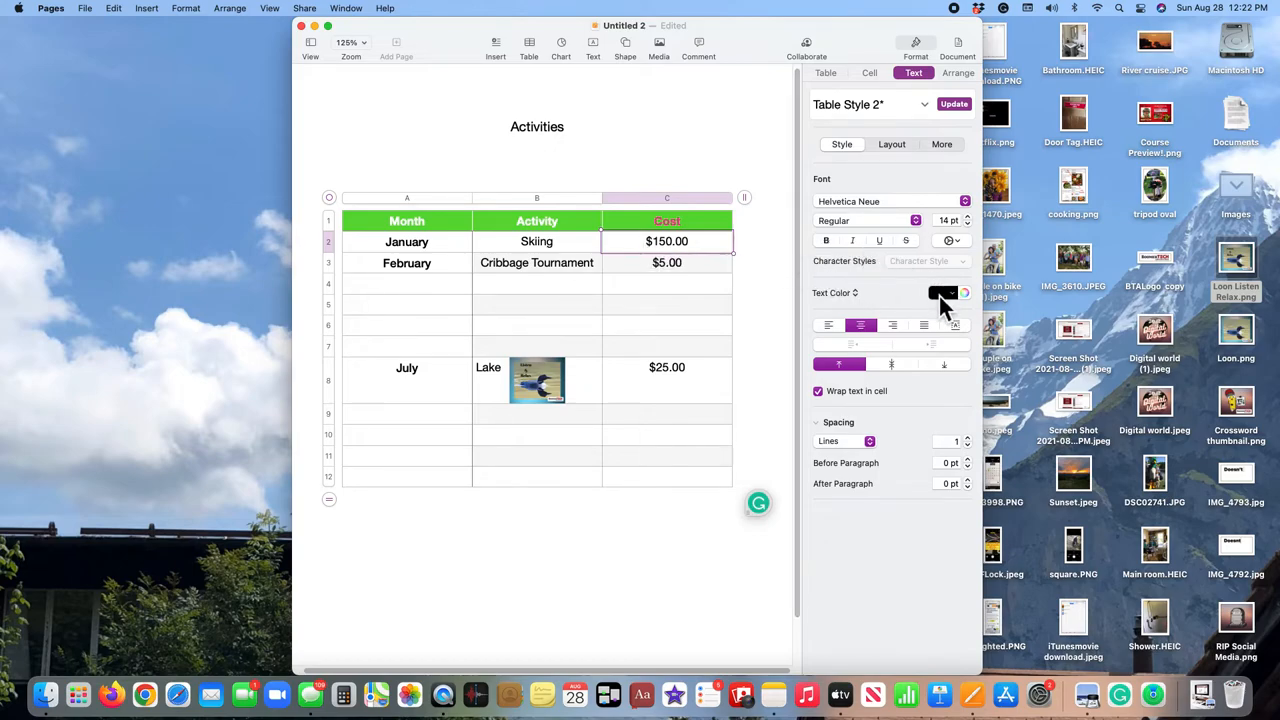
left_click(942, 292)
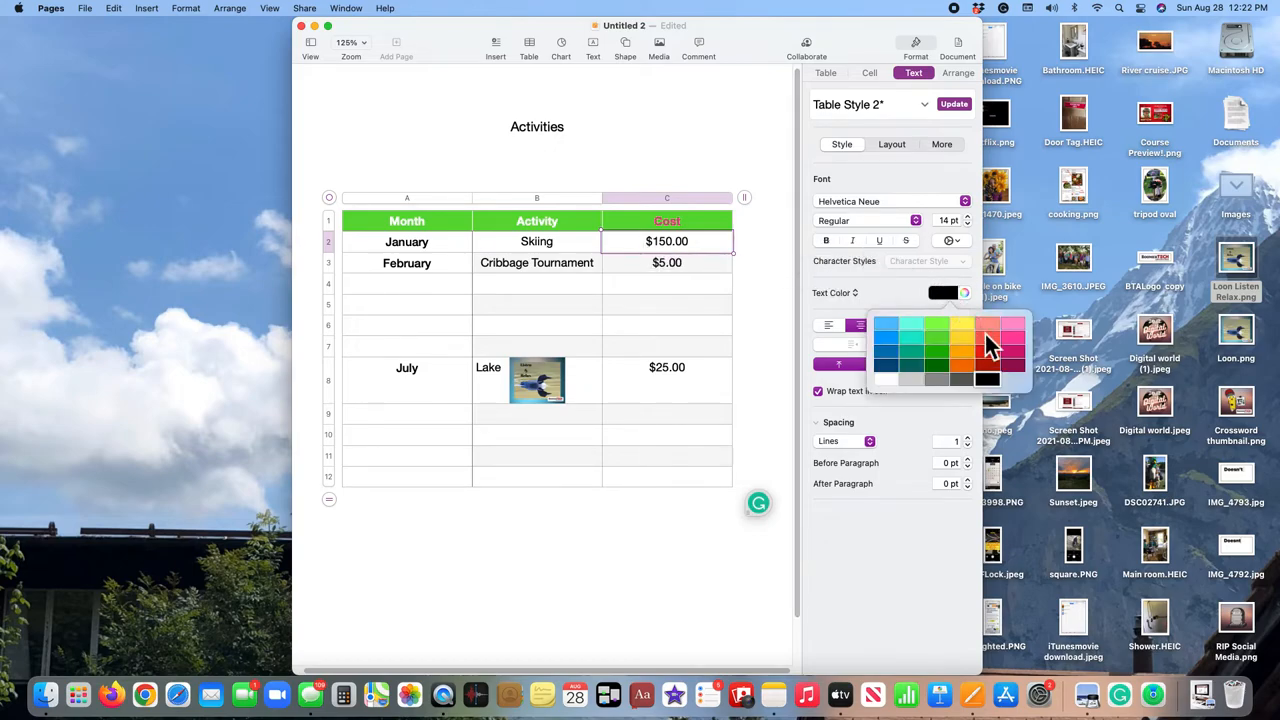
left_click(987, 328)
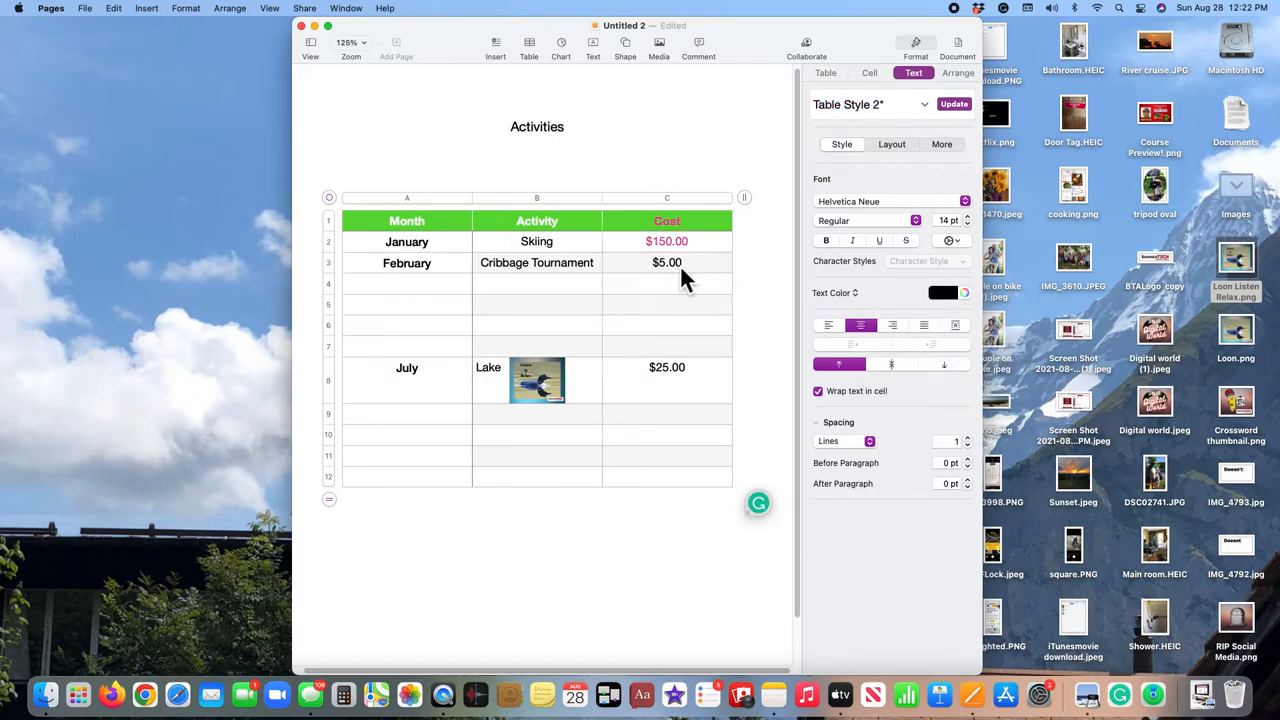
Step: Make the $5.00 and $25.00 cost amounts pink as well
left_click(667, 262)
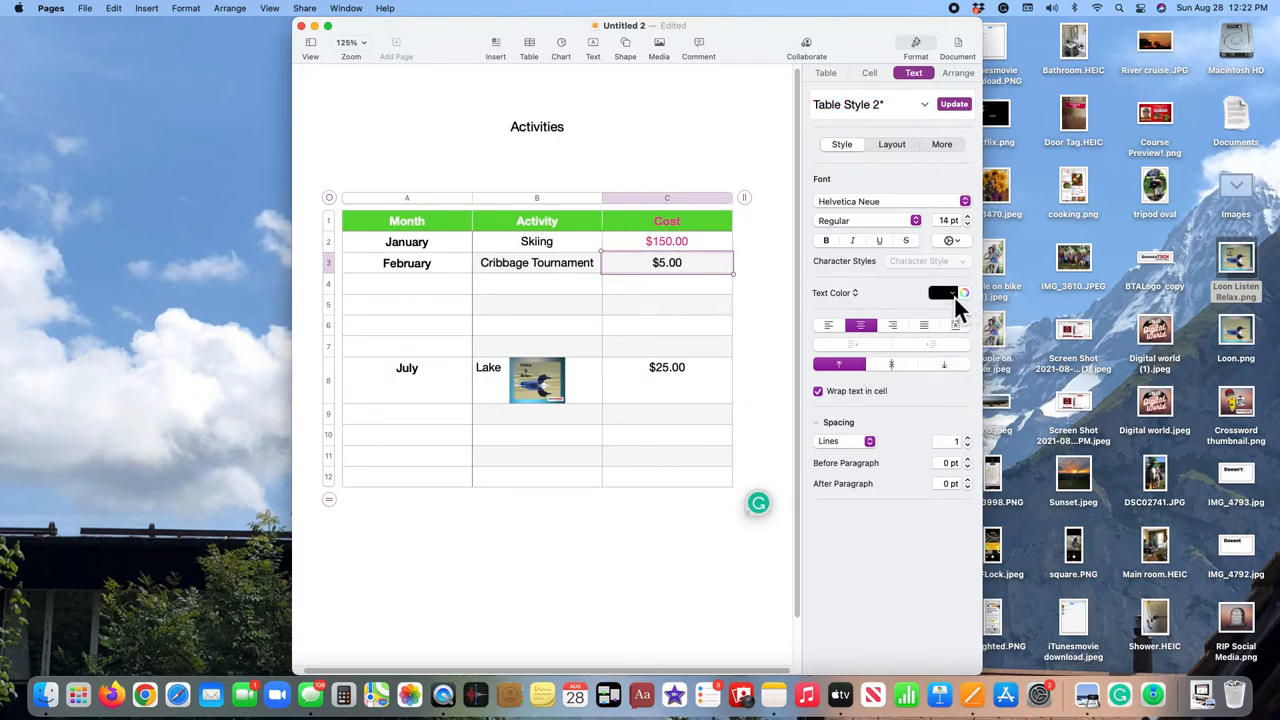
left_click(943, 292)
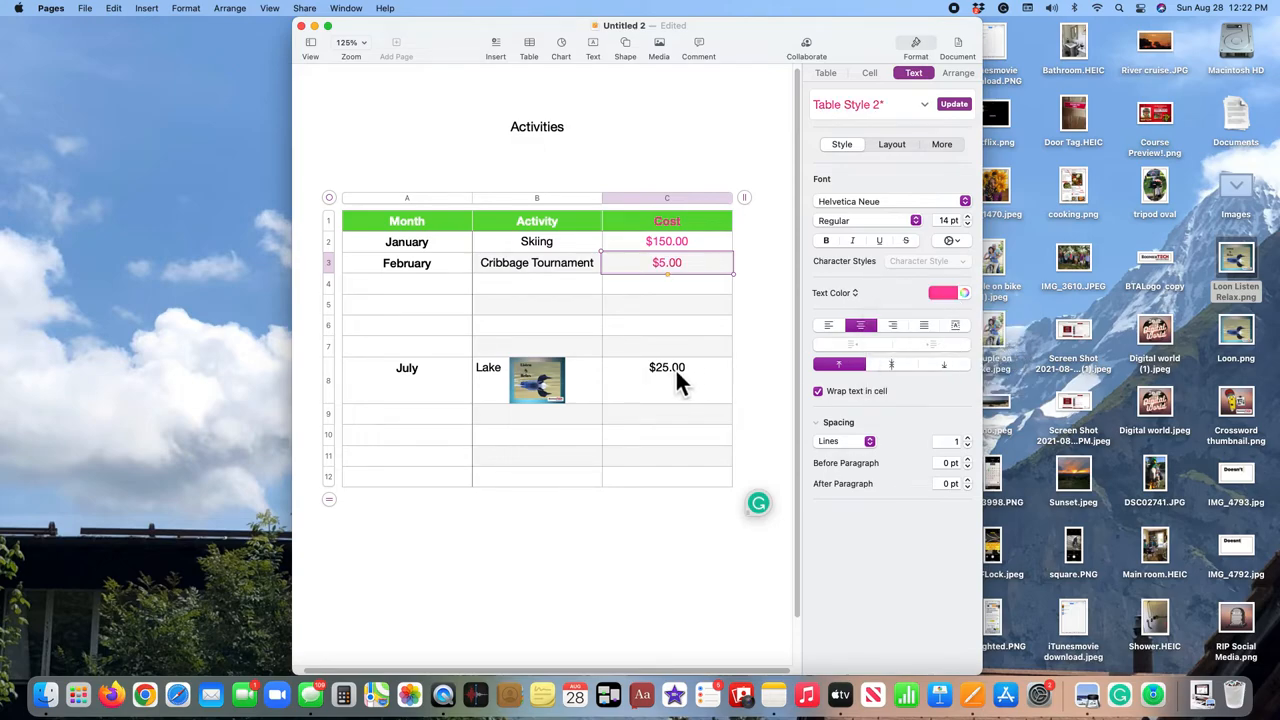
left_click(943, 292)
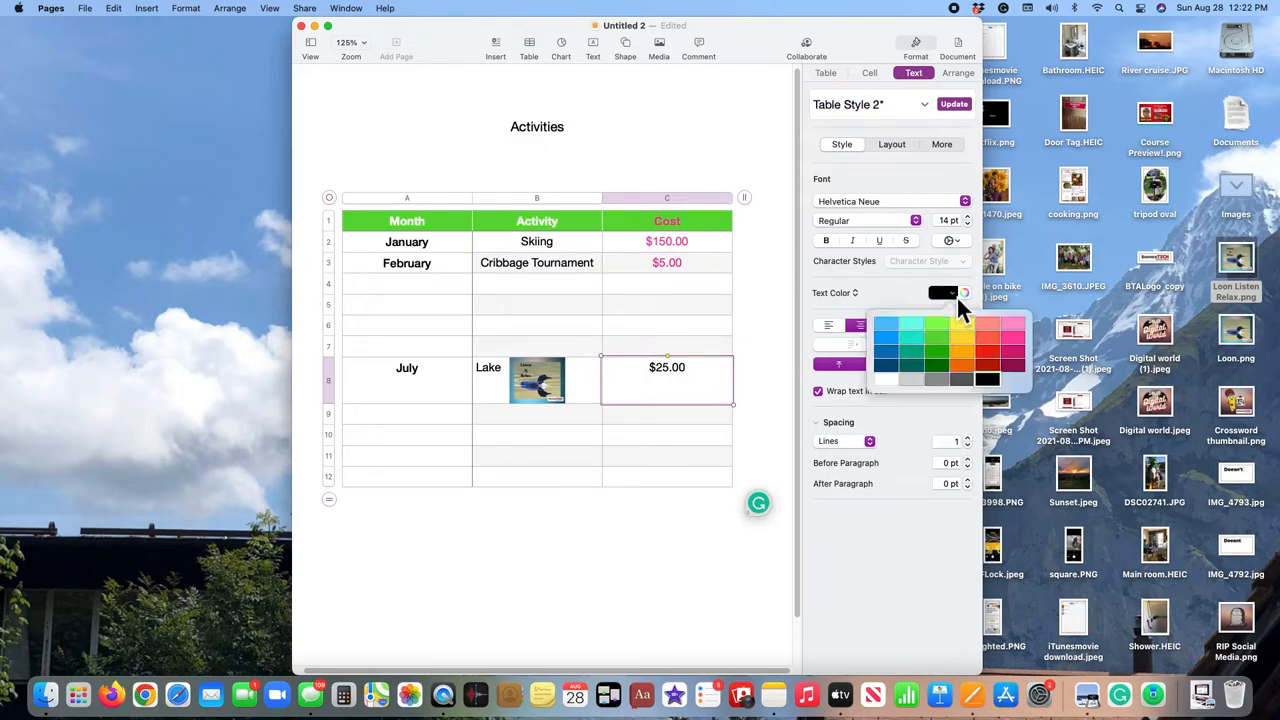
left_click(943, 292)
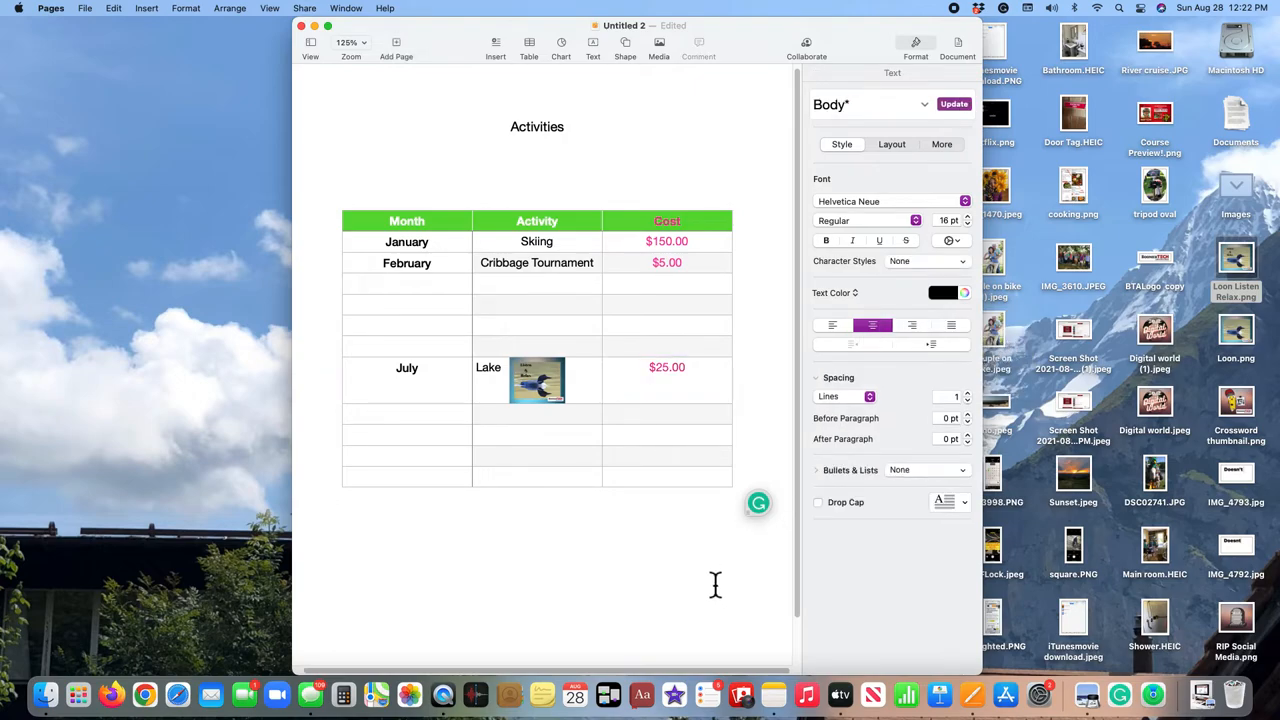
Step: Deselect the table by clicking the empty page area below it
left_click(537, 496)
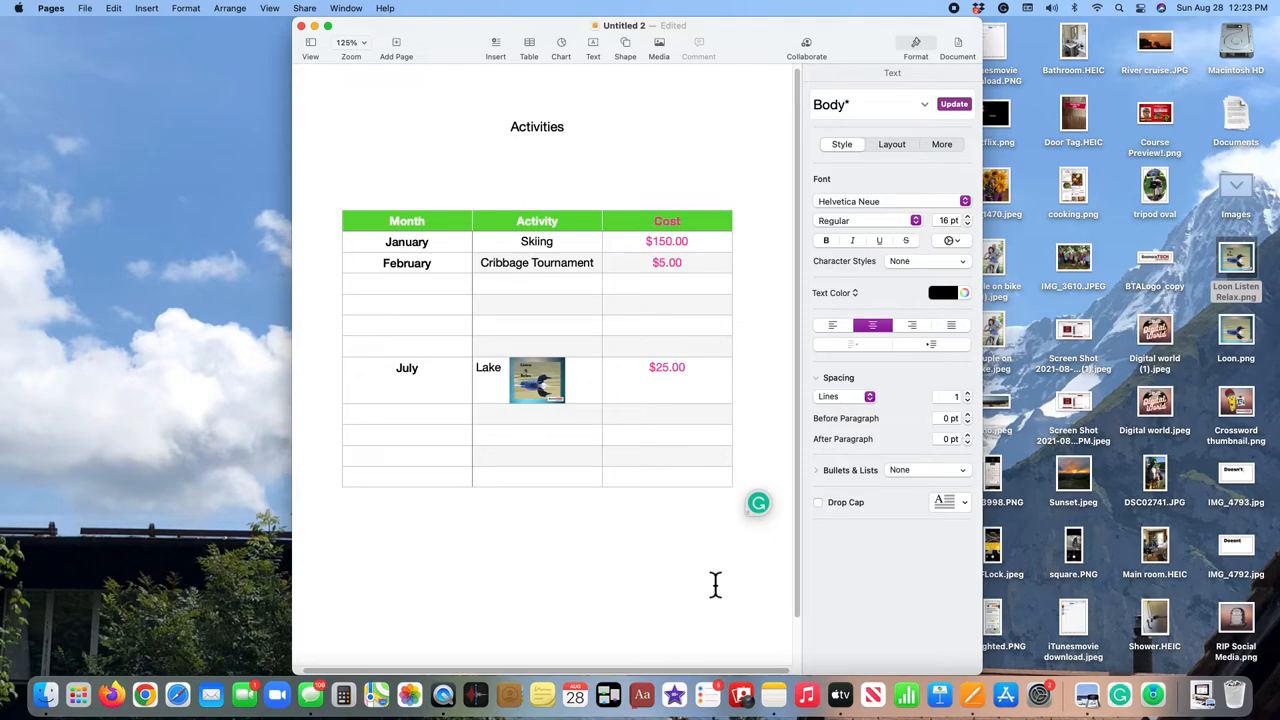
left_click(537, 496)
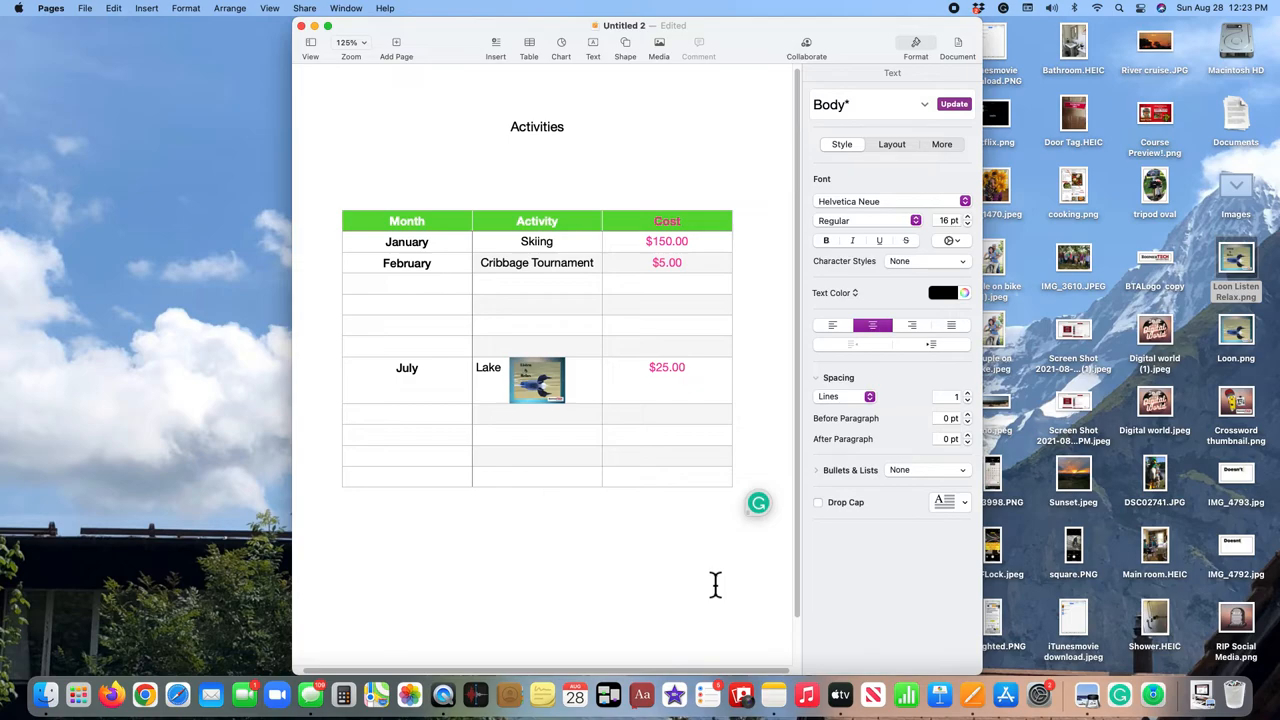
left_click(537, 496)
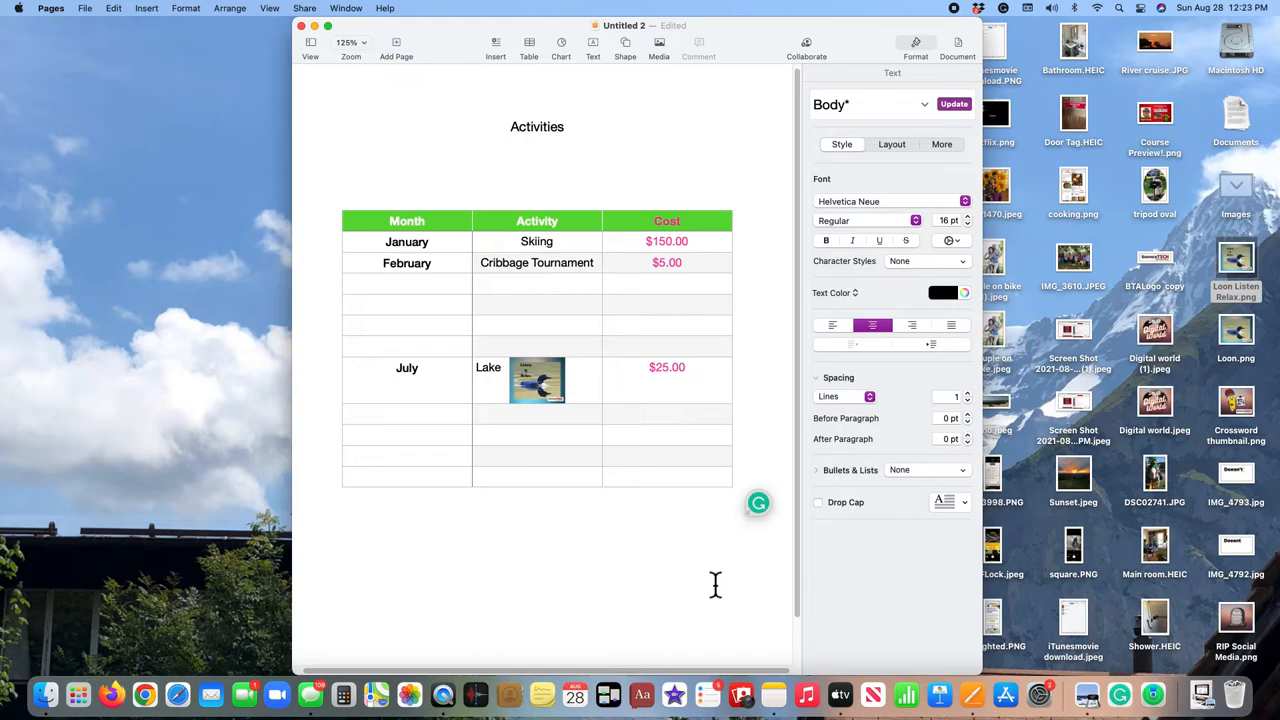
mouse_move(1155, 20)
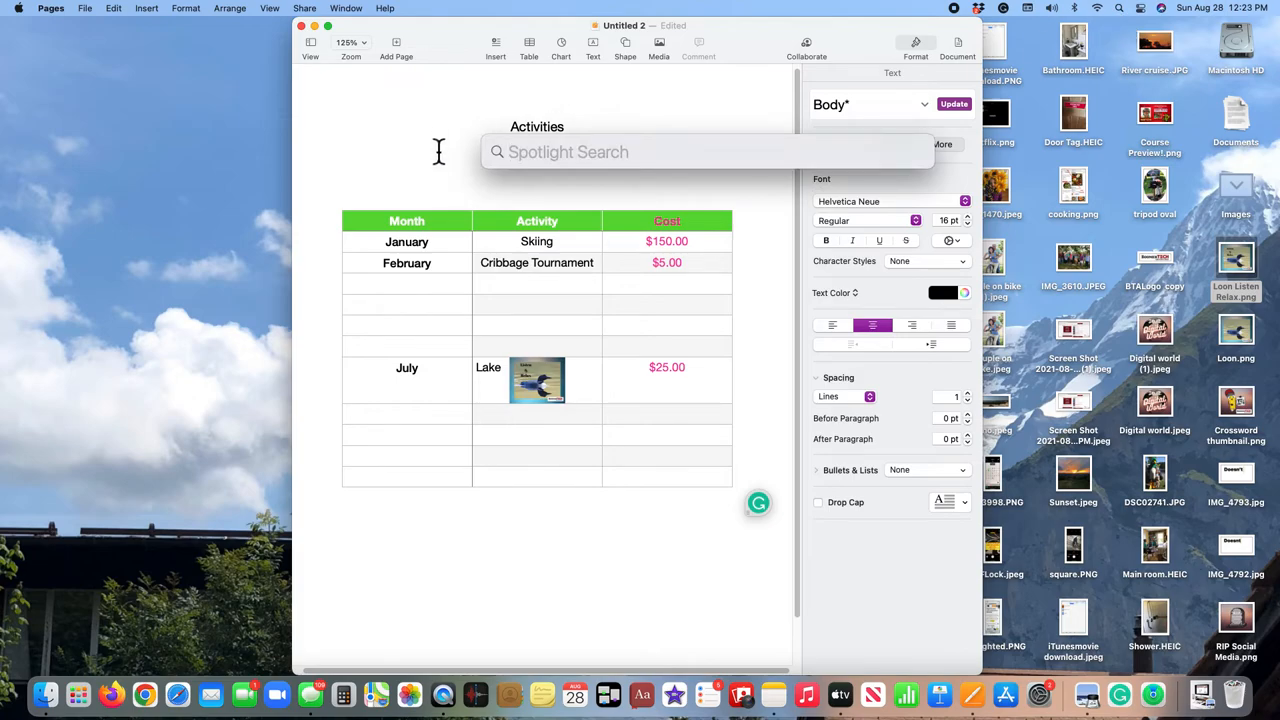
Step: Search Spotlight for 'Logo' and open the BTALogo copy image in Preview
type("Logo")
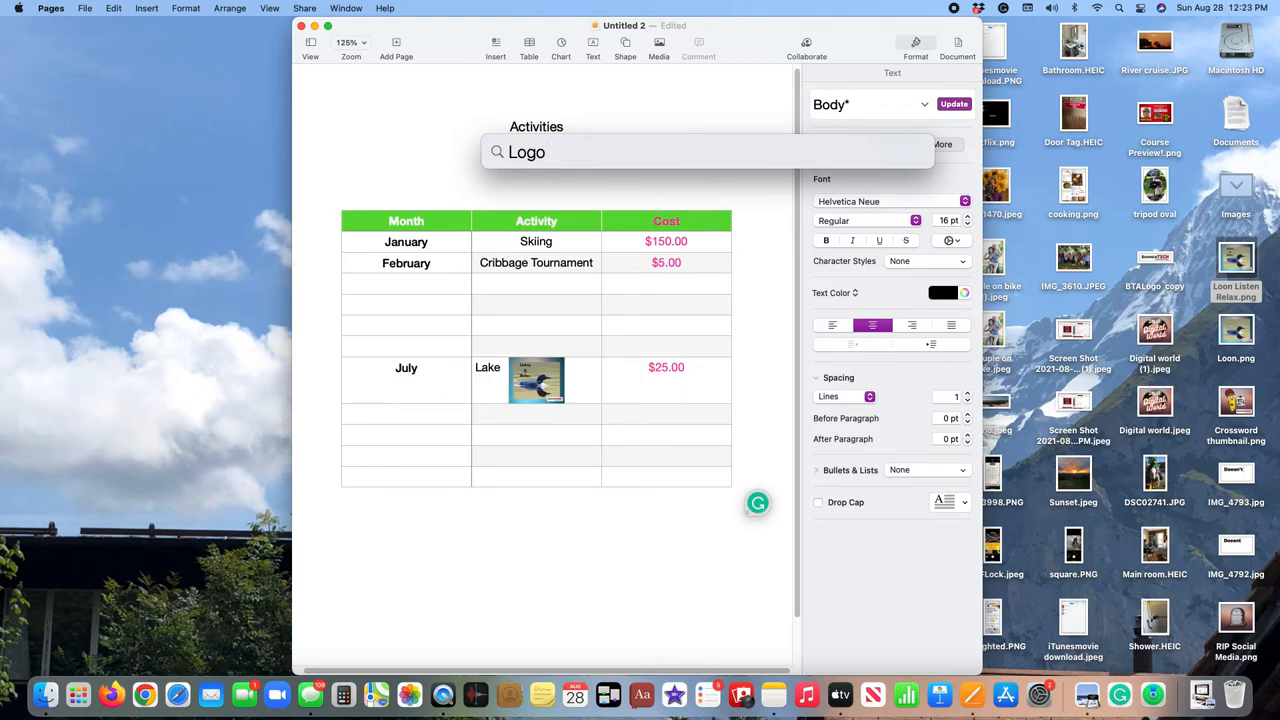
double_click(527, 152)
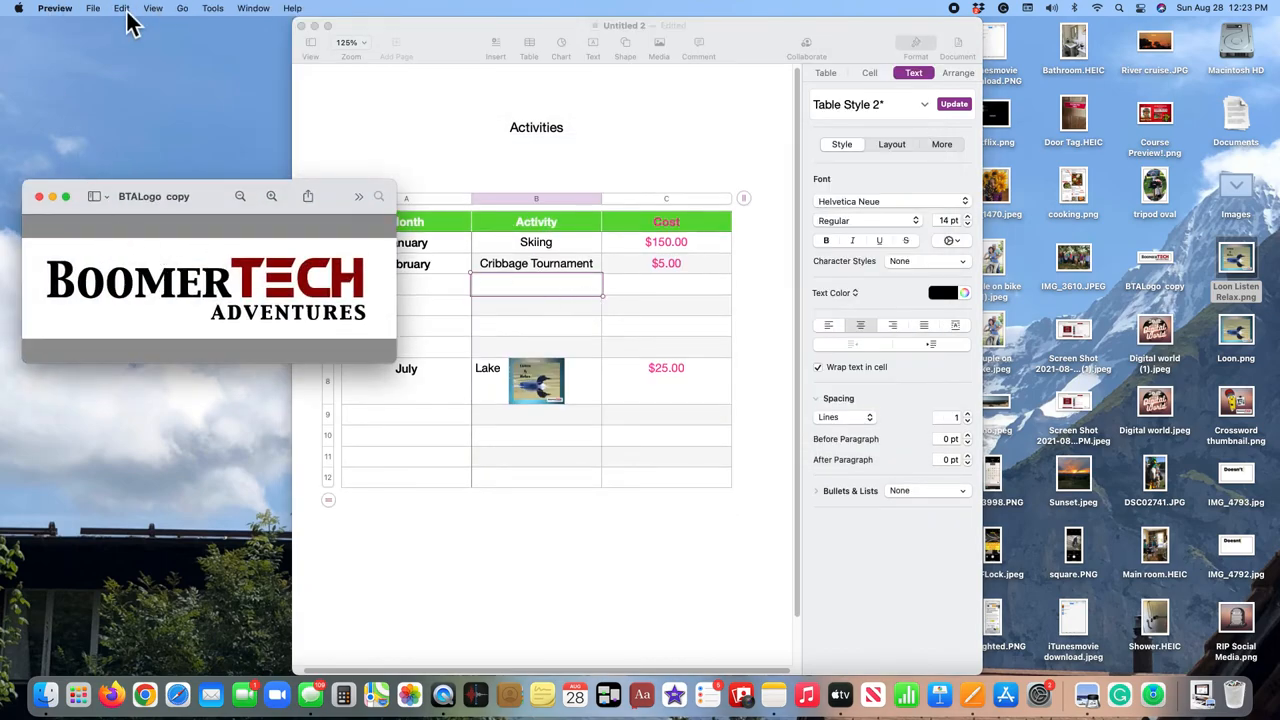
Step: Copy the BoomerTech logo from Preview and paste it below the Activities table
left_click(121, 8)
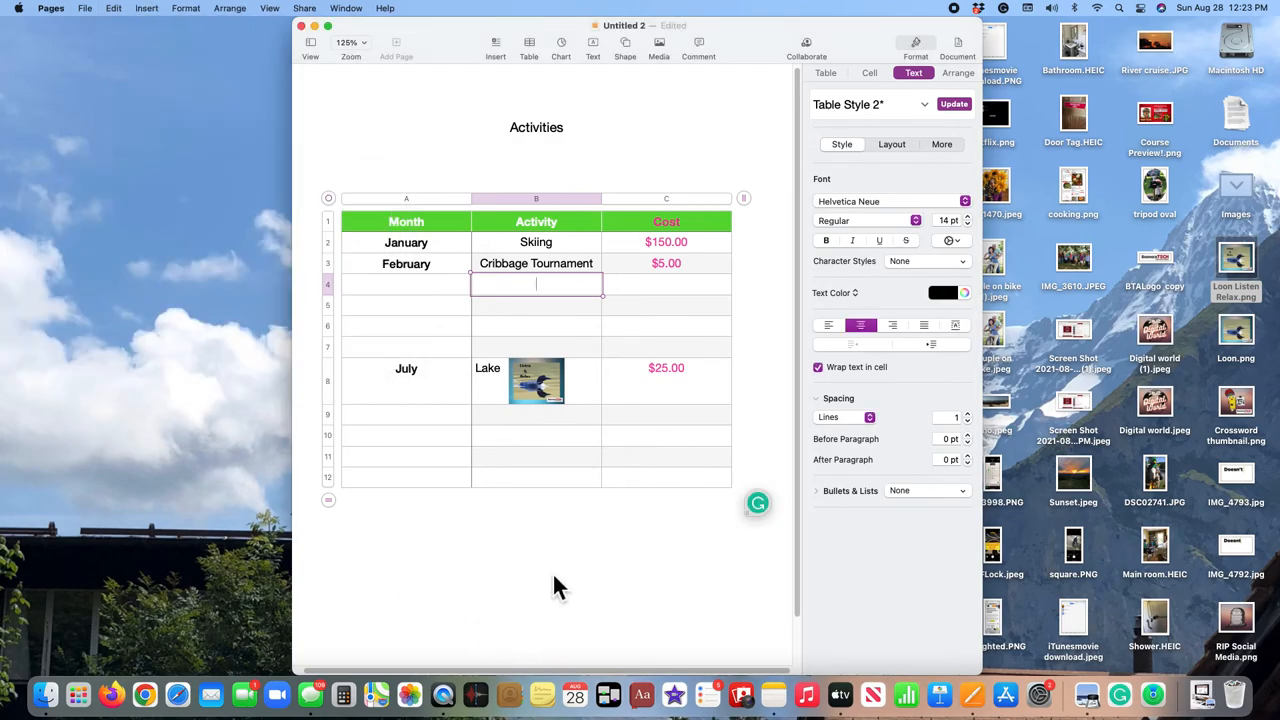
key("cmd+v")
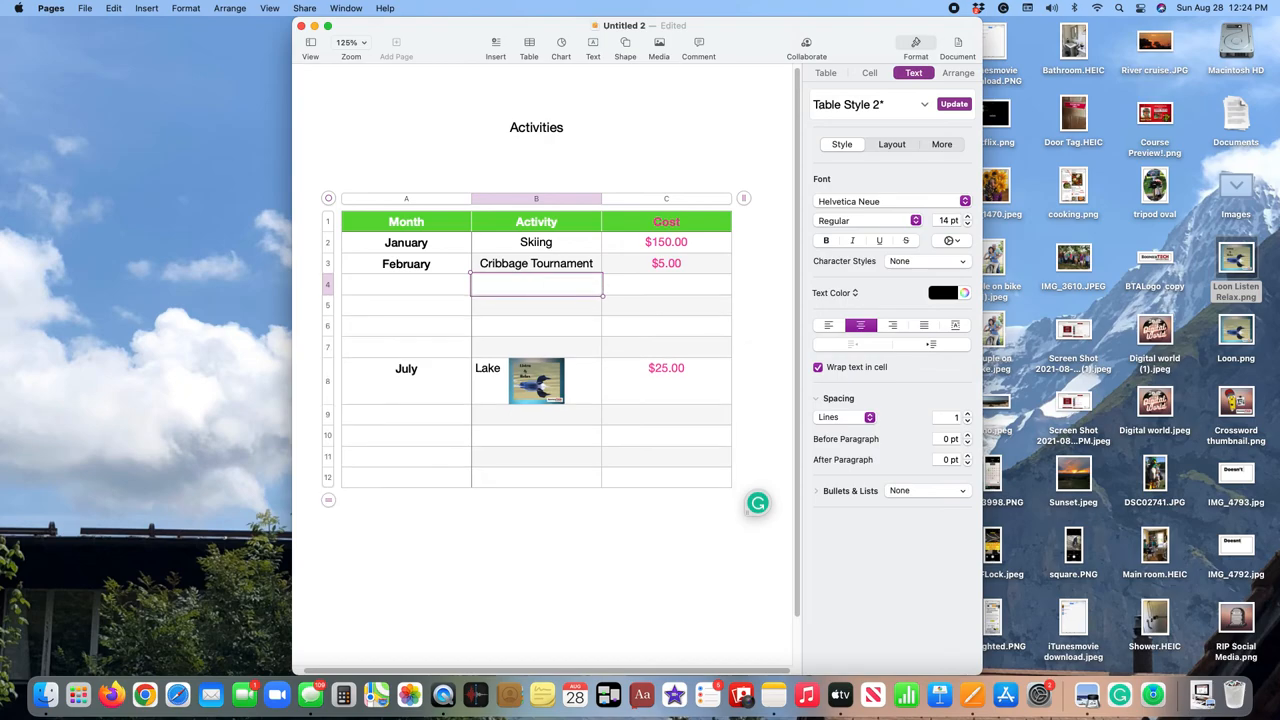
left_click(540, 555)
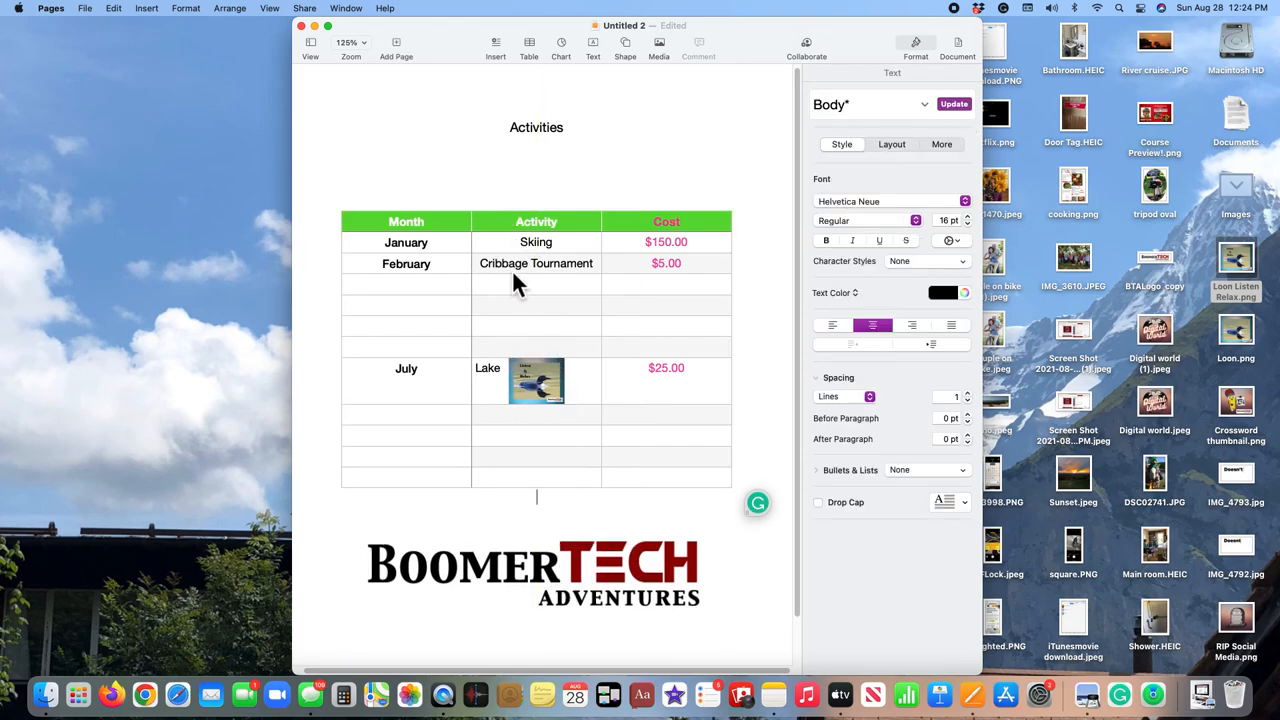
left_click(536, 300)
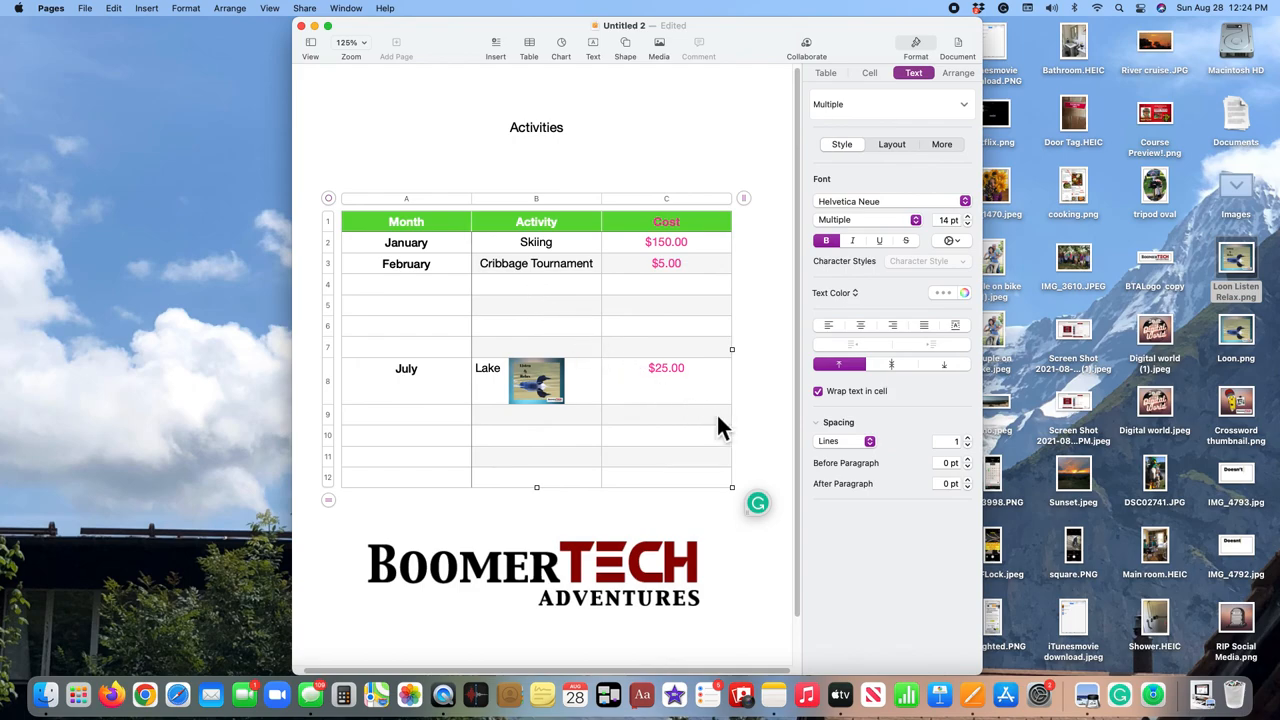